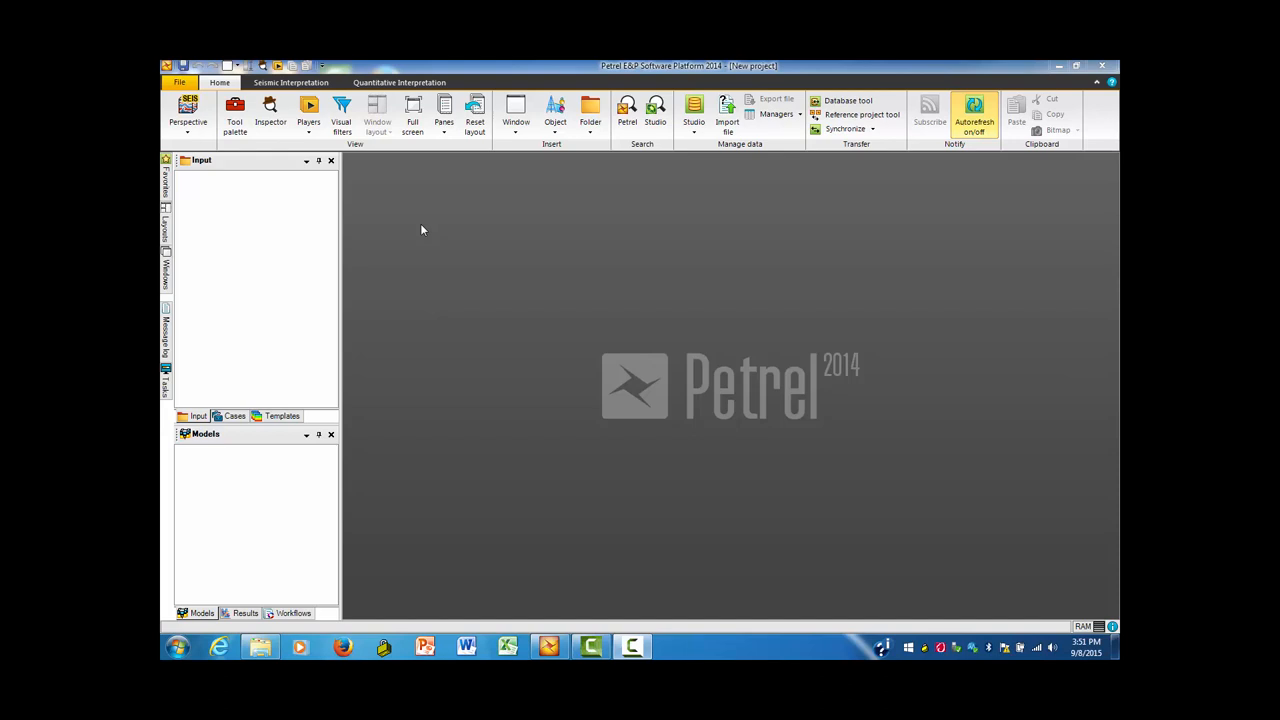
{"action": "mouse_move", "coordinate": [408, 232]}
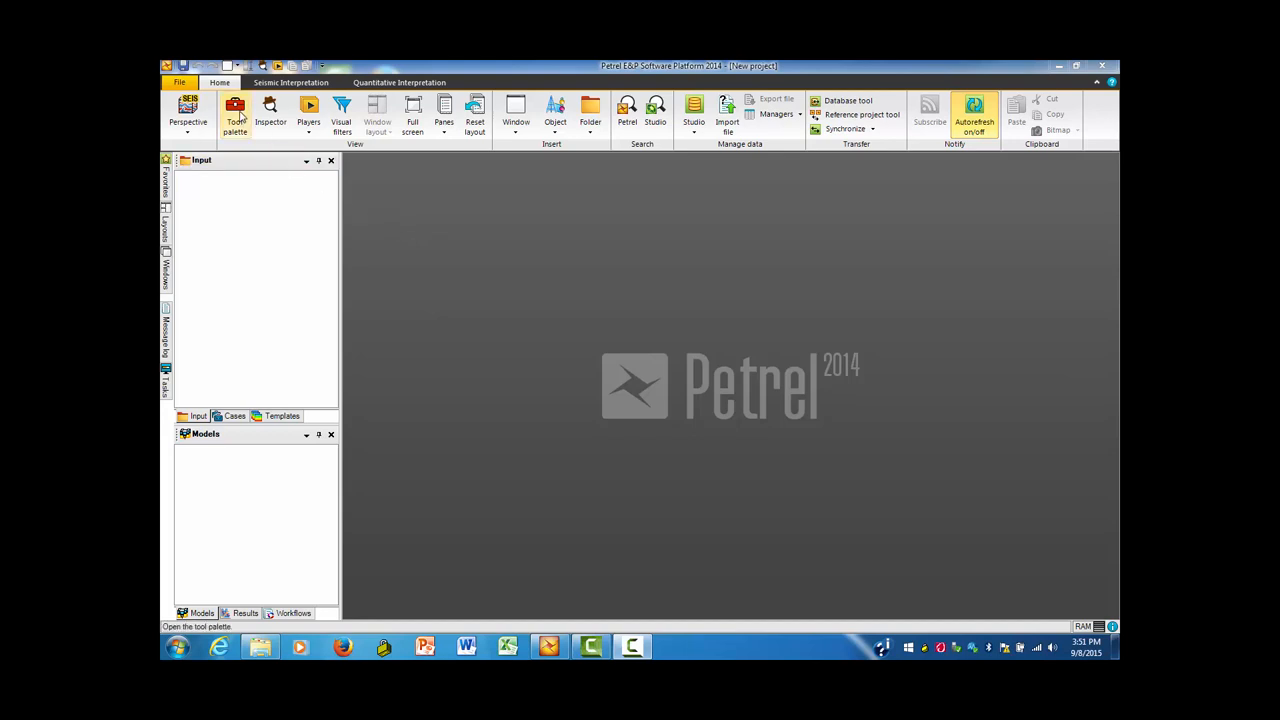
{"action": "mouse_move", "coordinate": [180, 82]}
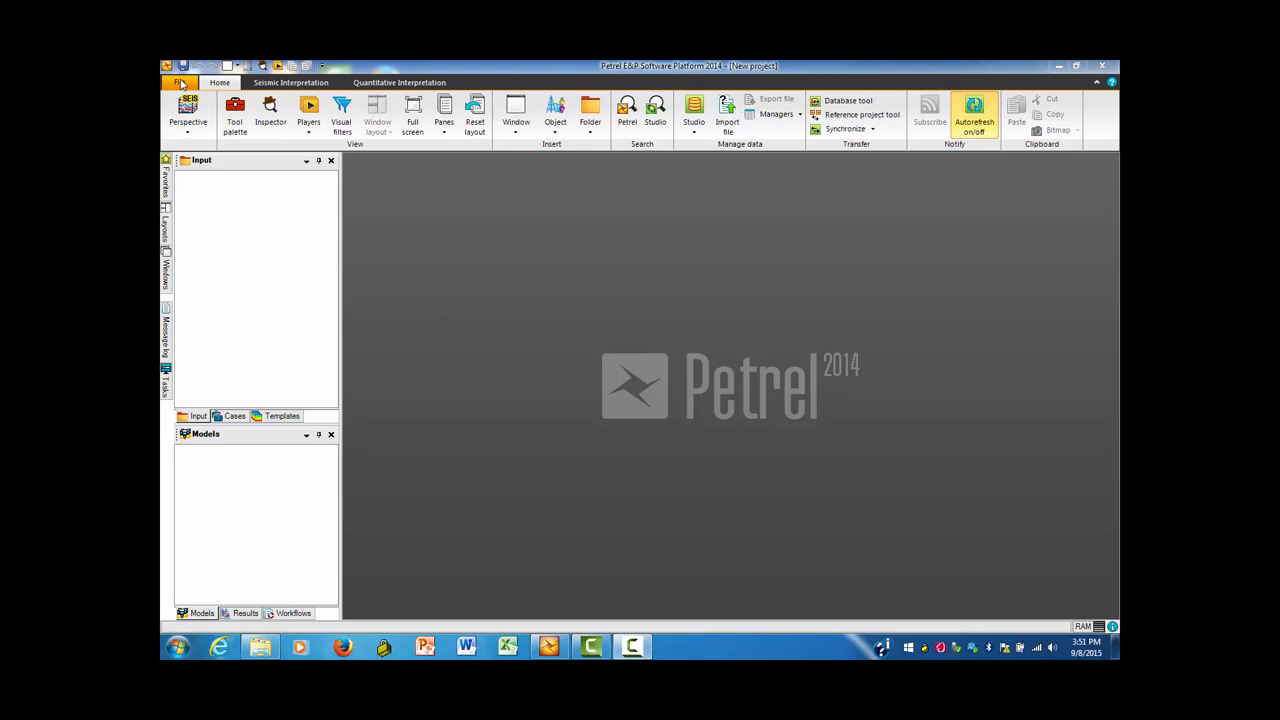
Step: Open the project settings from File > Project setup and go to Coordinates and units
{"action": "left_click", "coordinate": [180, 82]}
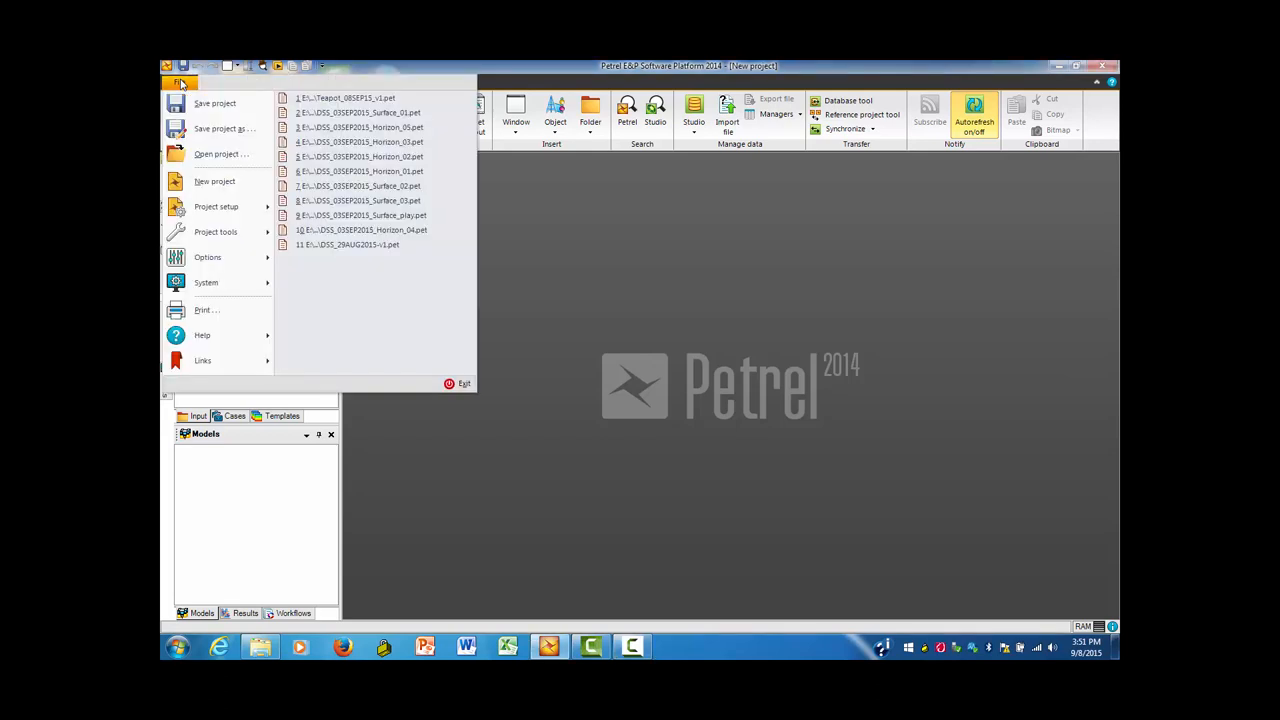
{"action": "left_click", "coordinate": [216, 206]}
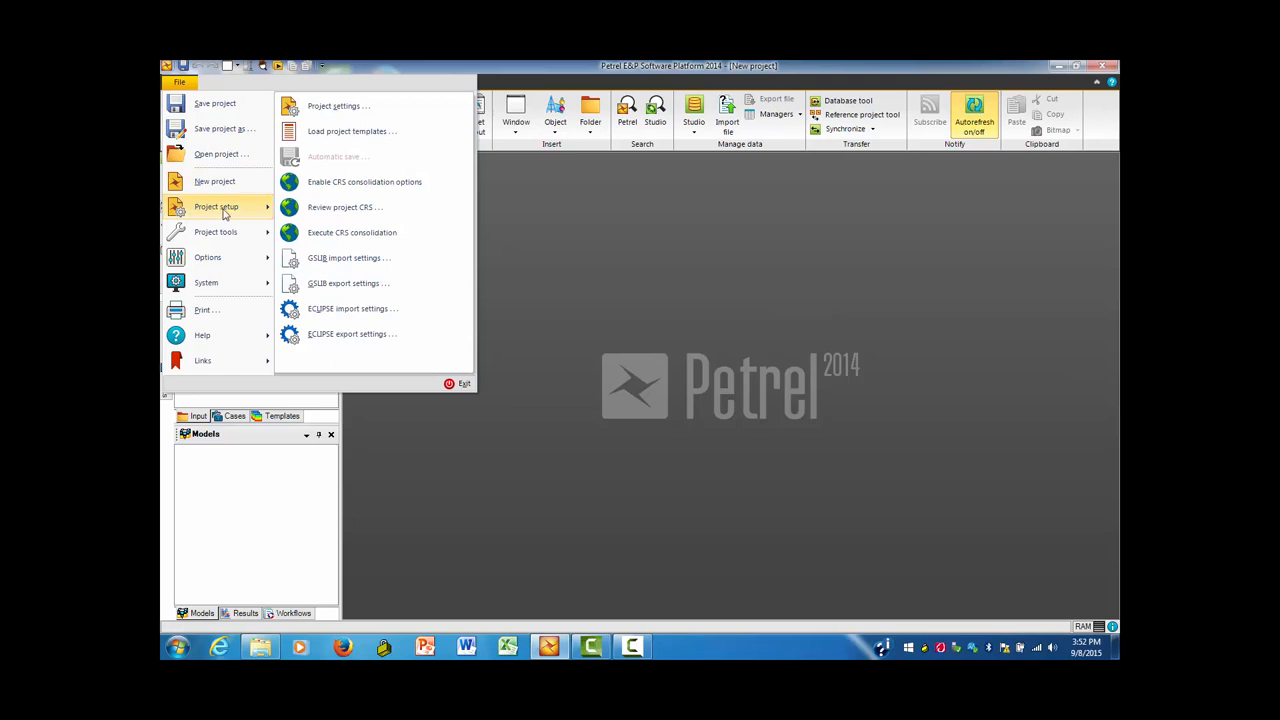
{"action": "mouse_move", "coordinate": [338, 106]}
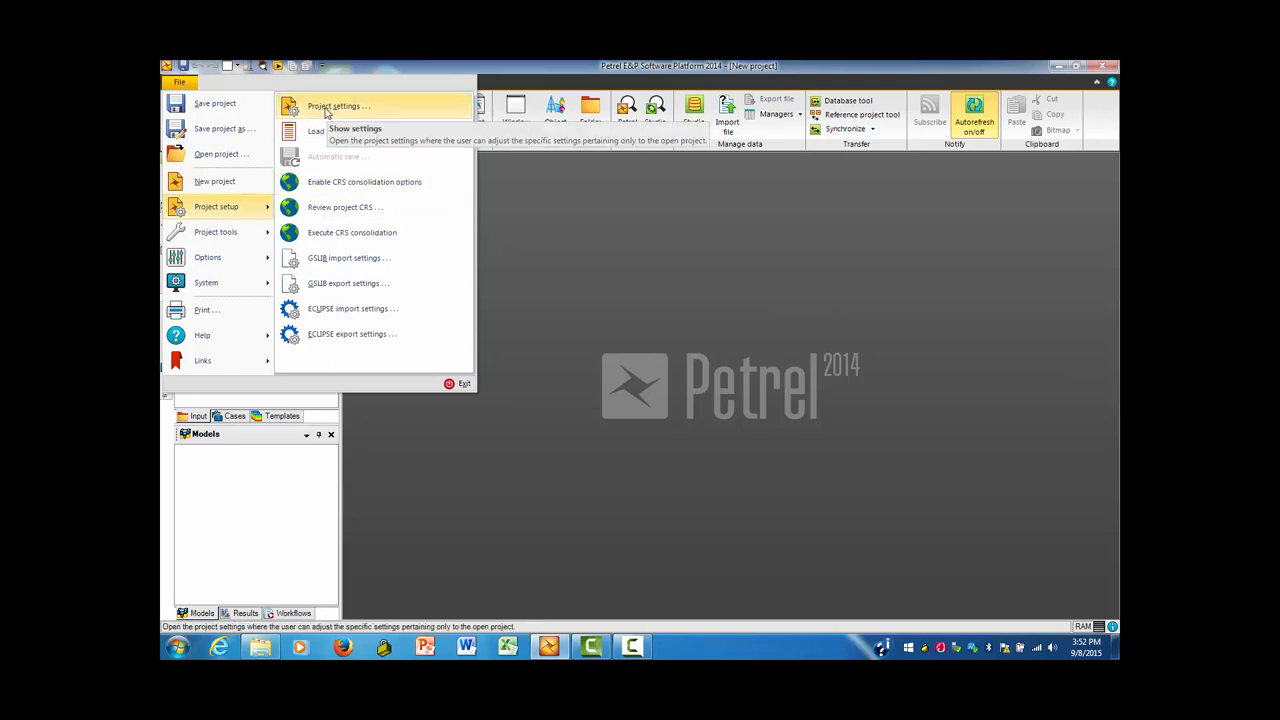
{"action": "left_click", "coordinate": [332, 106]}
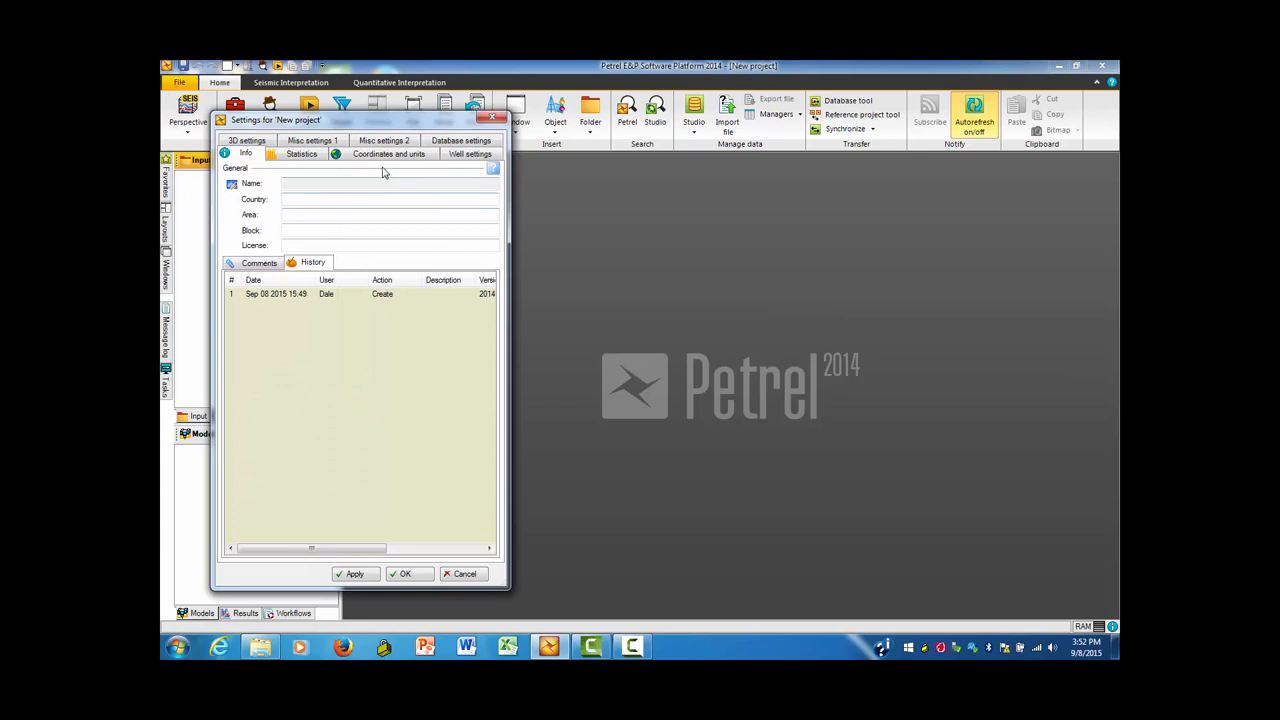
{"action": "mouse_move", "coordinate": [348, 160]}
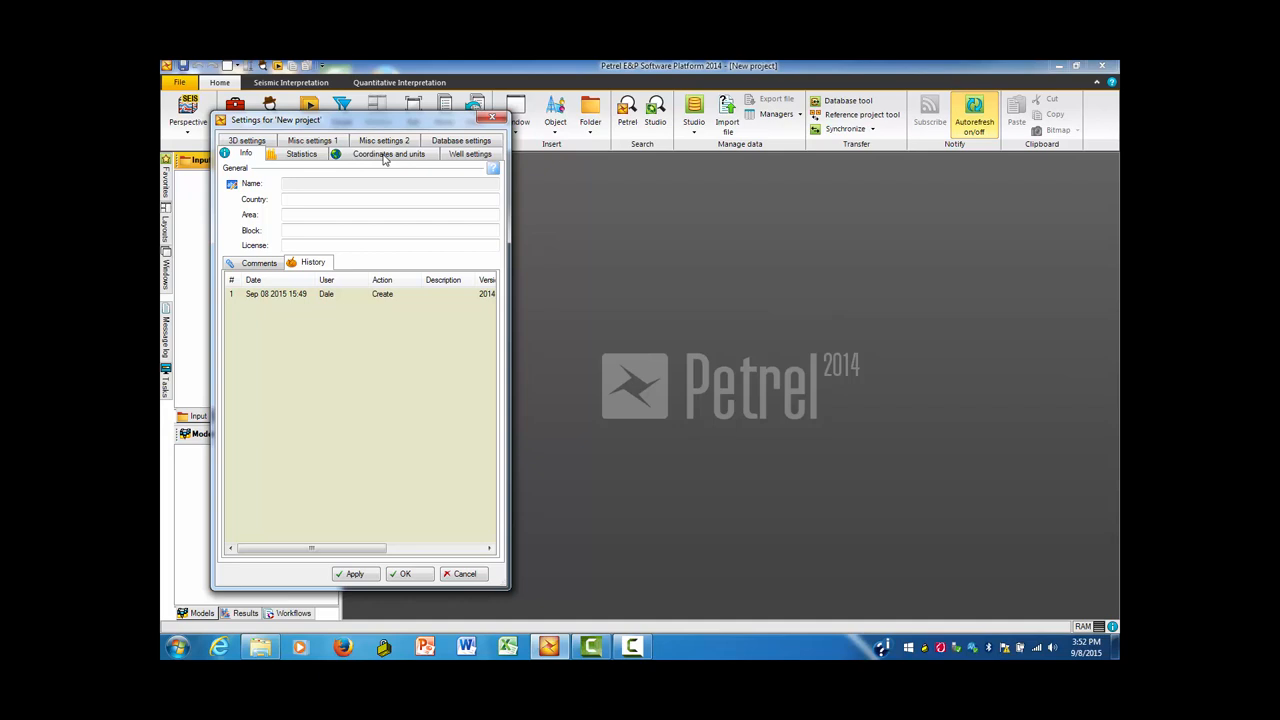
{"action": "left_click", "coordinate": [388, 152]}
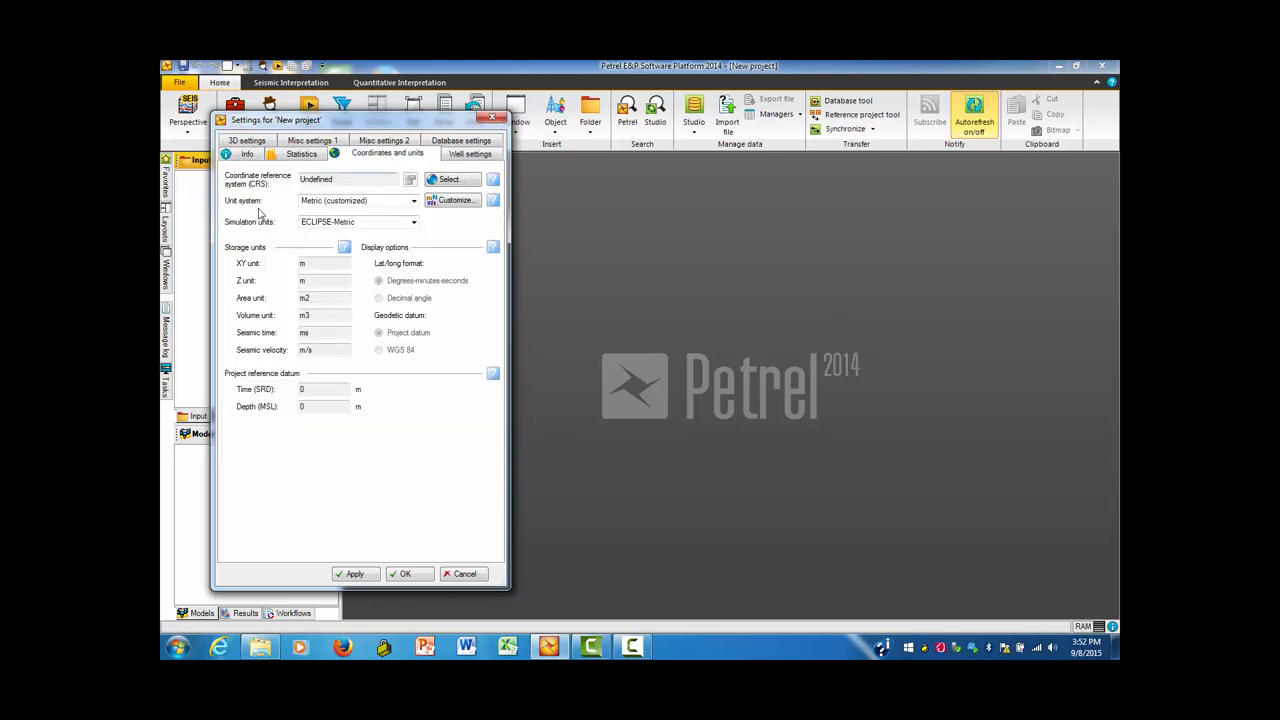
{"action": "mouse_move", "coordinate": [280, 188]}
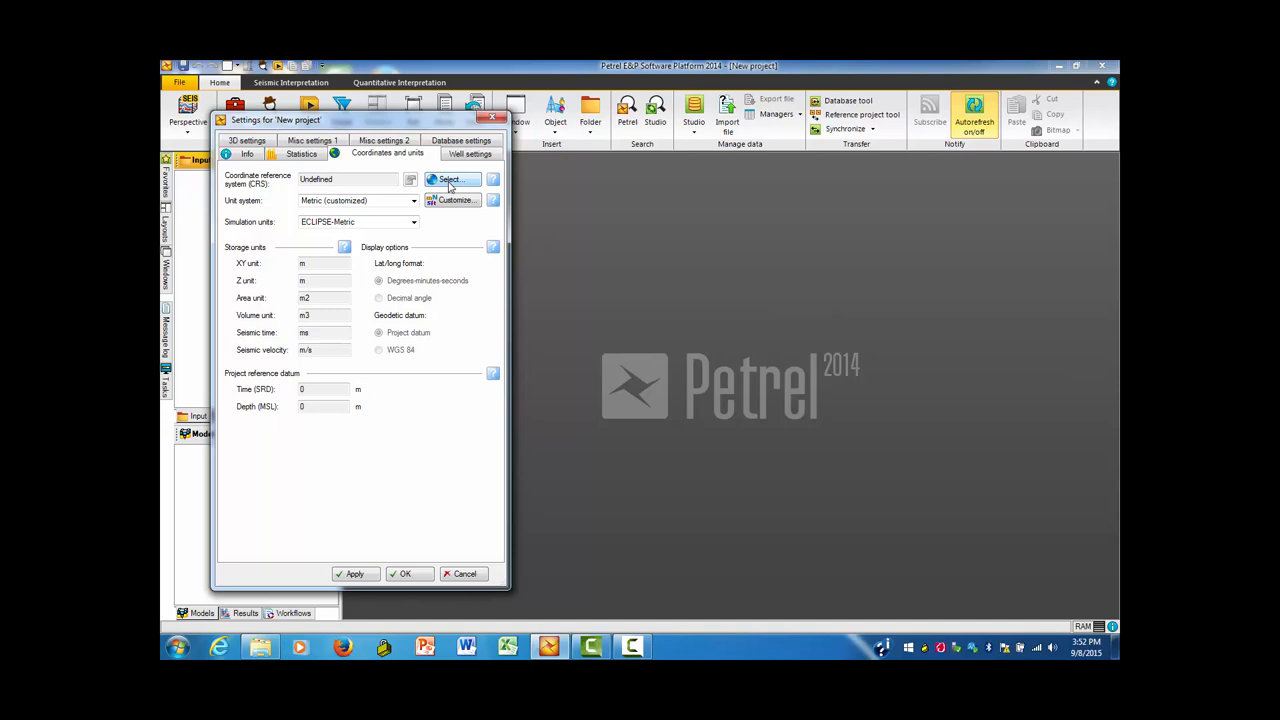
Step: Open the CRS picker and filter it to NAD27 Wyoming East Central 4902
{"action": "left_click", "coordinate": [448, 180]}
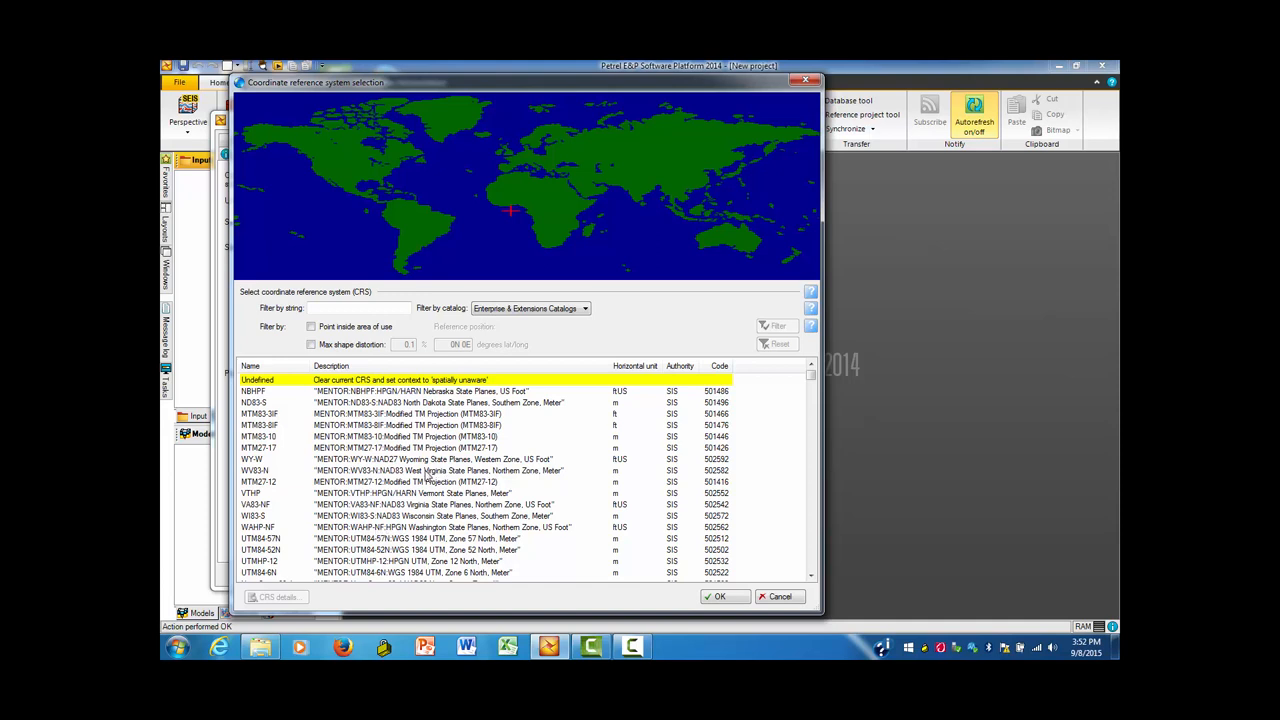
{"action": "mouse_move", "coordinate": [264, 322]}
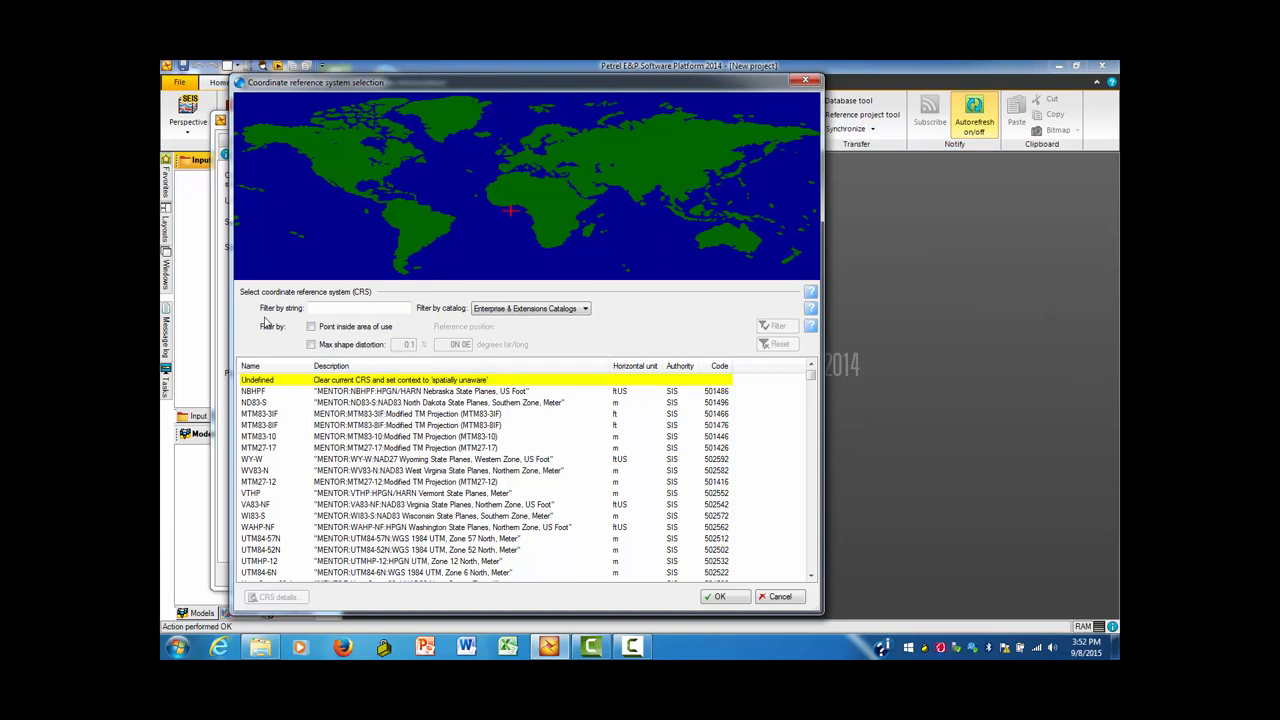
{"action": "left_click", "coordinate": [356, 308]}
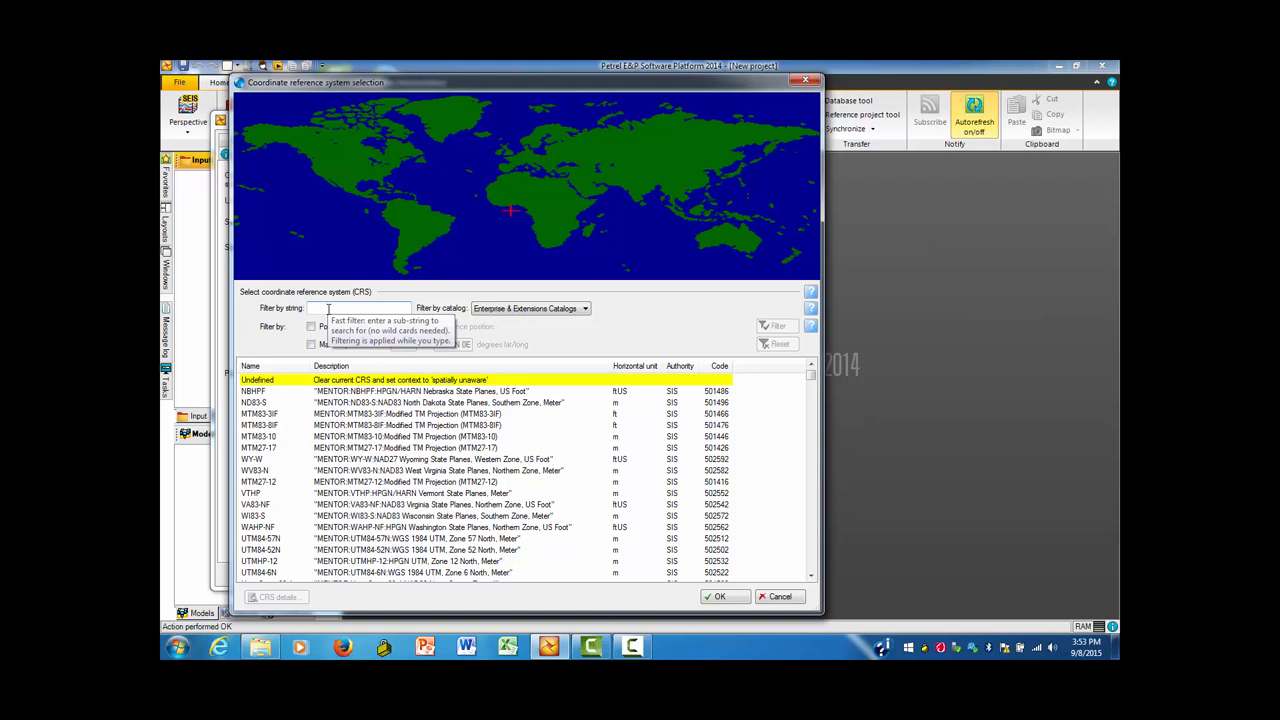
{"action": "type", "text": "NAD27 Wyoming"}
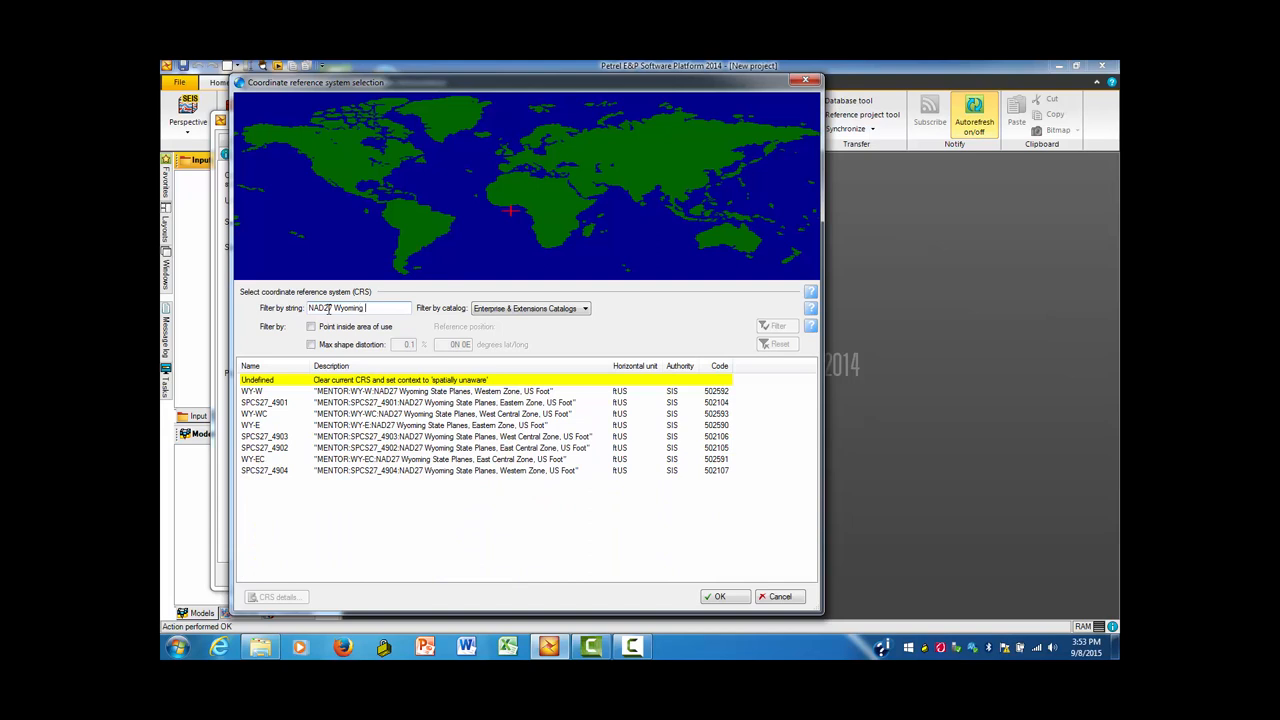
{"action": "type", "text": "East Central"}
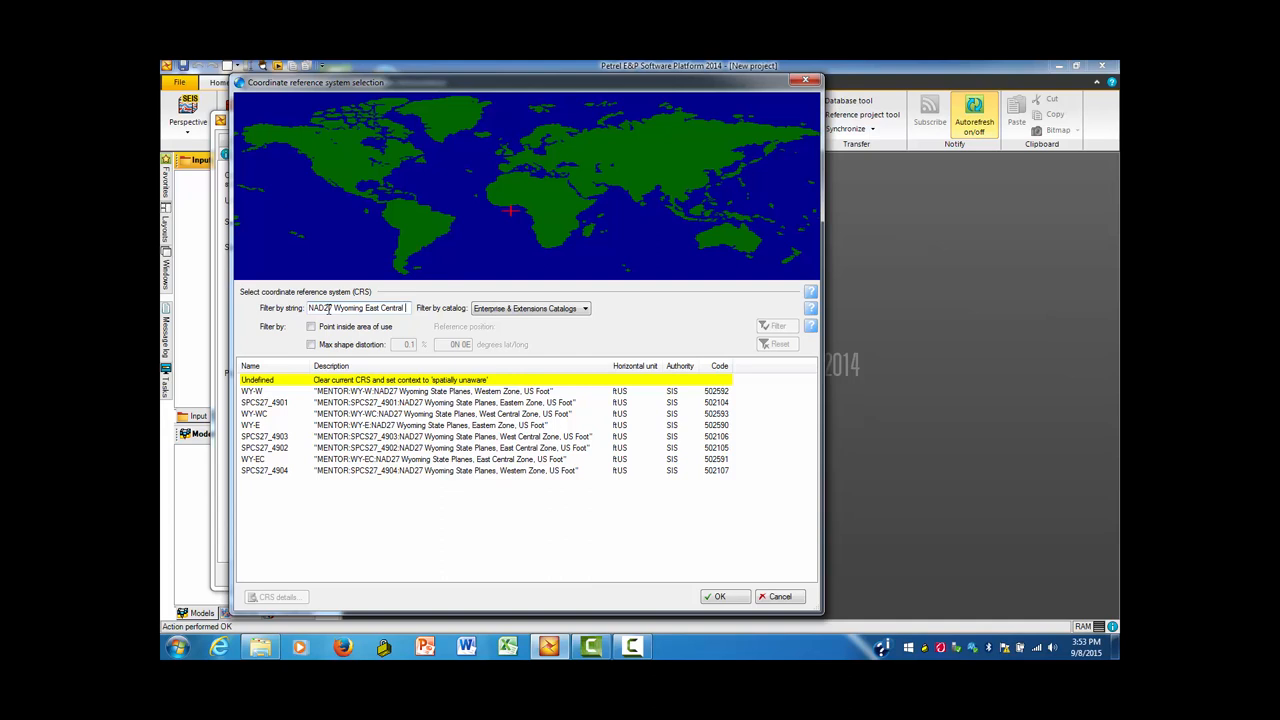
{"action": "type", "text": "4902"}
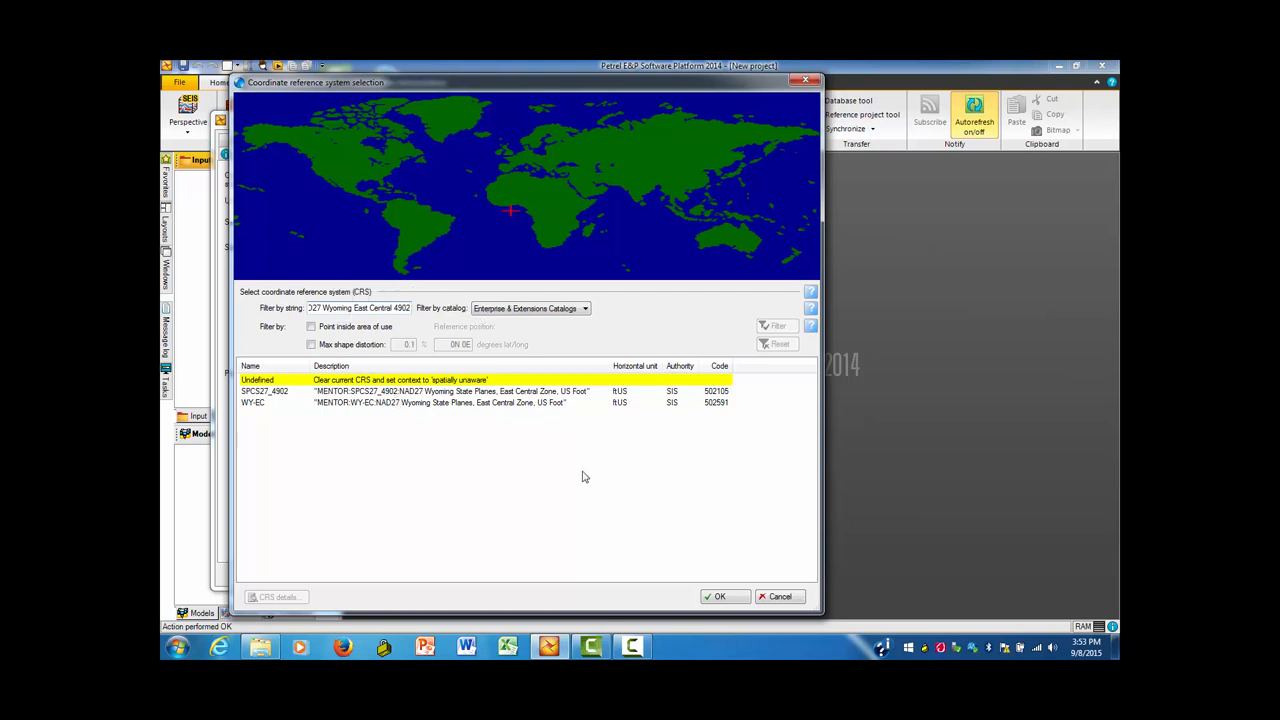
{"action": "mouse_move", "coordinate": [252, 436]}
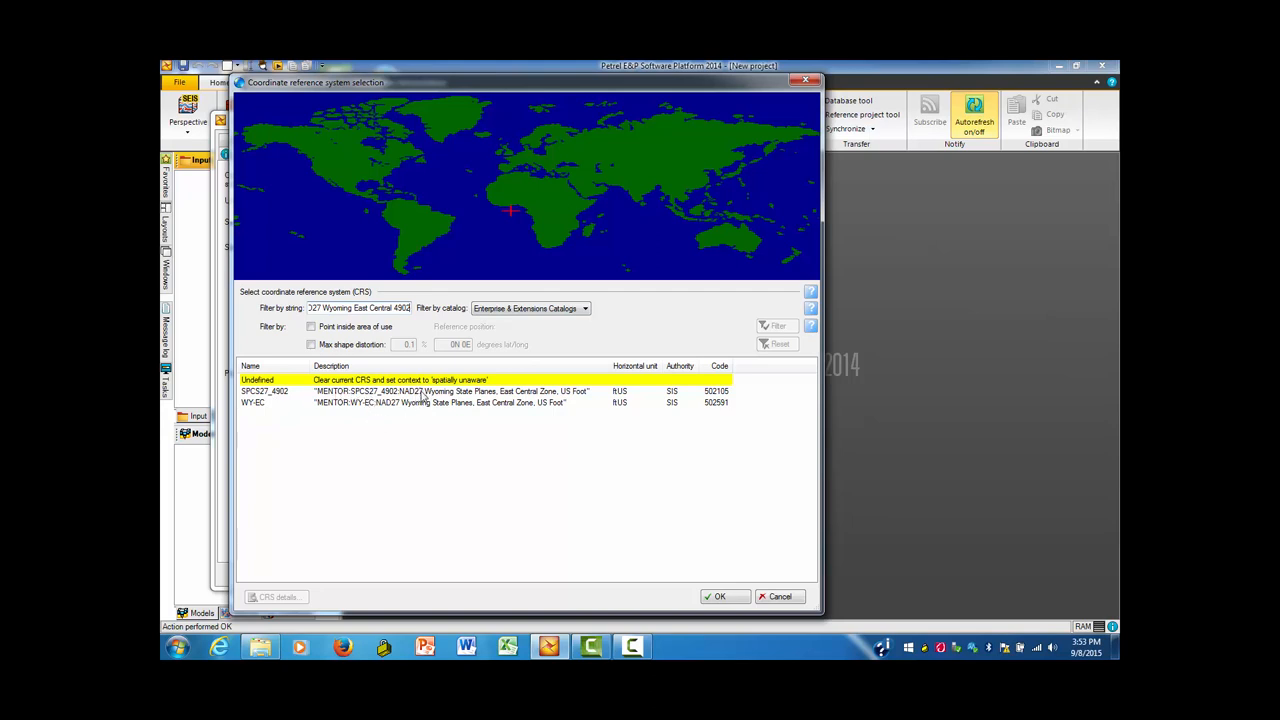
Step: Select SPC27_4902 Wyoming East Central and confirm it as the project CRS
{"action": "left_click", "coordinate": [400, 390]}
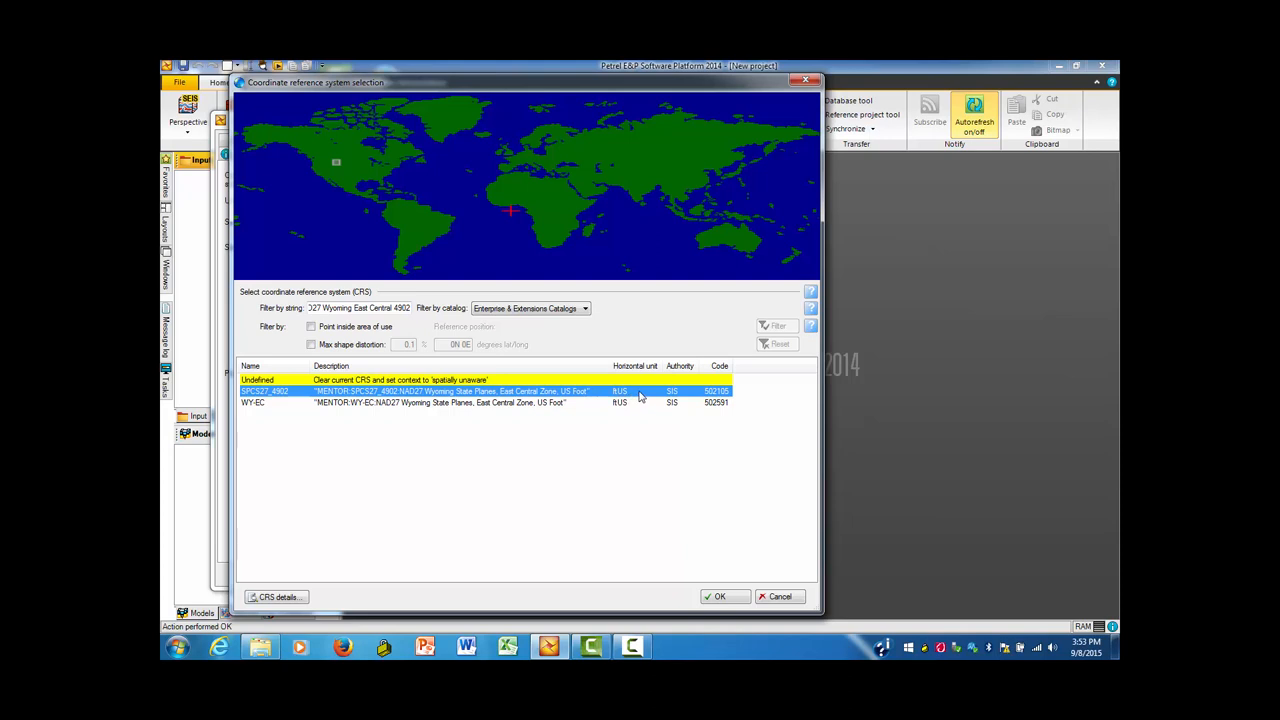
{"action": "mouse_move", "coordinate": [682, 548]}
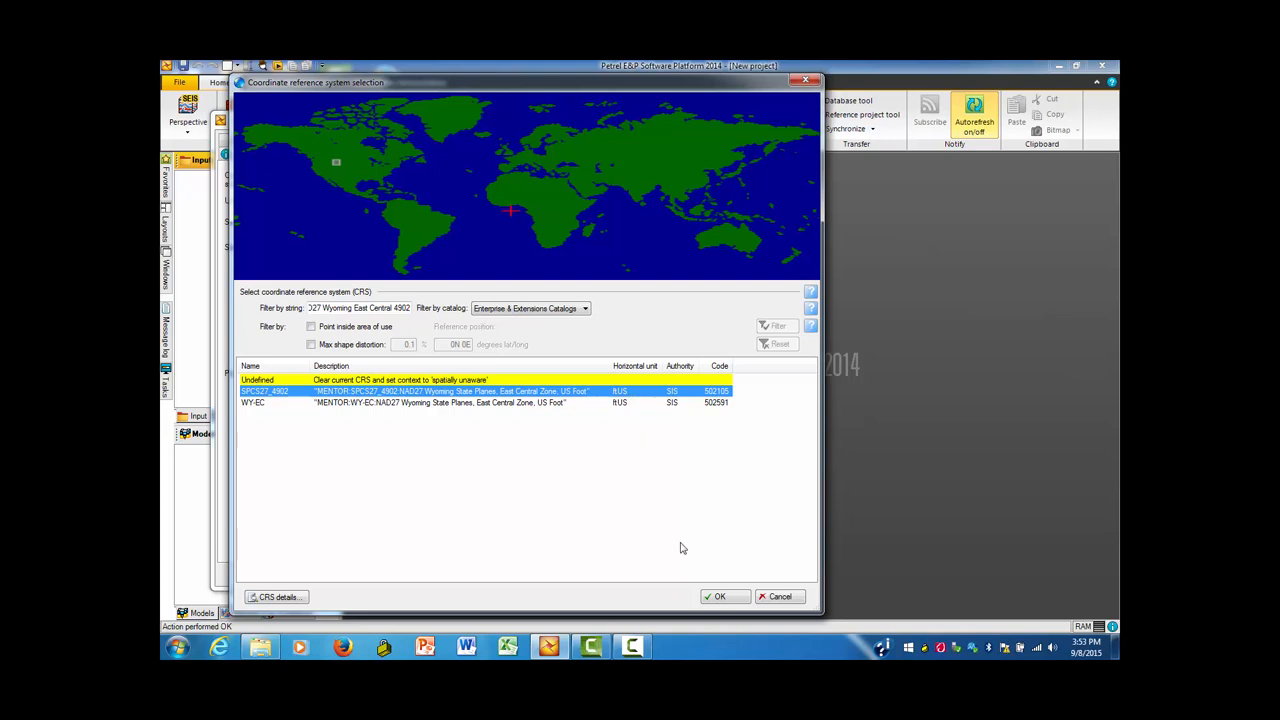
{"action": "left_click", "coordinate": [720, 596]}
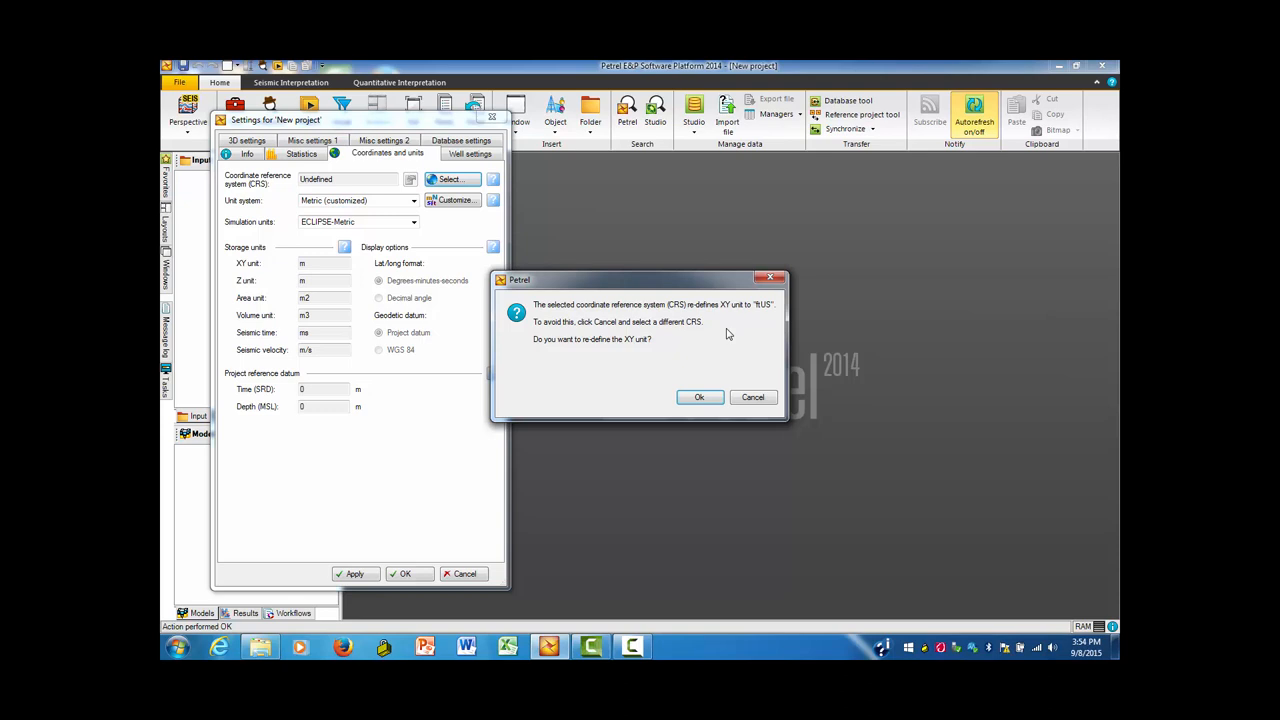
Step: Accept US-foot XY units, set the unit system to Field and apply the project settings
{"action": "left_click", "coordinate": [700, 396]}
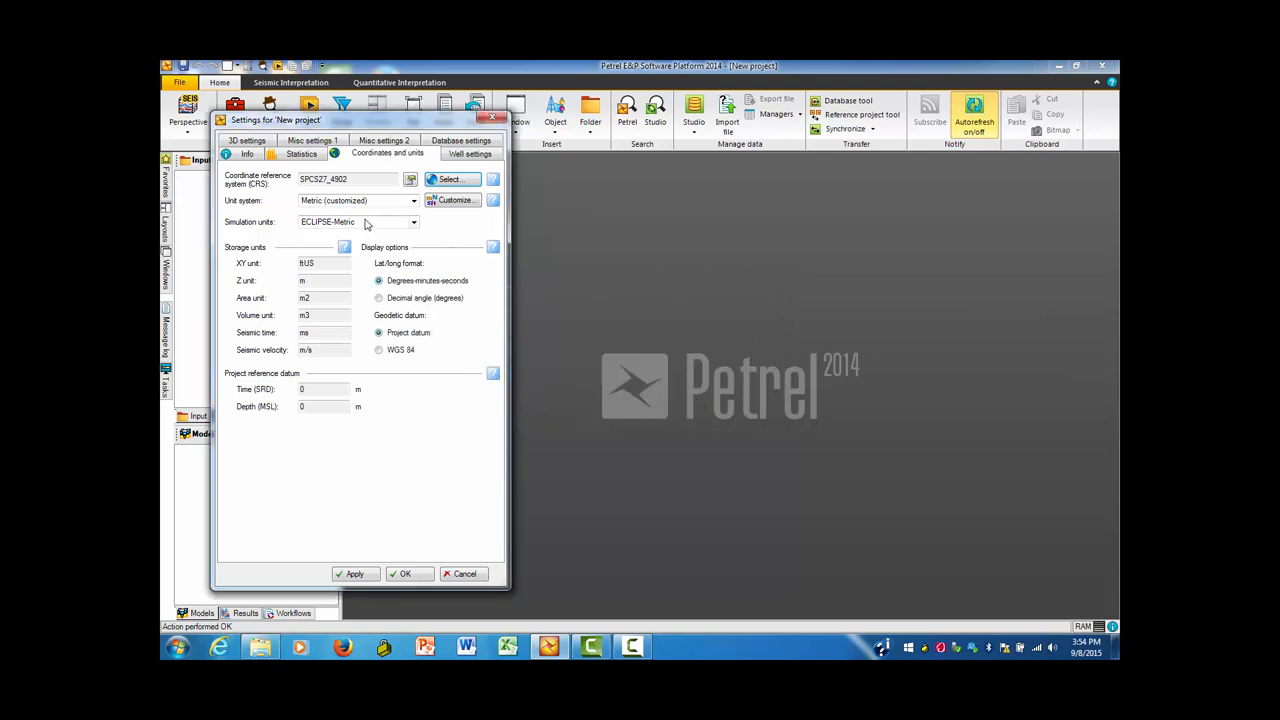
{"action": "mouse_move", "coordinate": [304, 212]}
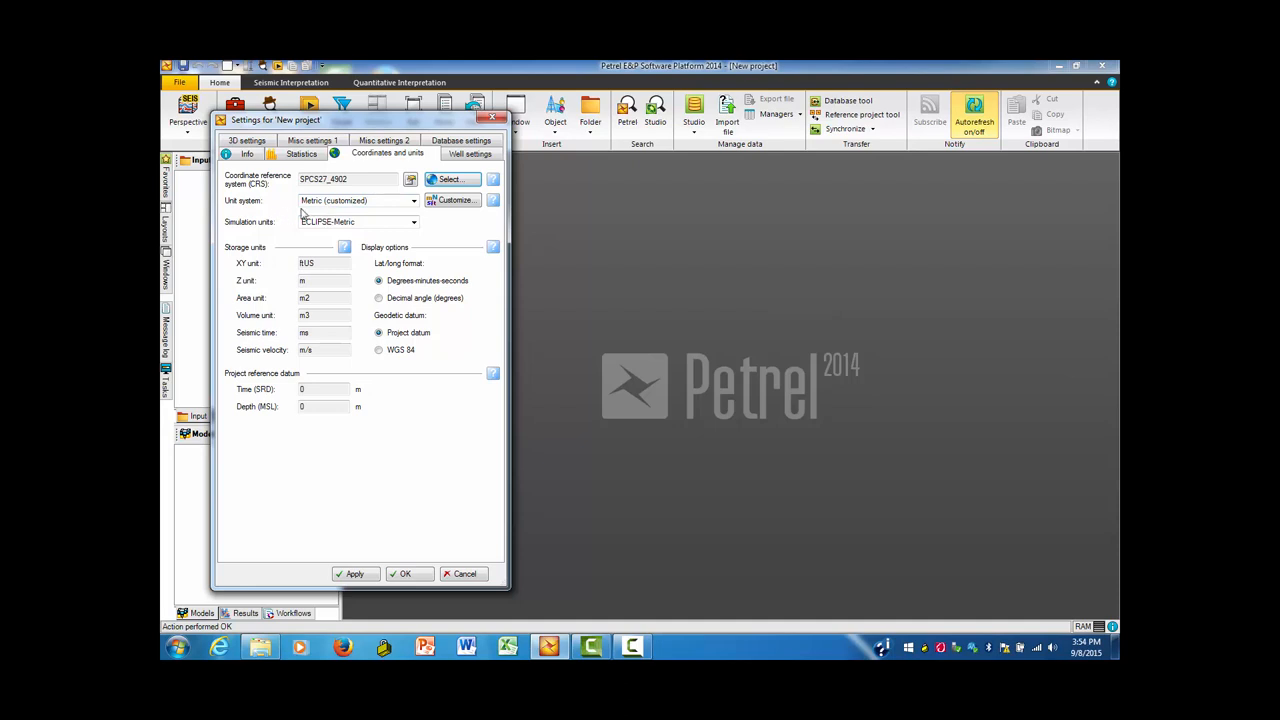
{"action": "left_click", "coordinate": [412, 200]}
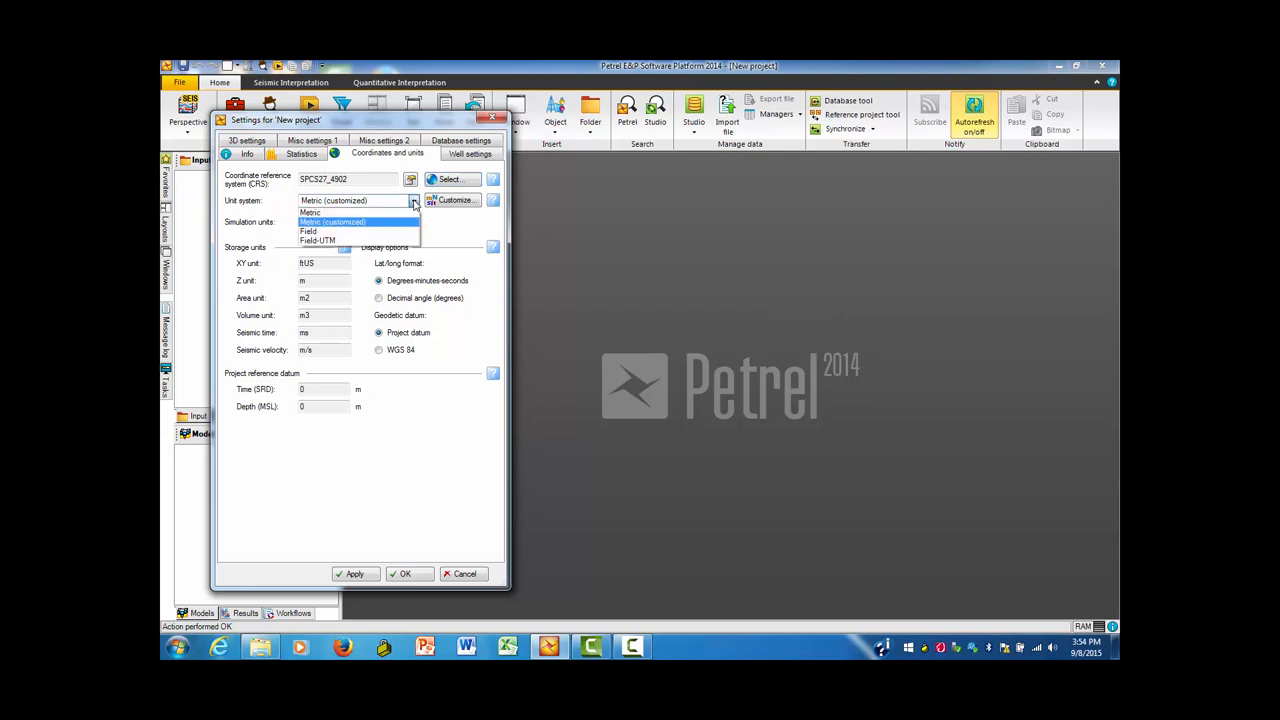
{"action": "mouse_move", "coordinate": [310, 232]}
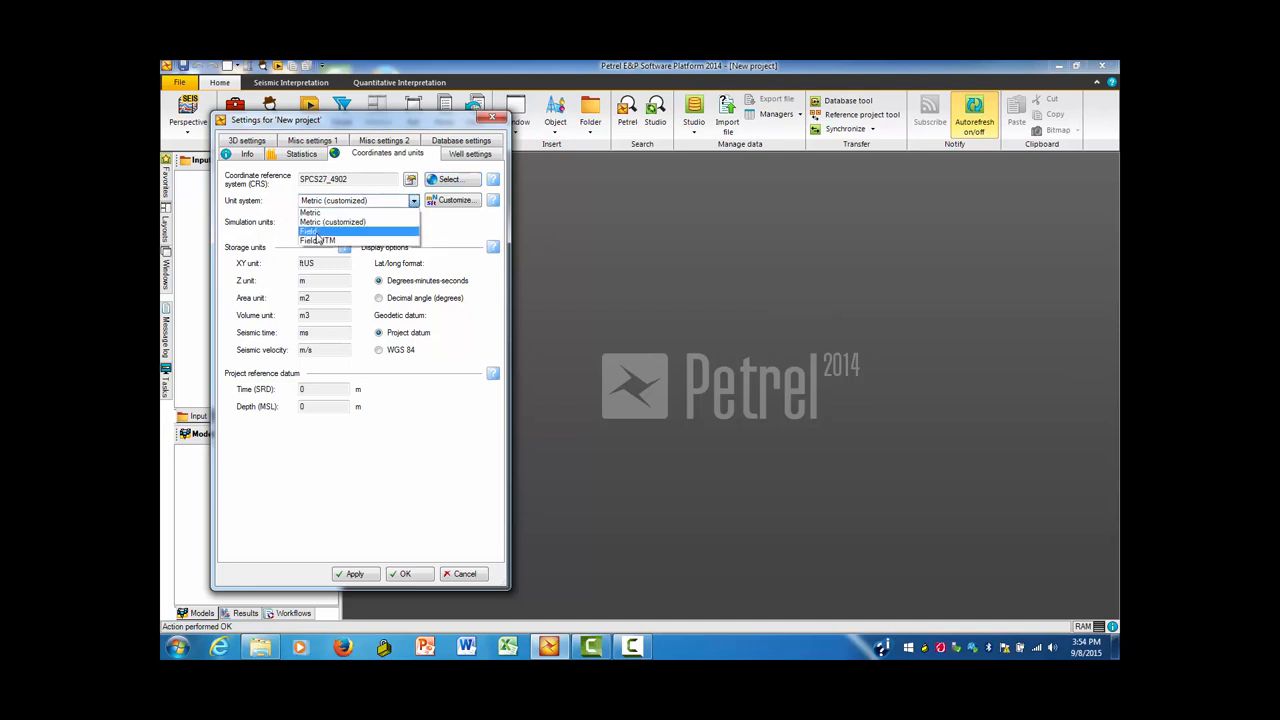
{"action": "left_click", "coordinate": [310, 232]}
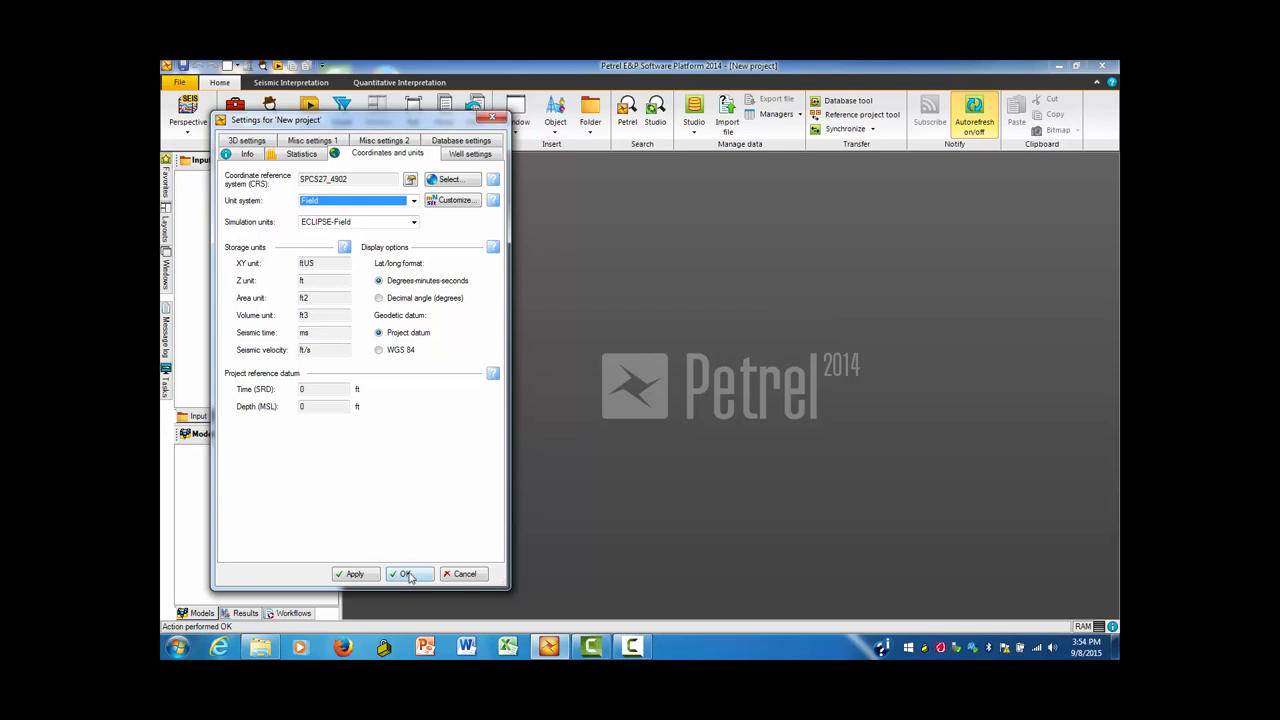
{"action": "left_click", "coordinate": [404, 572]}
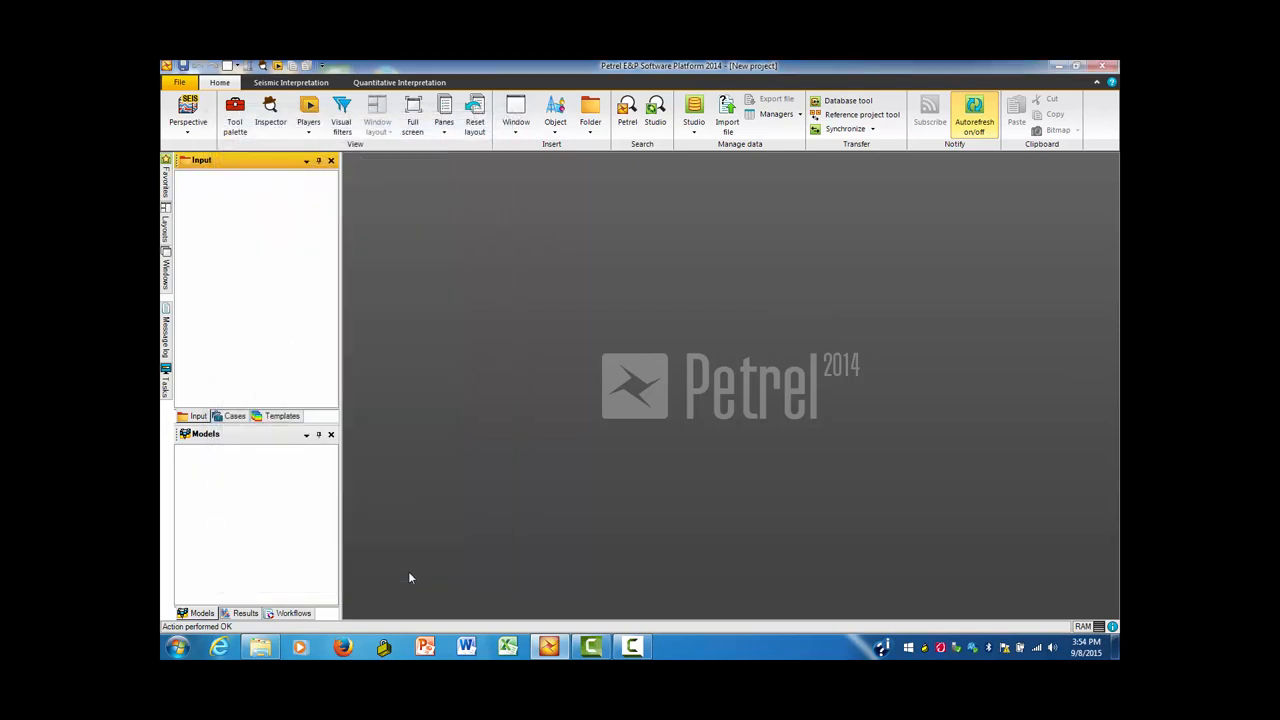
{"action": "mouse_move", "coordinate": [378, 482]}
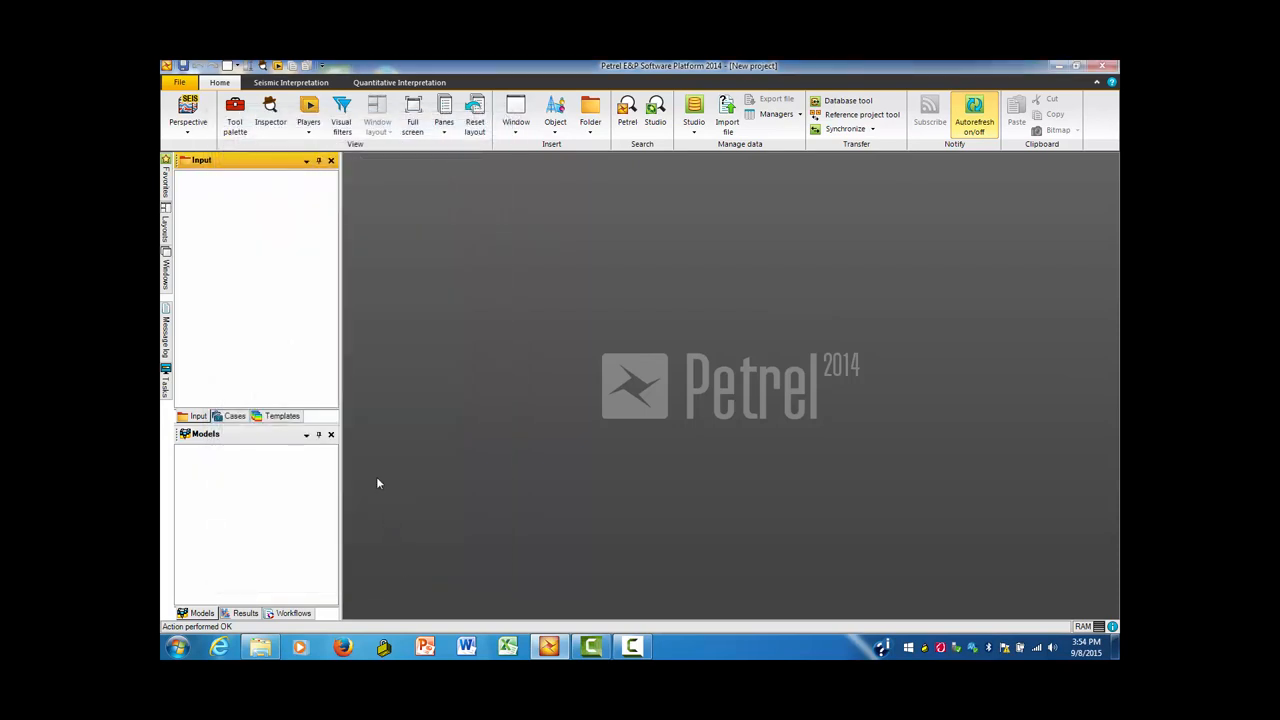
{"action": "mouse_move", "coordinate": [440, 264]}
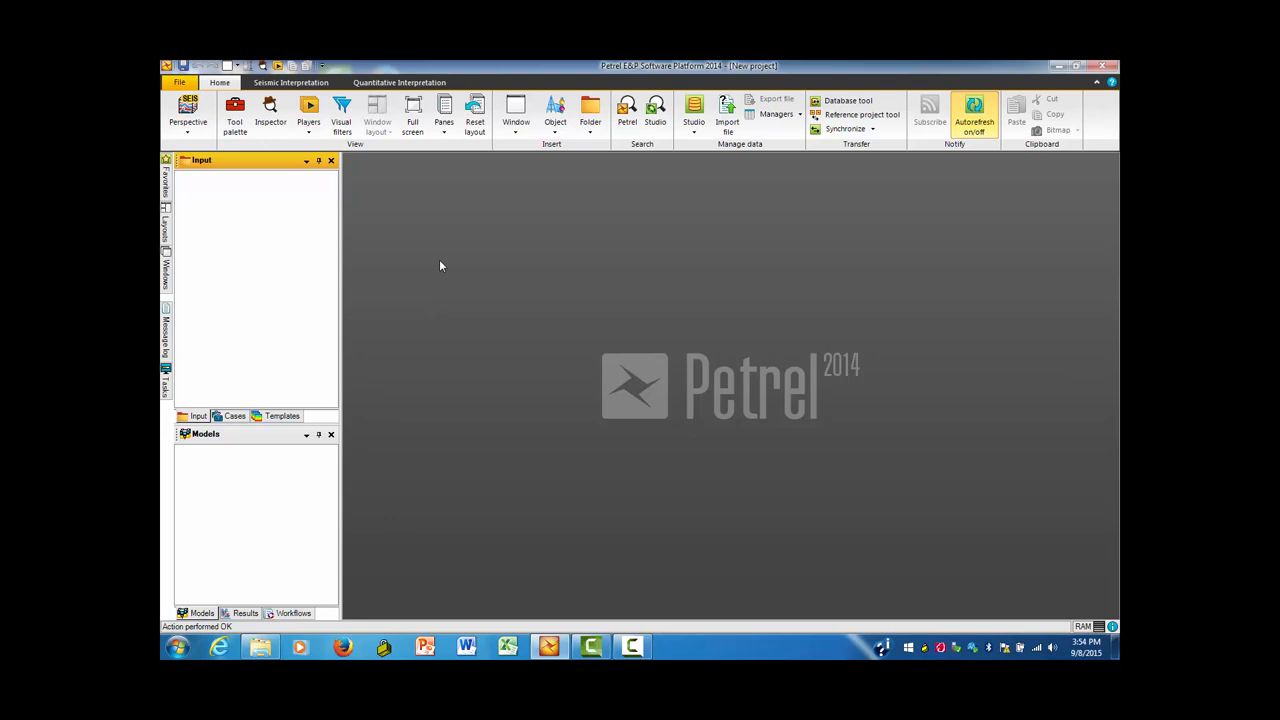
{"action": "mouse_move", "coordinate": [682, 176]}
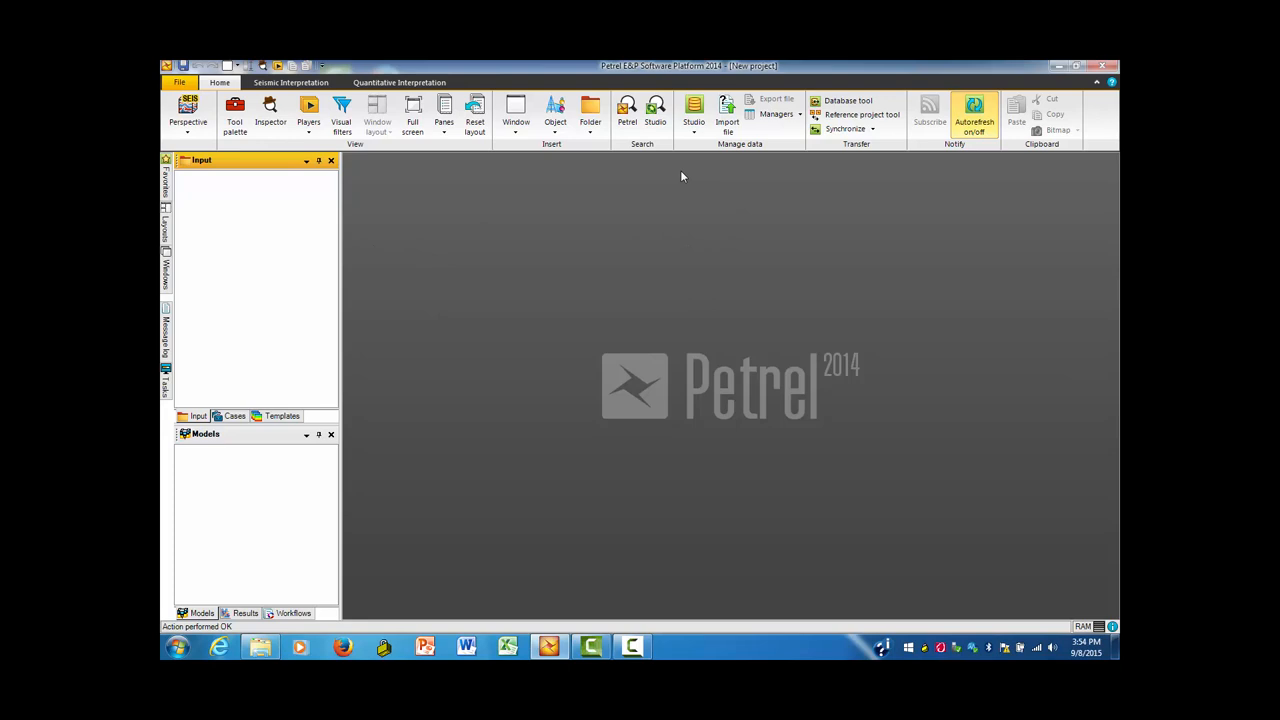
{"action": "mouse_move", "coordinate": [728, 110]}
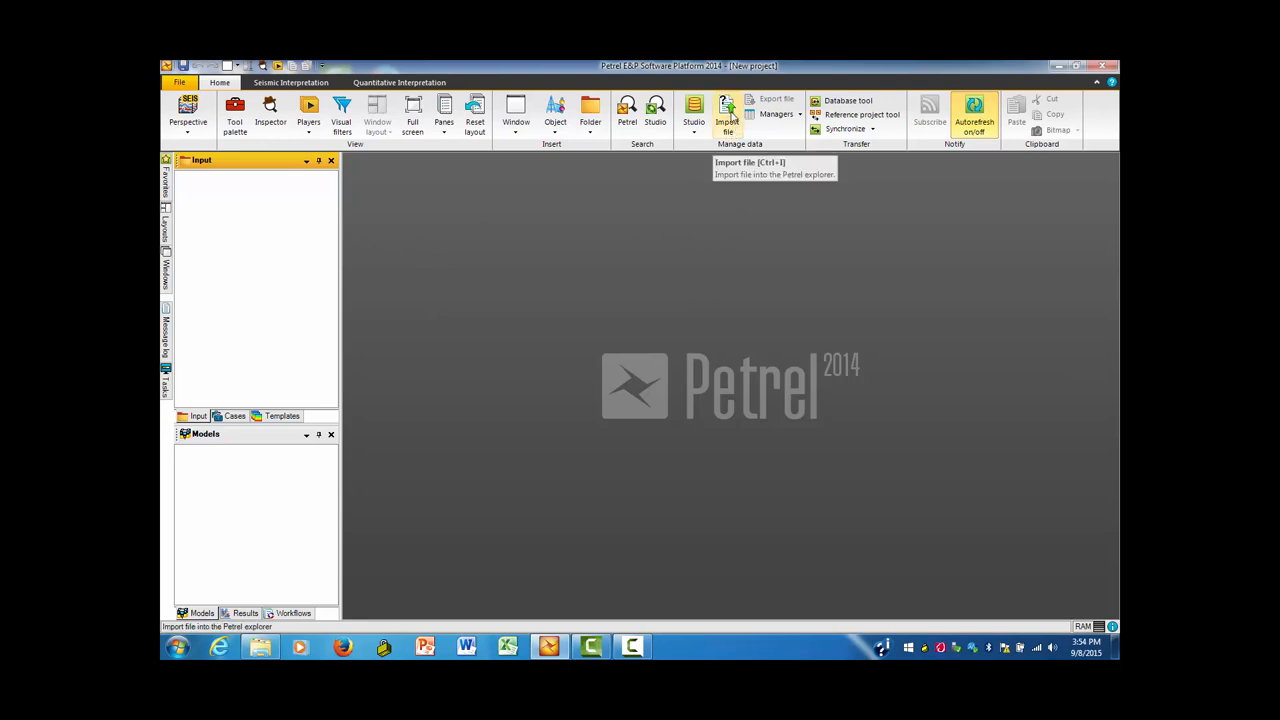
Step: Start a file import, select the migrated .sgy seismic file and keep SEG-Y seismic data as the type
{"action": "left_click", "coordinate": [728, 112]}
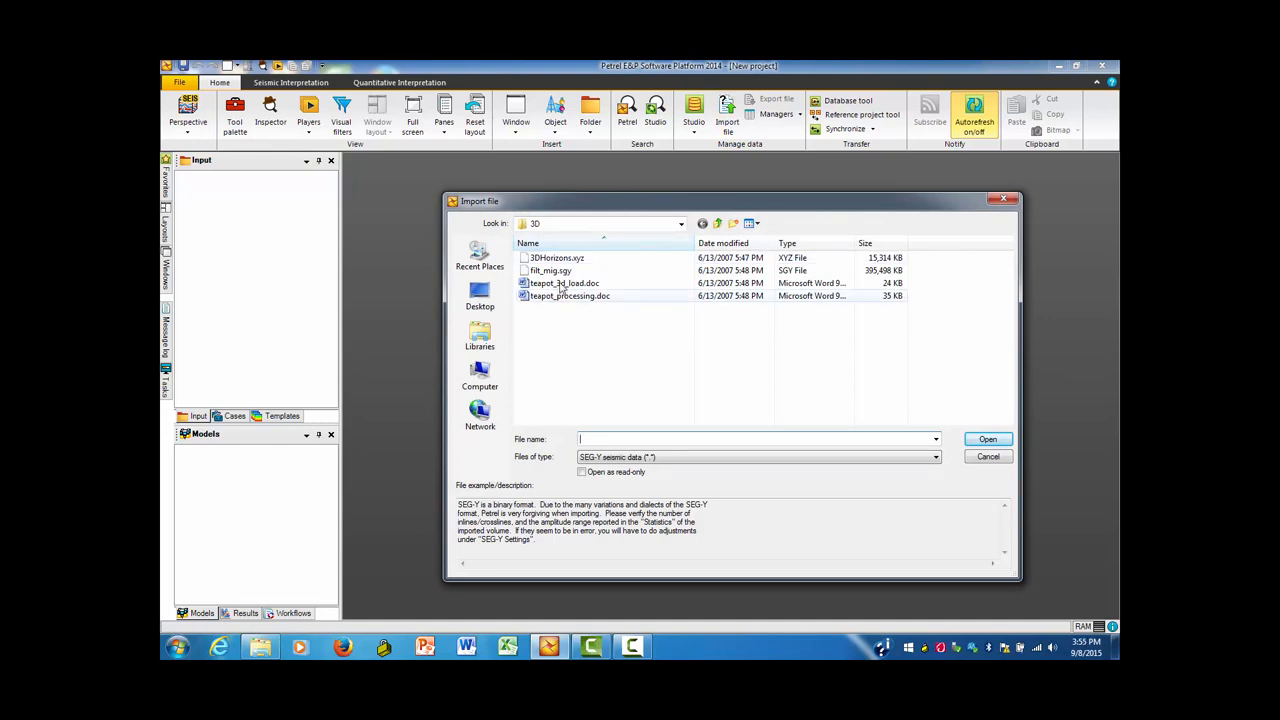
{"action": "left_click", "coordinate": [564, 284]}
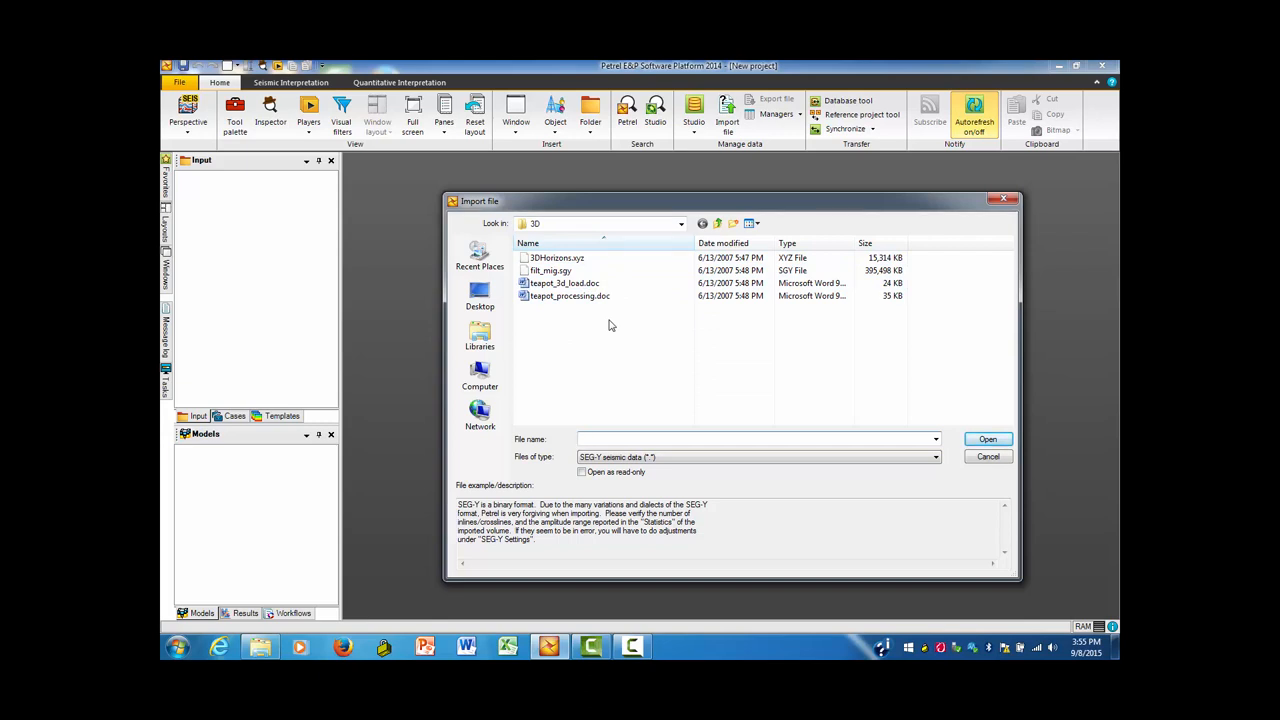
{"action": "mouse_move", "coordinate": [566, 332]}
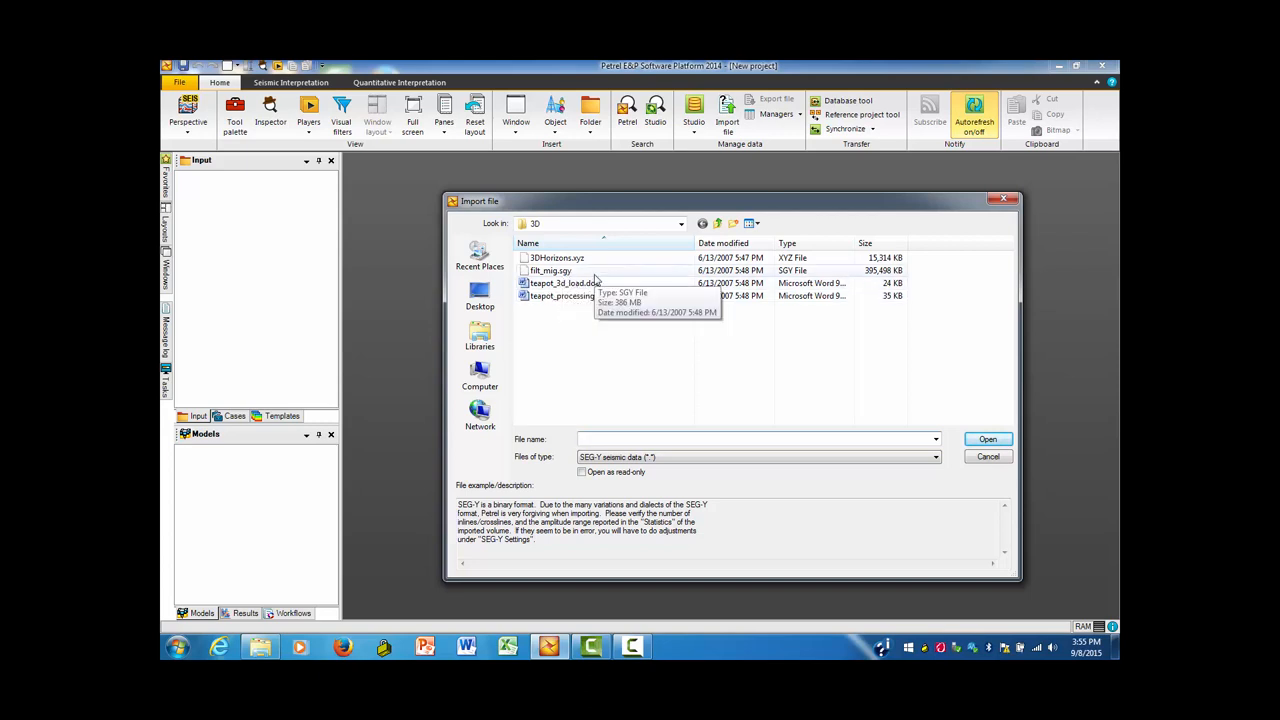
{"action": "left_click", "coordinate": [756, 440]}
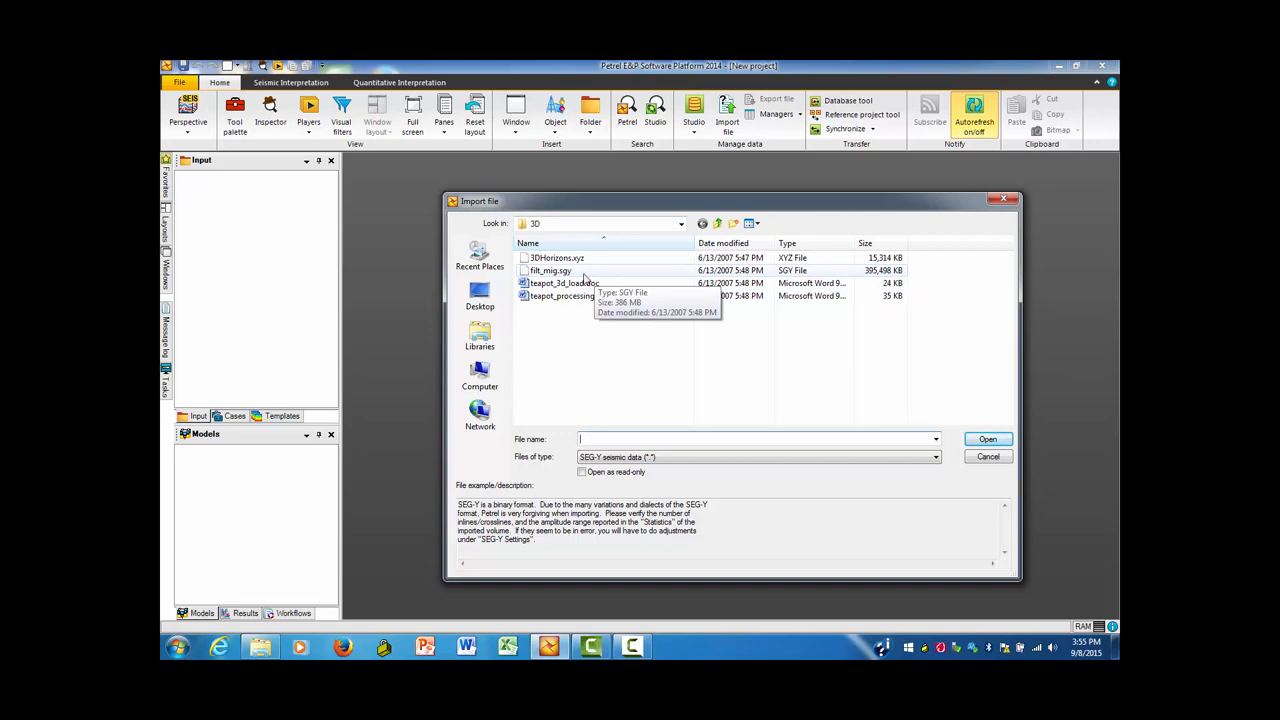
{"action": "mouse_move", "coordinate": [584, 280]}
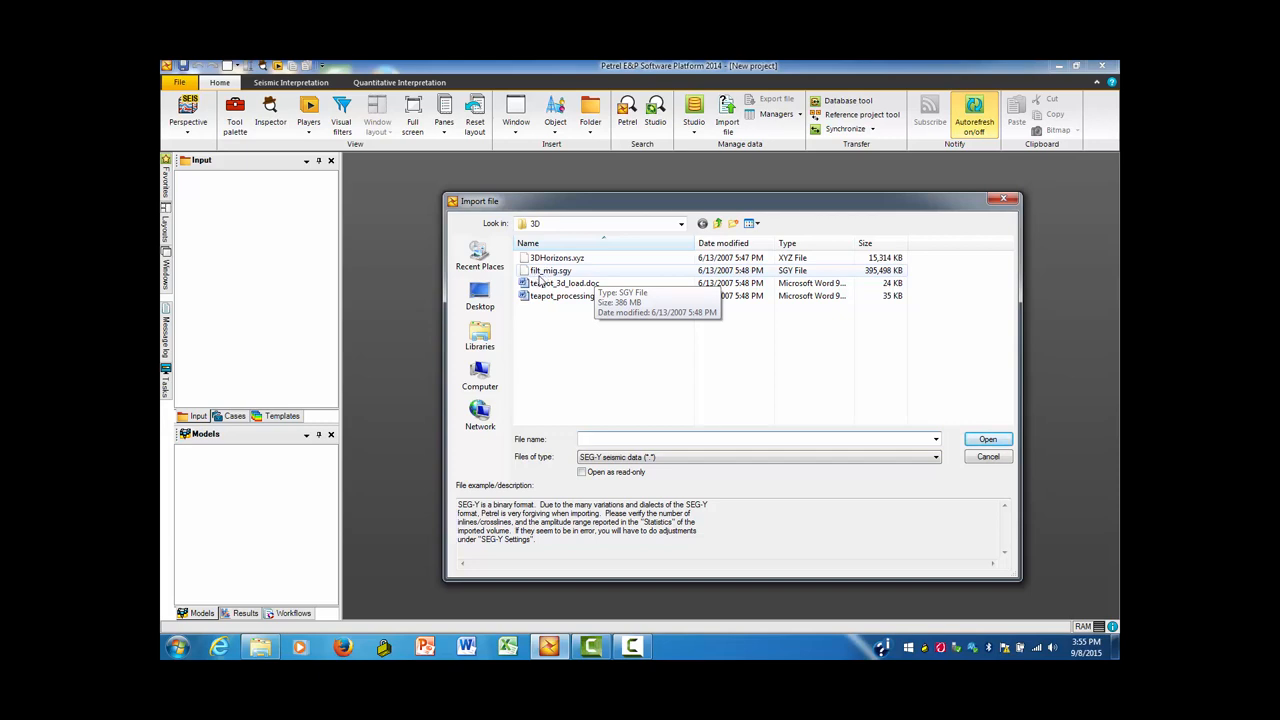
{"action": "mouse_move", "coordinate": [556, 284]}
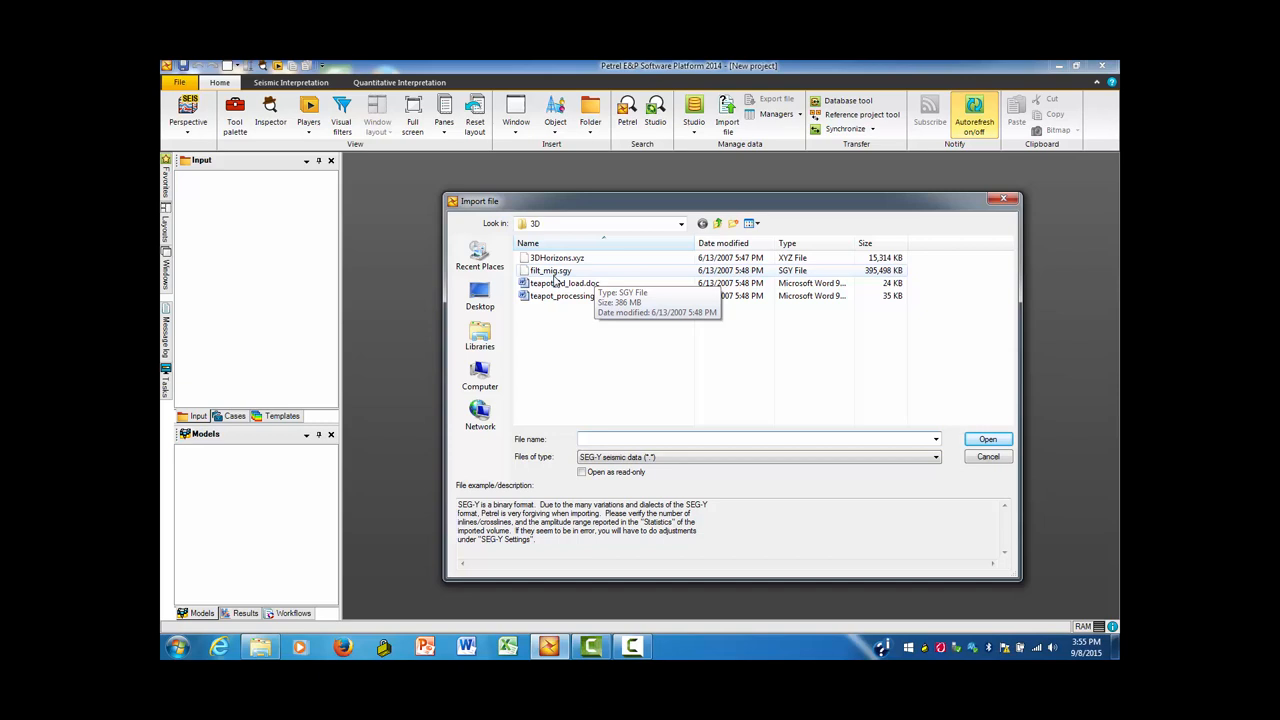
{"action": "mouse_move", "coordinate": [544, 284]}
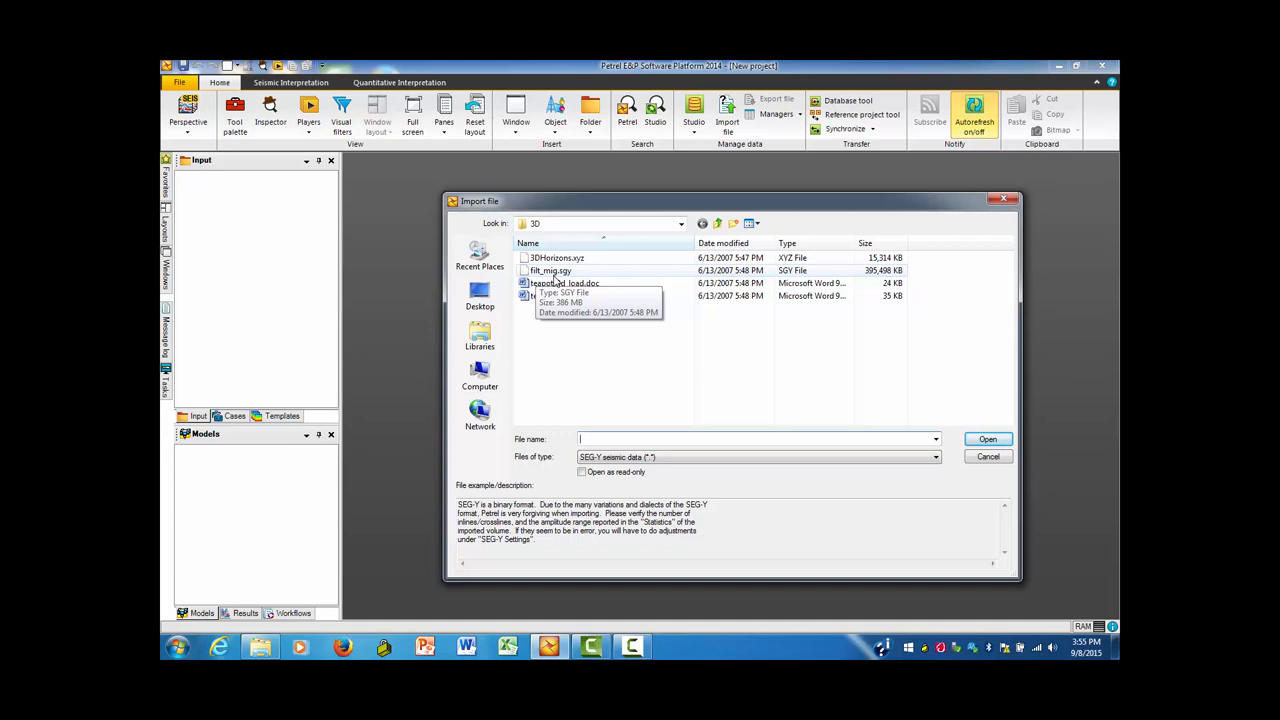
{"action": "left_click", "coordinate": [756, 440]}
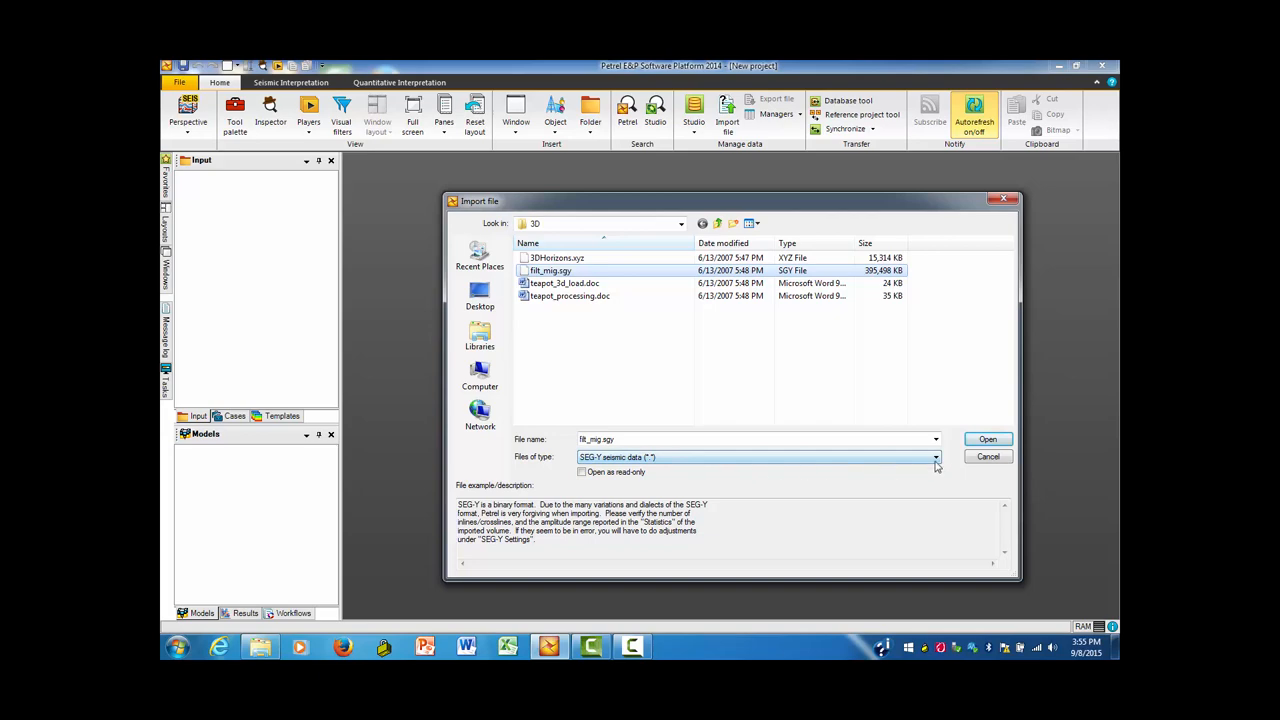
{"action": "left_click", "coordinate": [934, 456]}
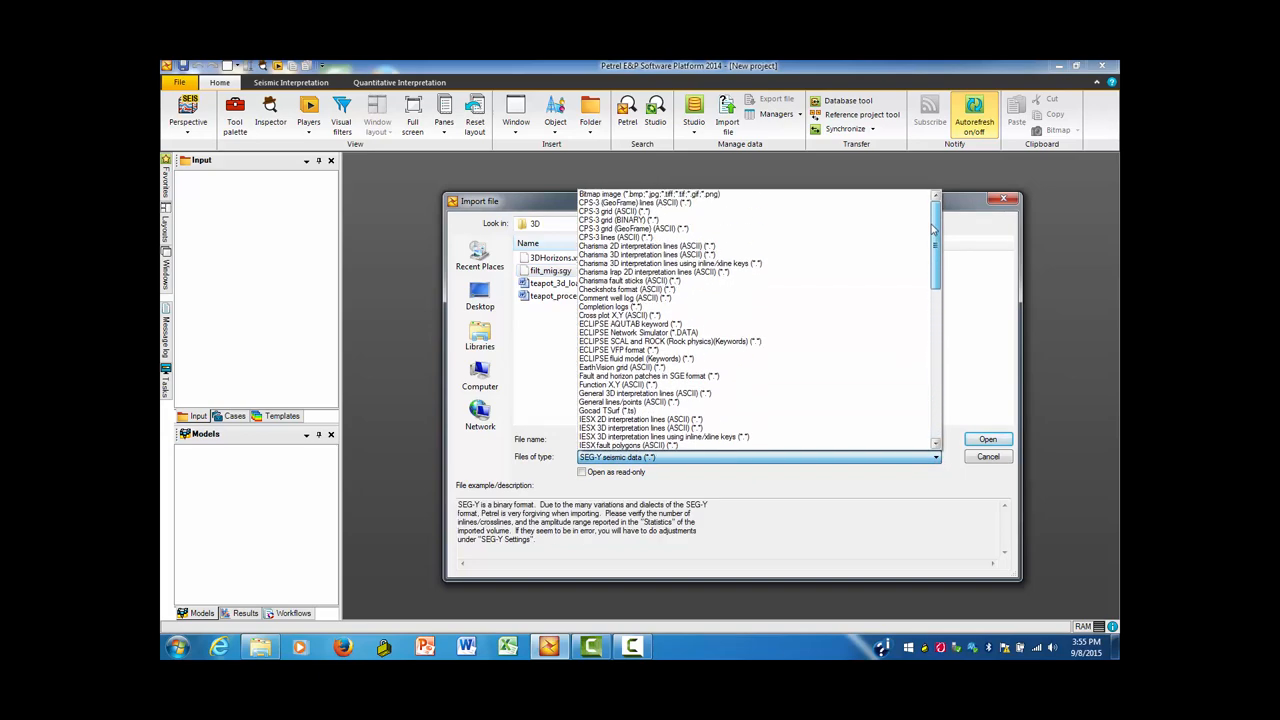
{"action": "scroll", "scroll_direction": "down", "scroll_amount": 3}
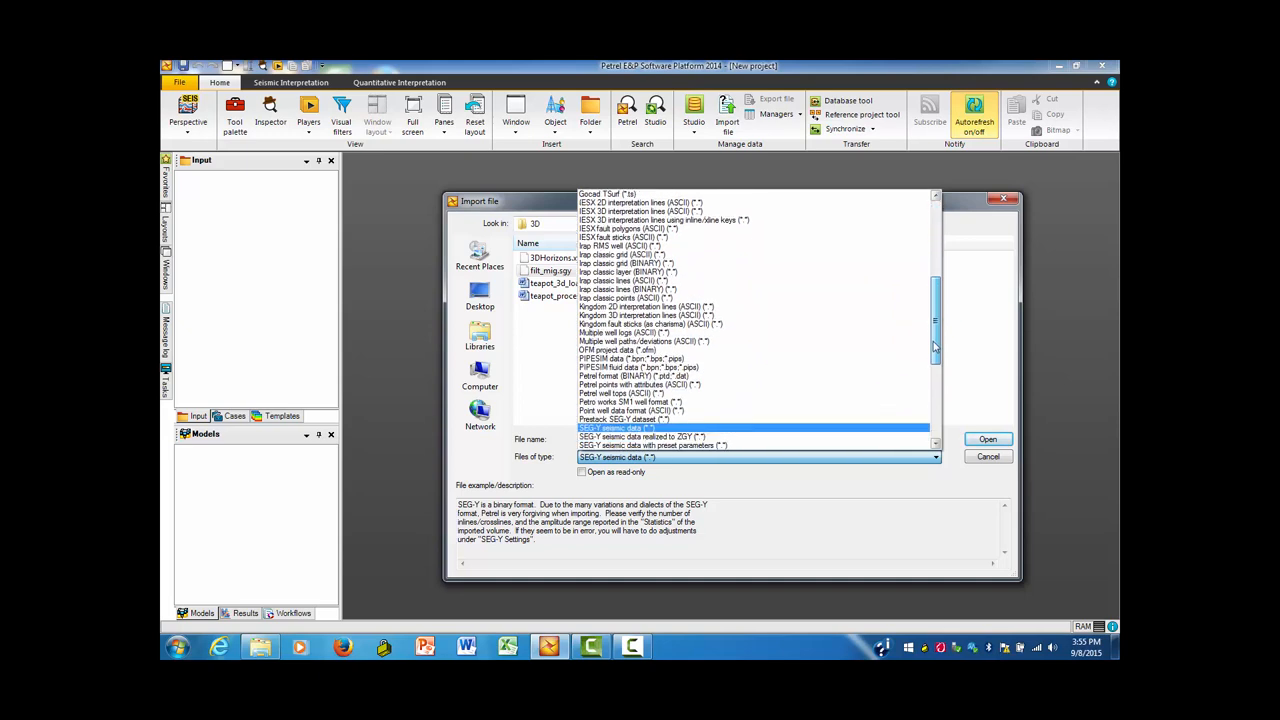
{"action": "scroll", "scroll_direction": "down", "scroll_amount": 3}
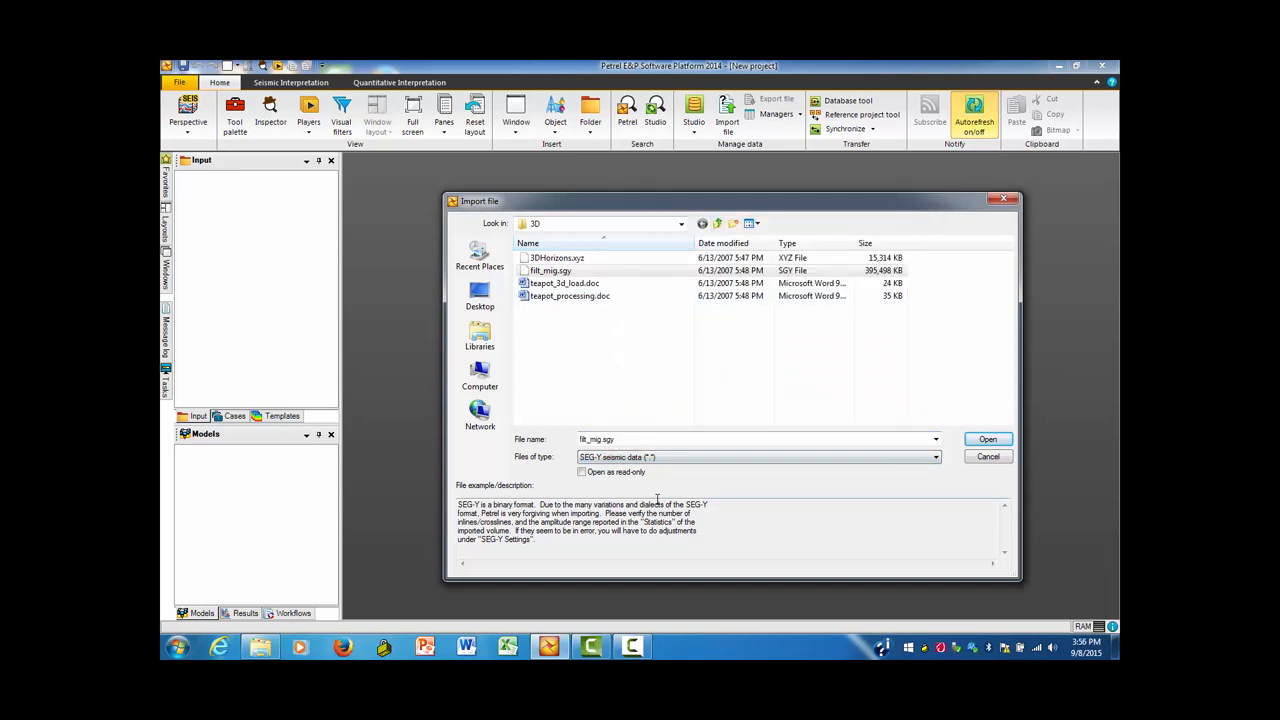
{"action": "mouse_move", "coordinate": [988, 456]}
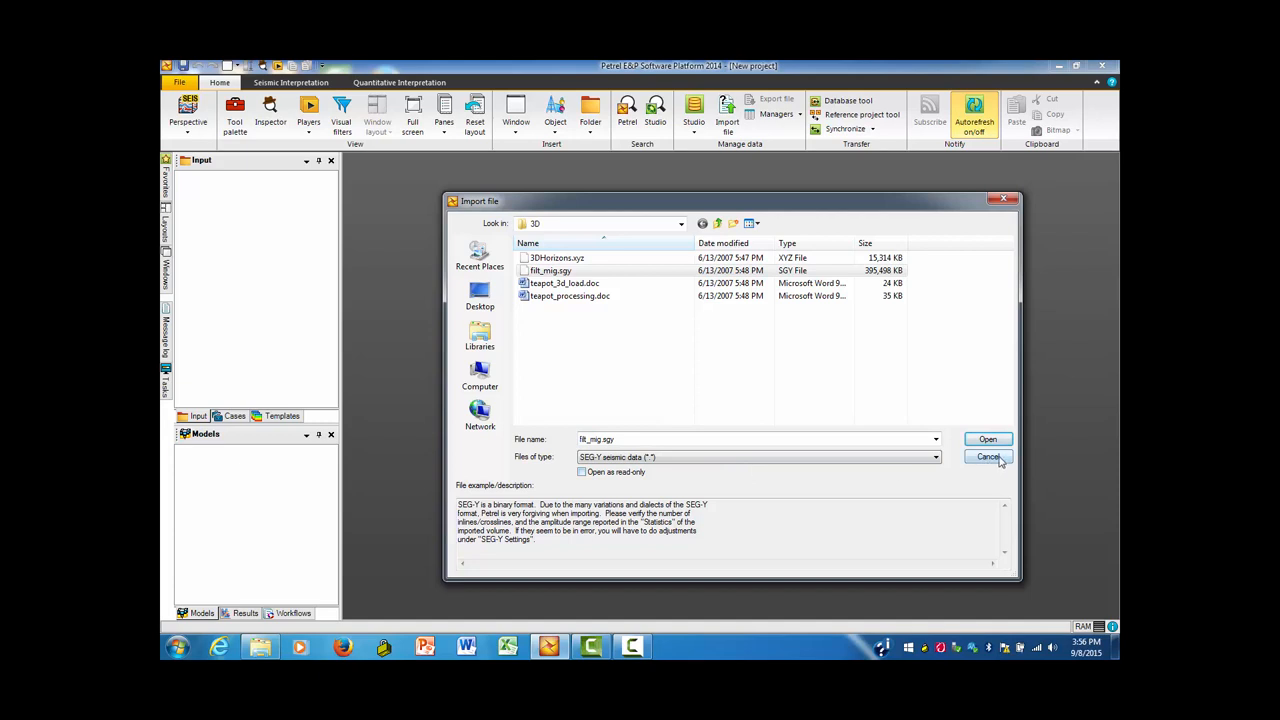
Step: Import the Teapot_3D_mig SEG-Y cube with the default input data settings
{"action": "left_click", "coordinate": [988, 440]}
{"action": "type", "text": "Teapot_filt_mig"}
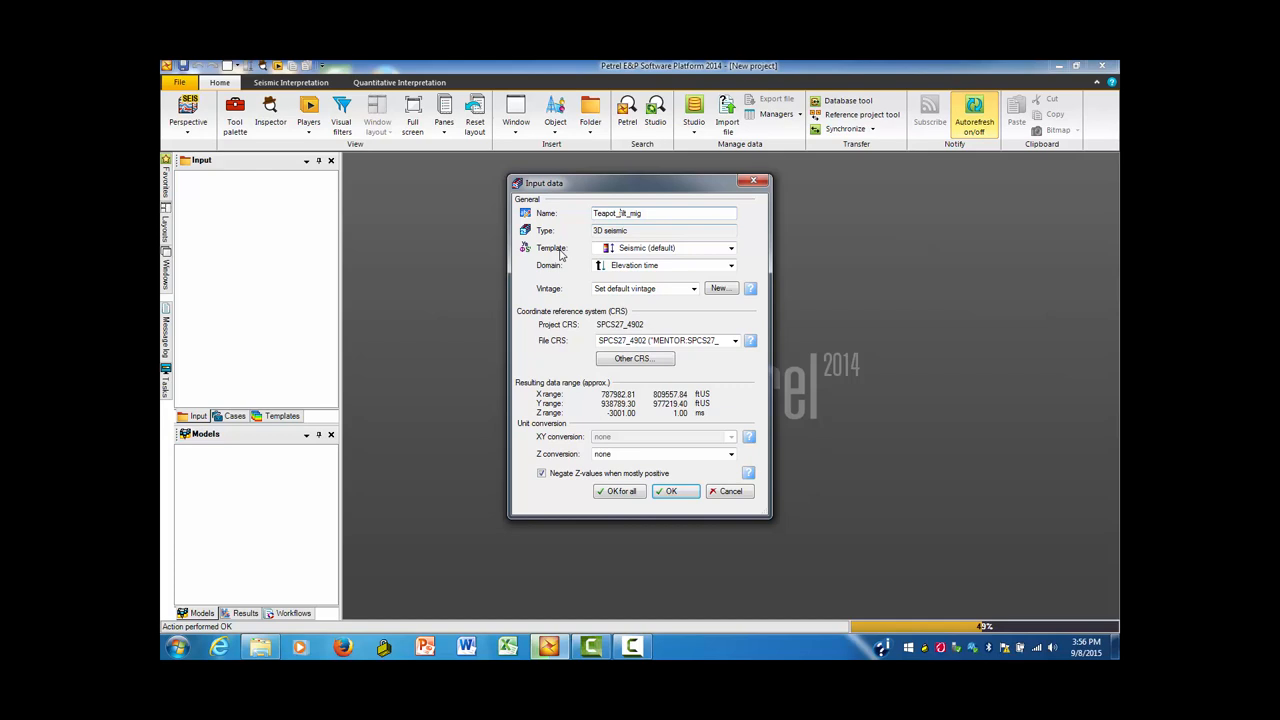
{"action": "mouse_move", "coordinate": [696, 252]}
{"action": "type", "text": "f"}
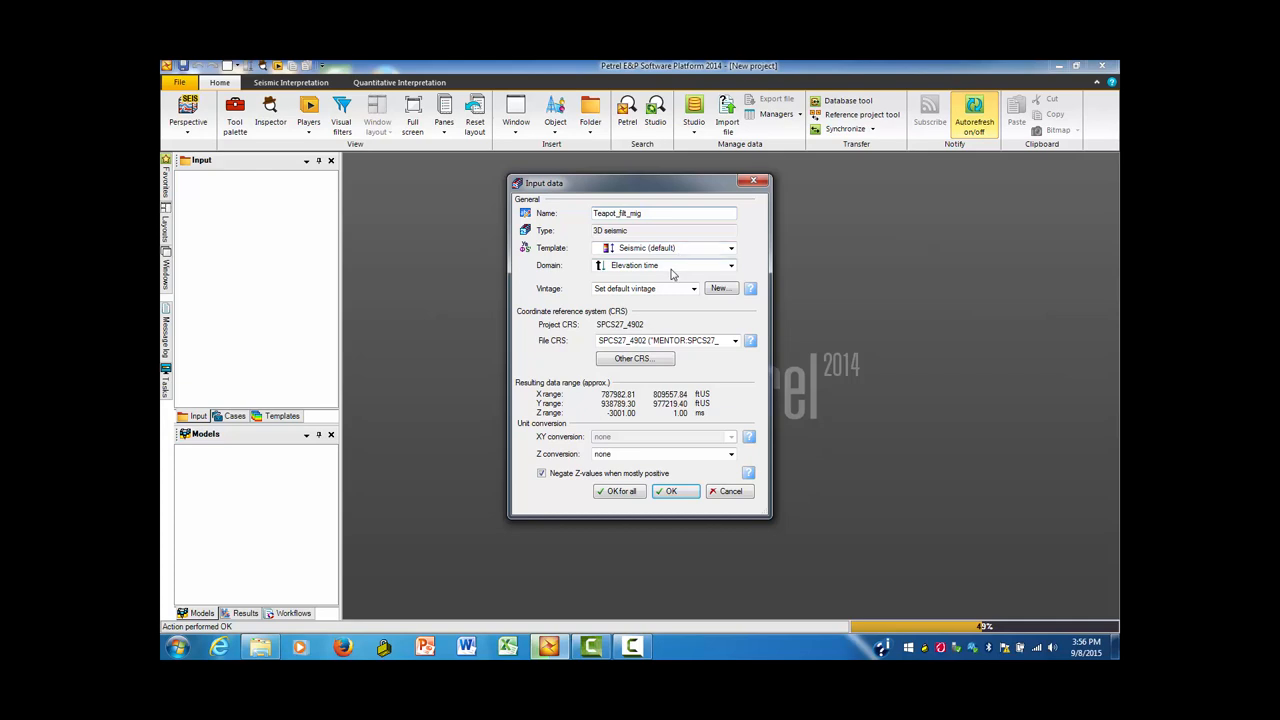
{"action": "mouse_move", "coordinate": [692, 272]}
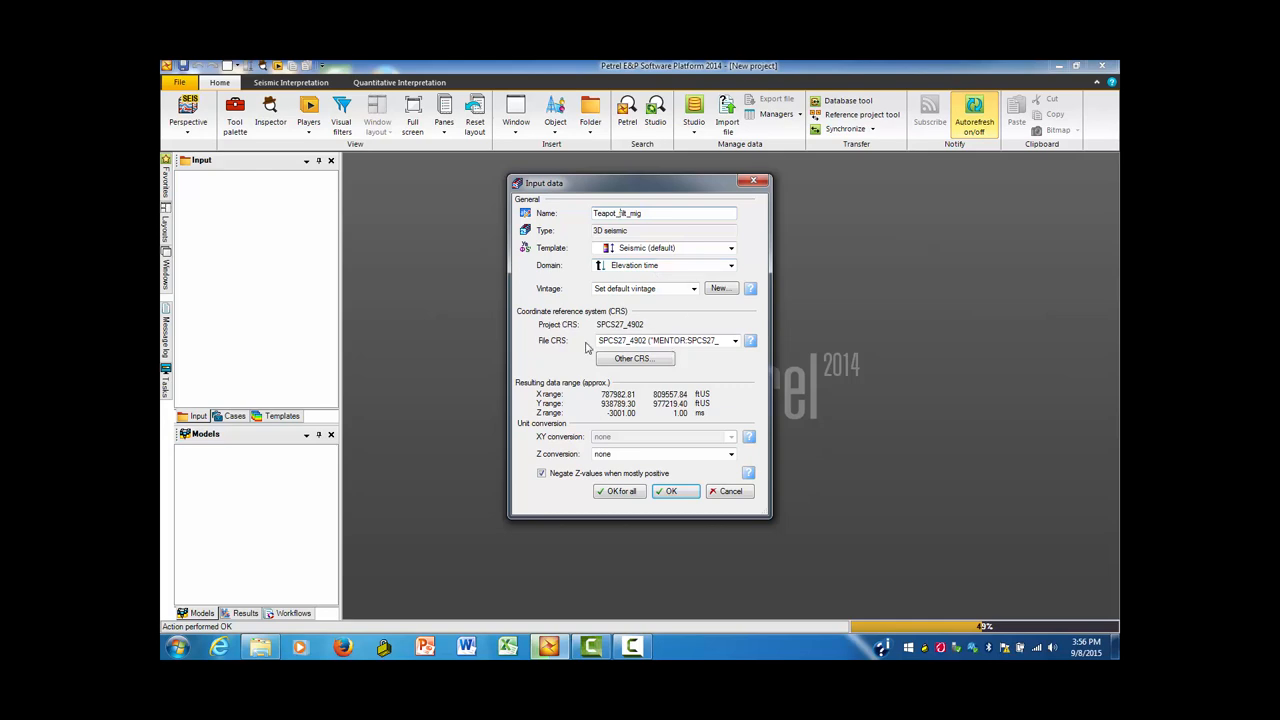
{"action": "mouse_move", "coordinate": [584, 340]}
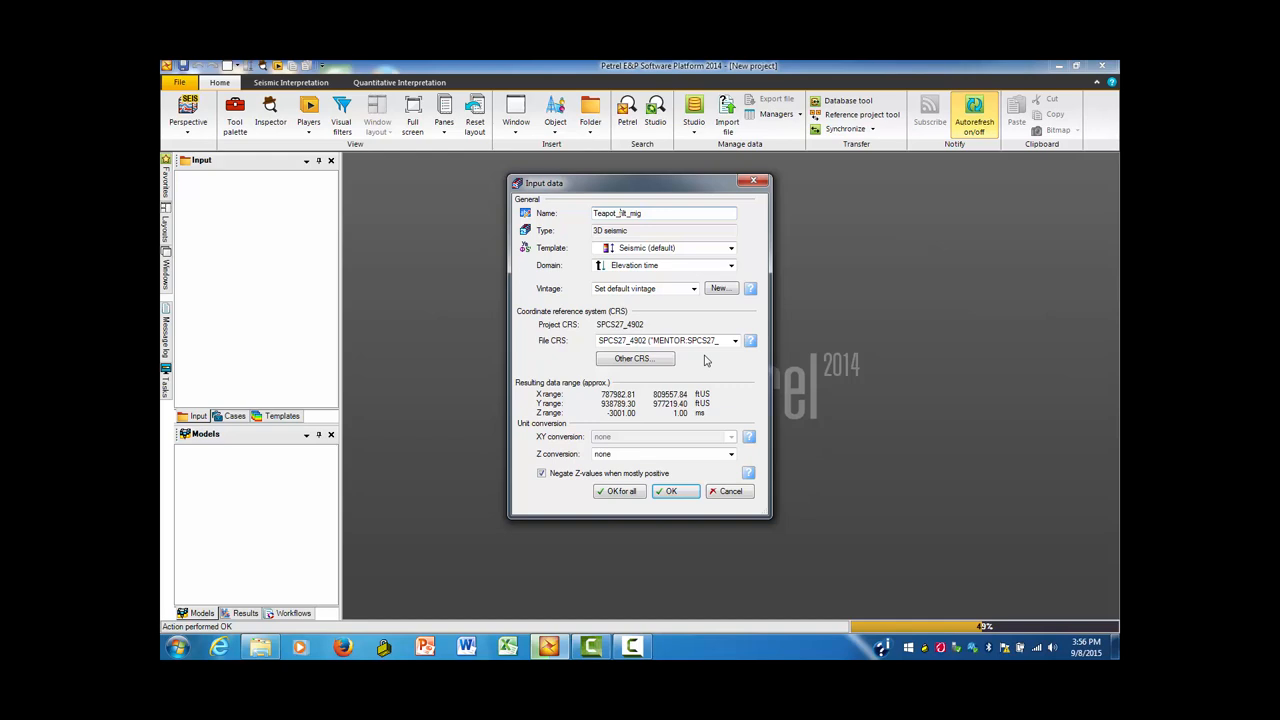
{"action": "mouse_move", "coordinate": [704, 390]}
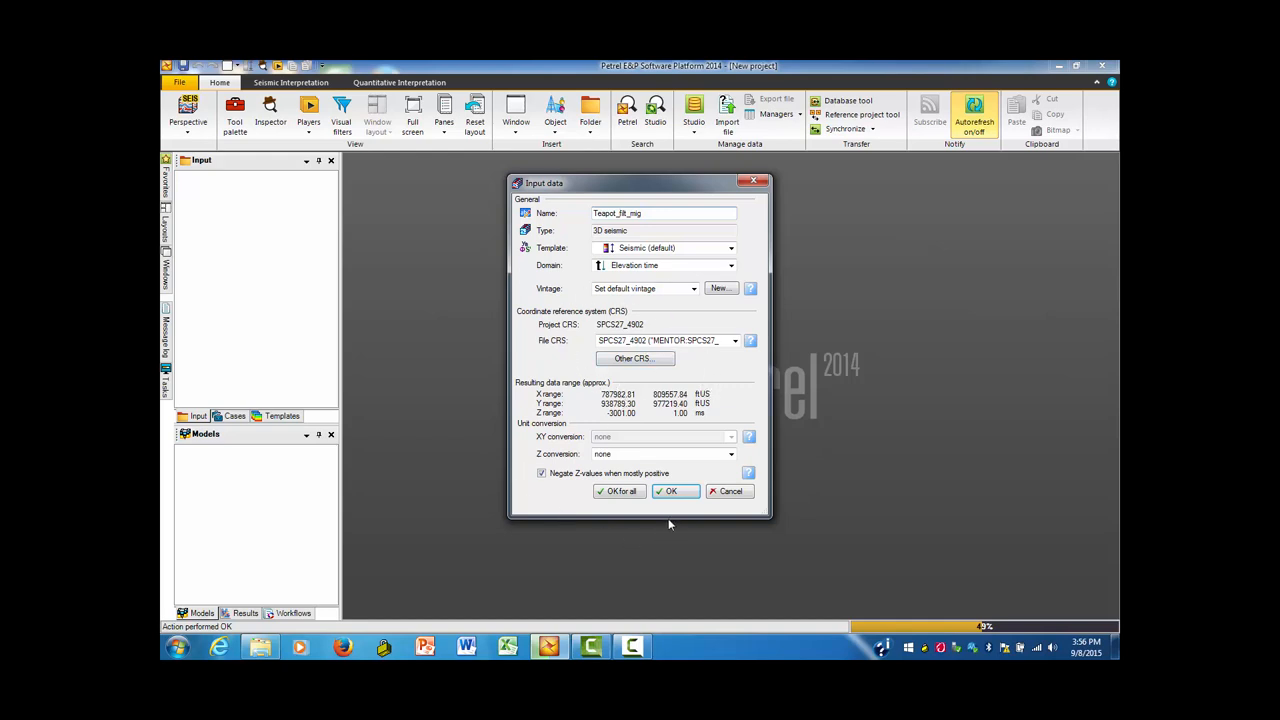
{"action": "mouse_move", "coordinate": [670, 492]}
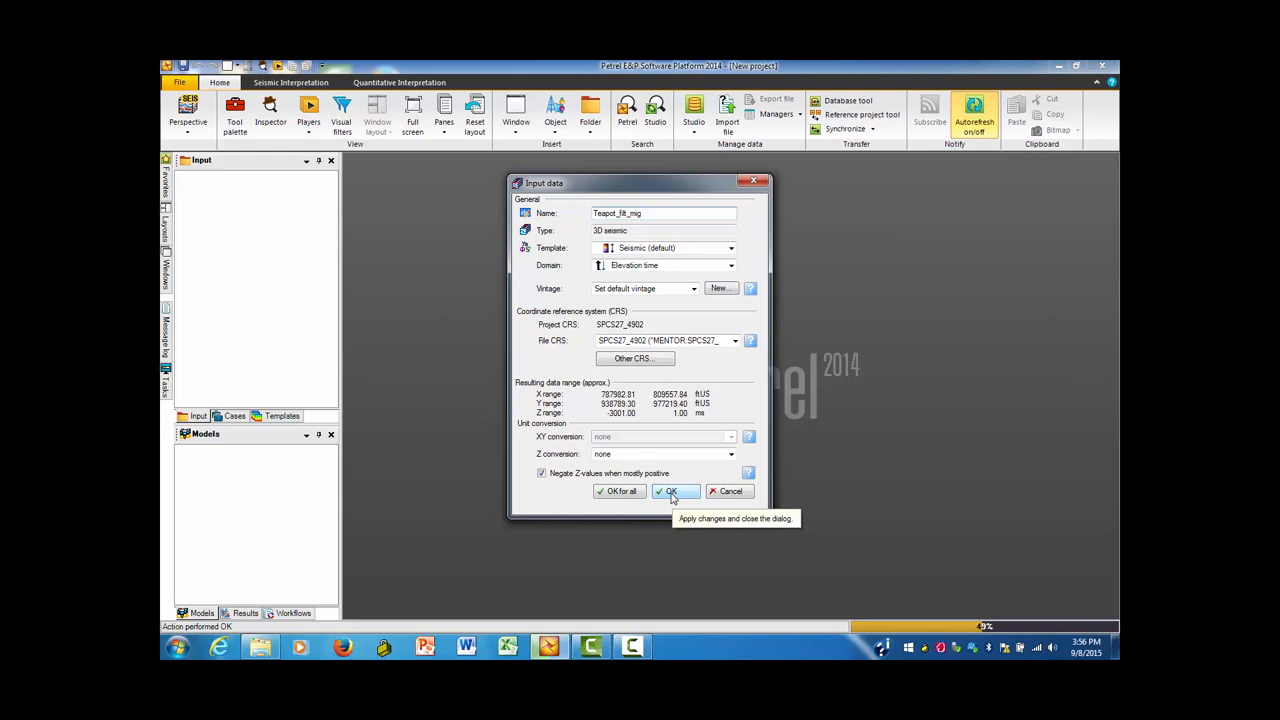
{"action": "left_click", "coordinate": [670, 492]}
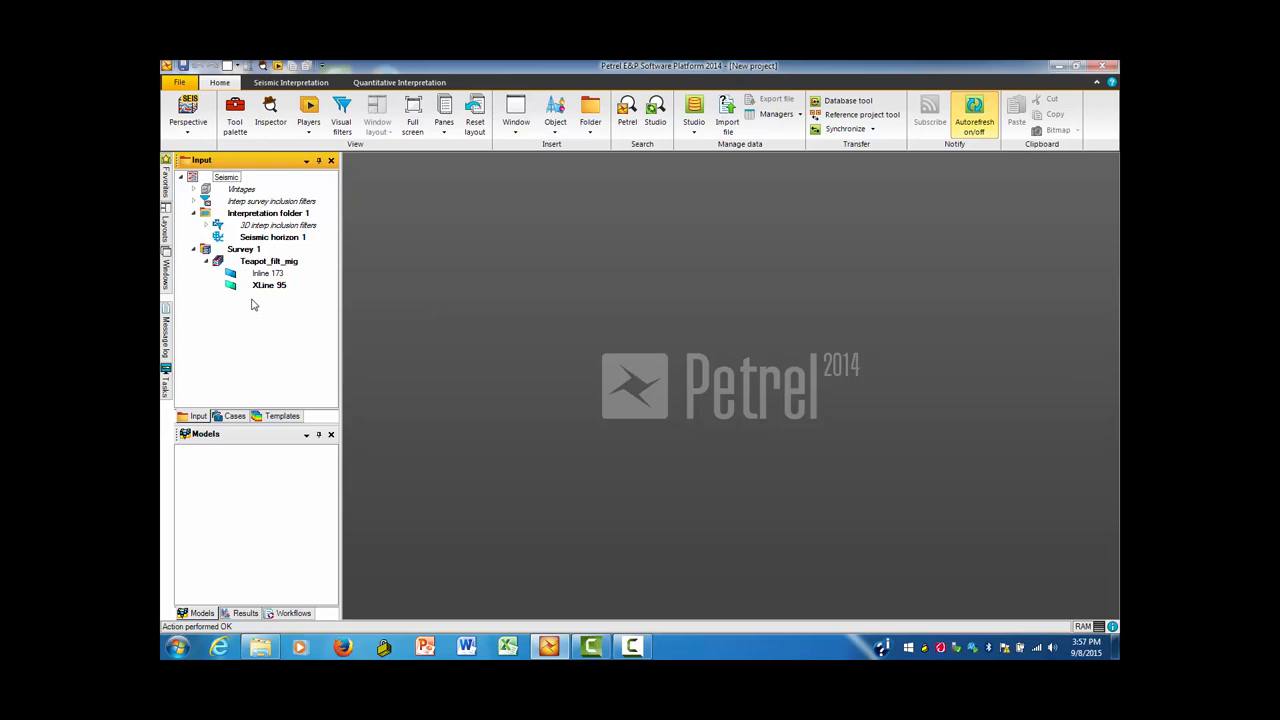
{"action": "mouse_move", "coordinate": [266, 296]}
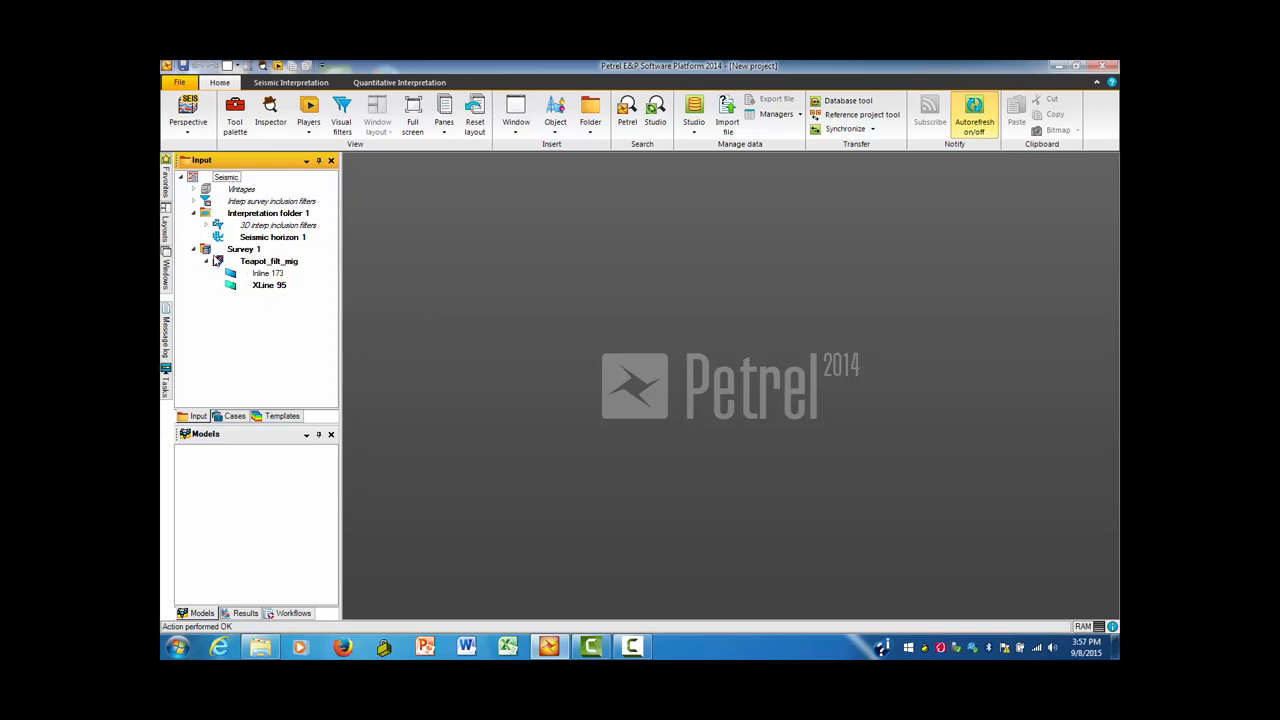
{"action": "mouse_move", "coordinate": [250, 180]}
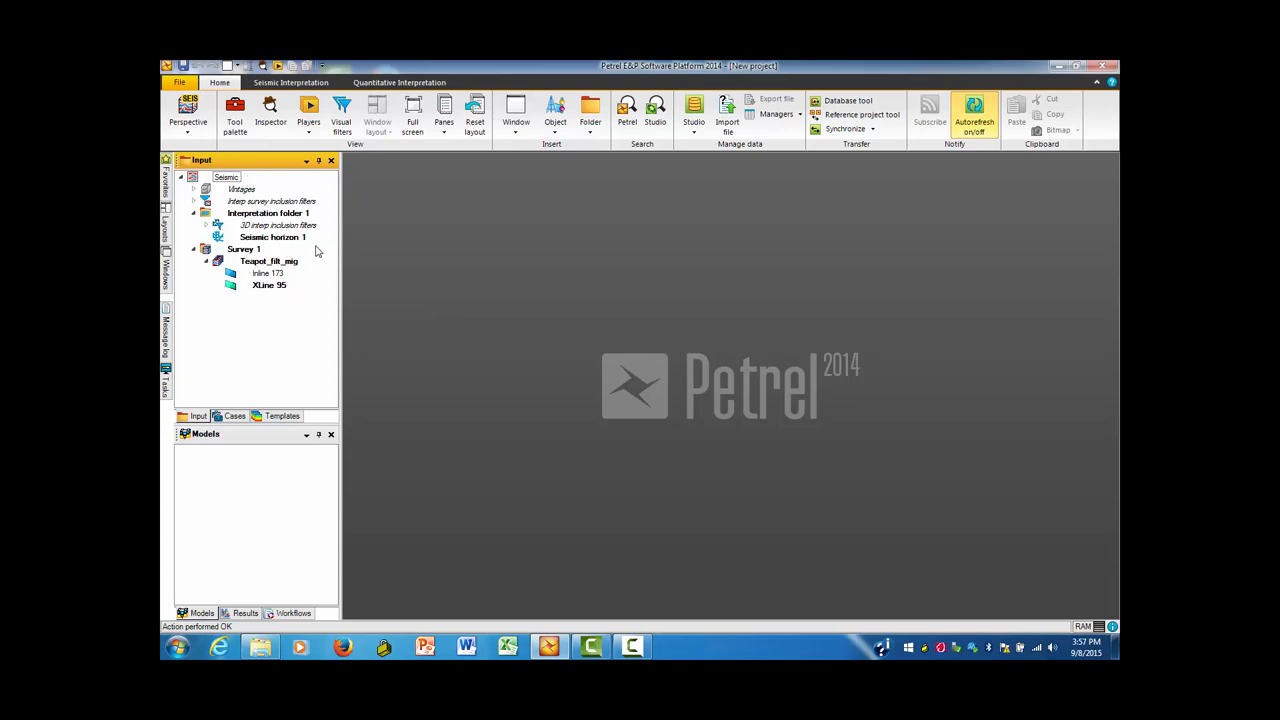
{"action": "mouse_move", "coordinate": [290, 244]}
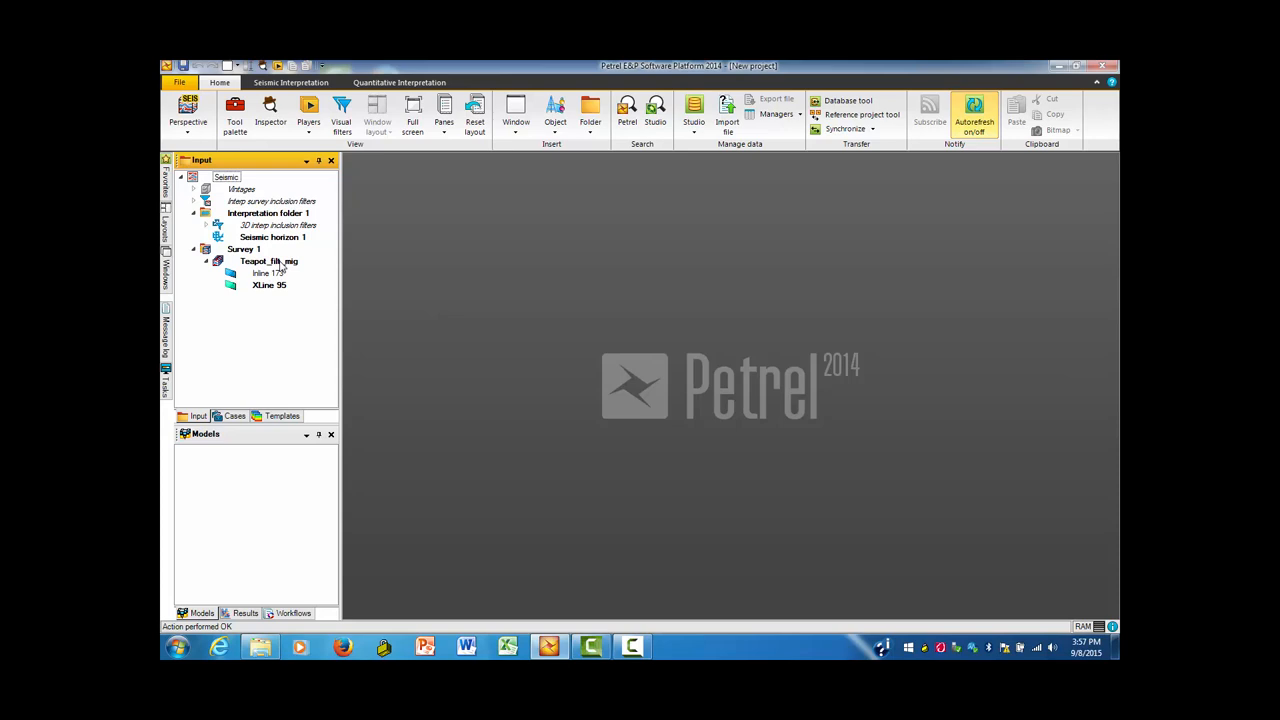
Step: Realize the Teapot_3D_mig volume from its context menu and close the settings
{"action": "right_click", "coordinate": [268, 260]}
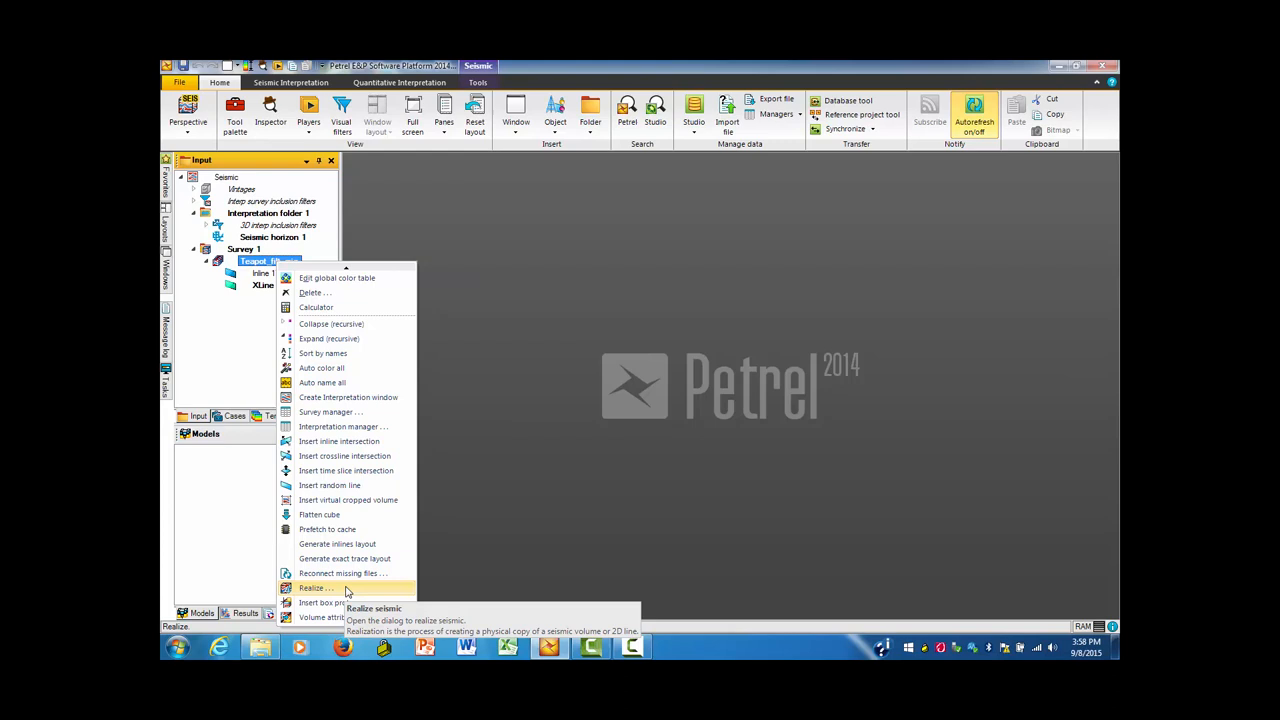
{"action": "left_click", "coordinate": [316, 588]}
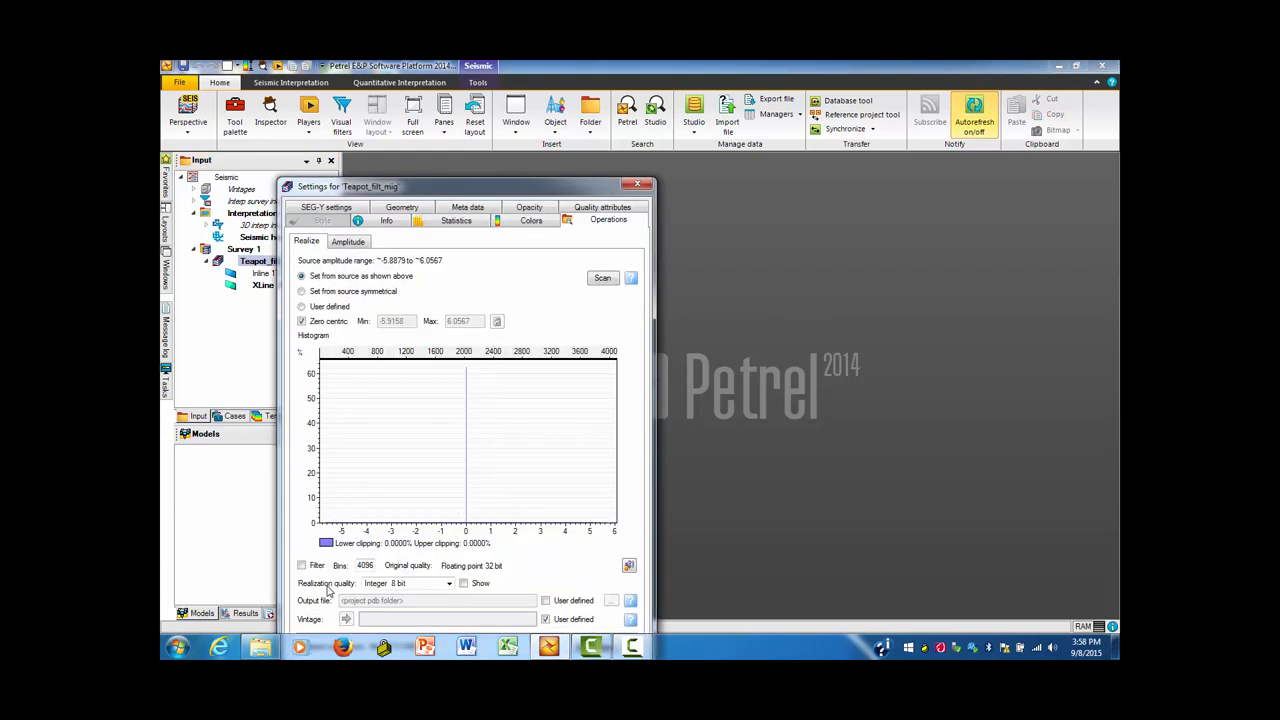
{"action": "left_click_drag", "start_coordinate": [348, 186], "coordinate": [388, 72]}
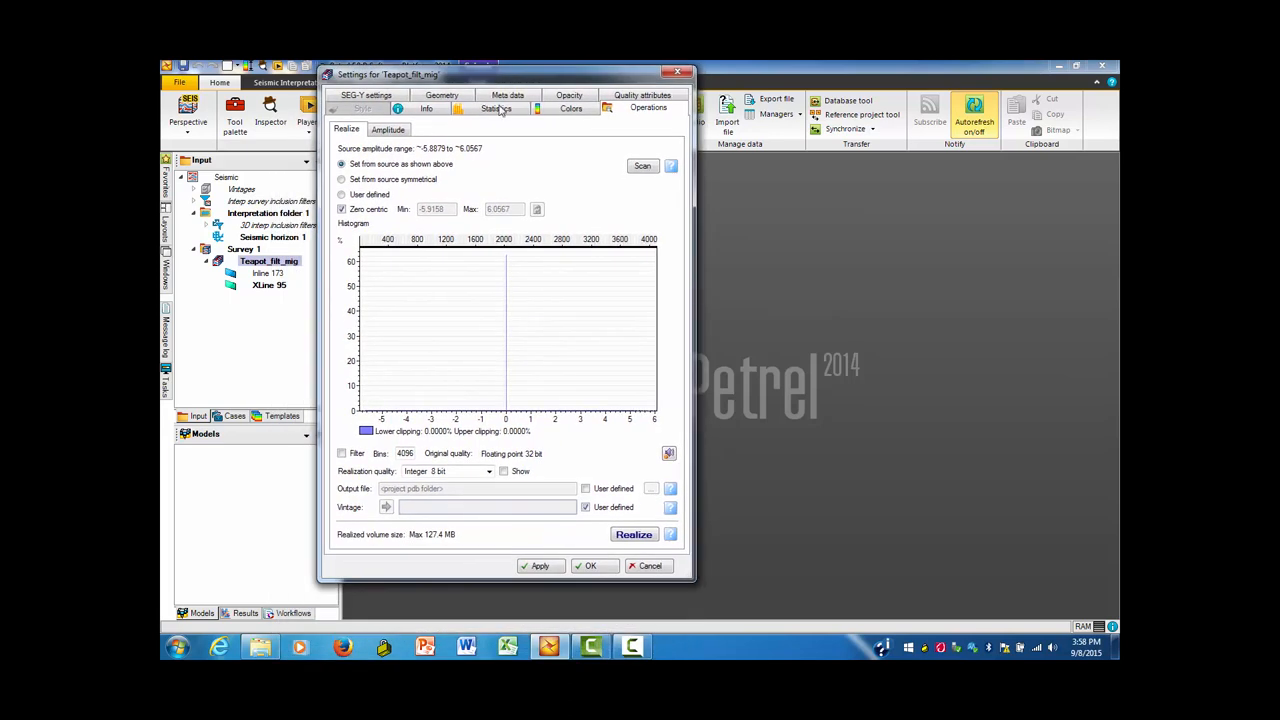
{"action": "mouse_move", "coordinate": [408, 344]}
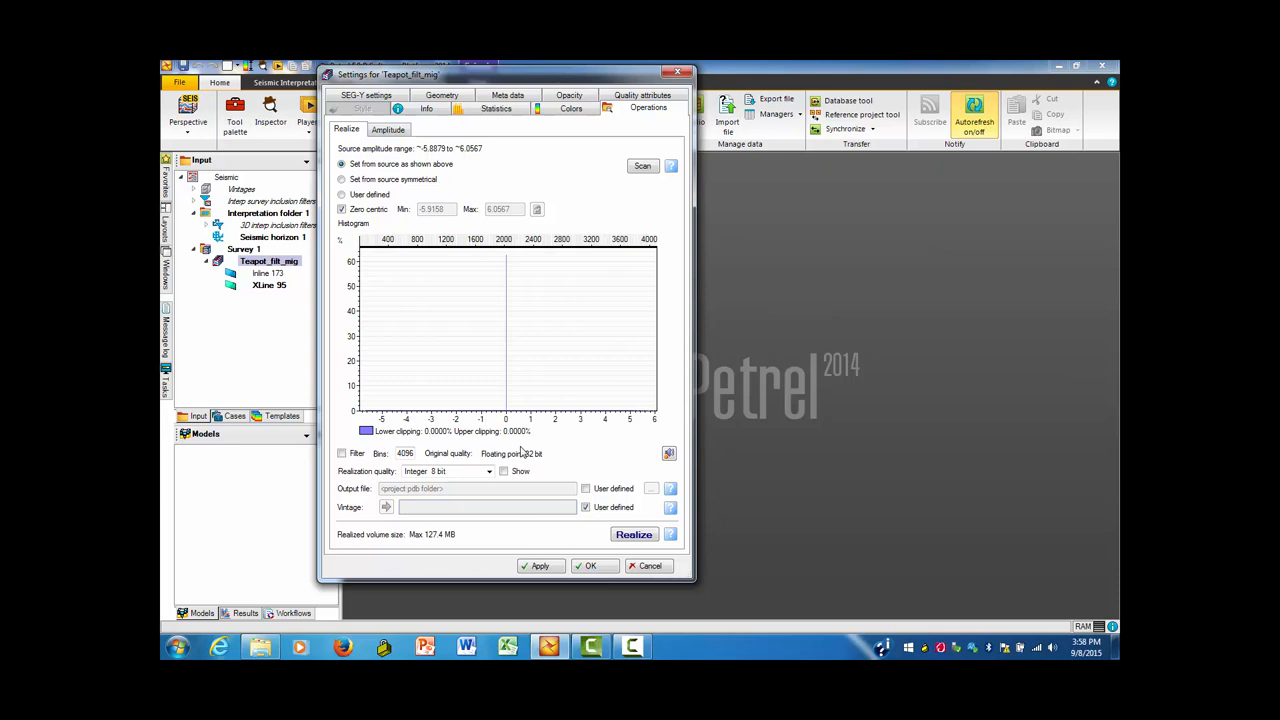
{"action": "mouse_move", "coordinate": [564, 436]}
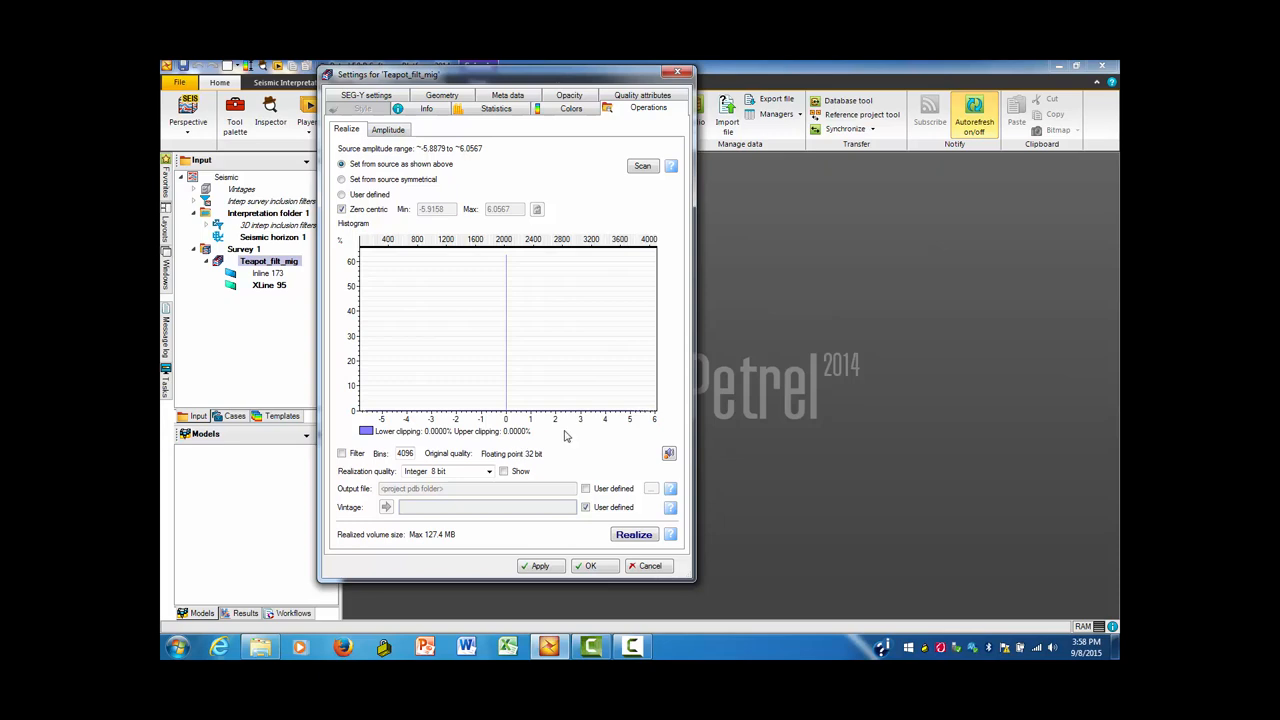
{"action": "mouse_move", "coordinate": [534, 440]}
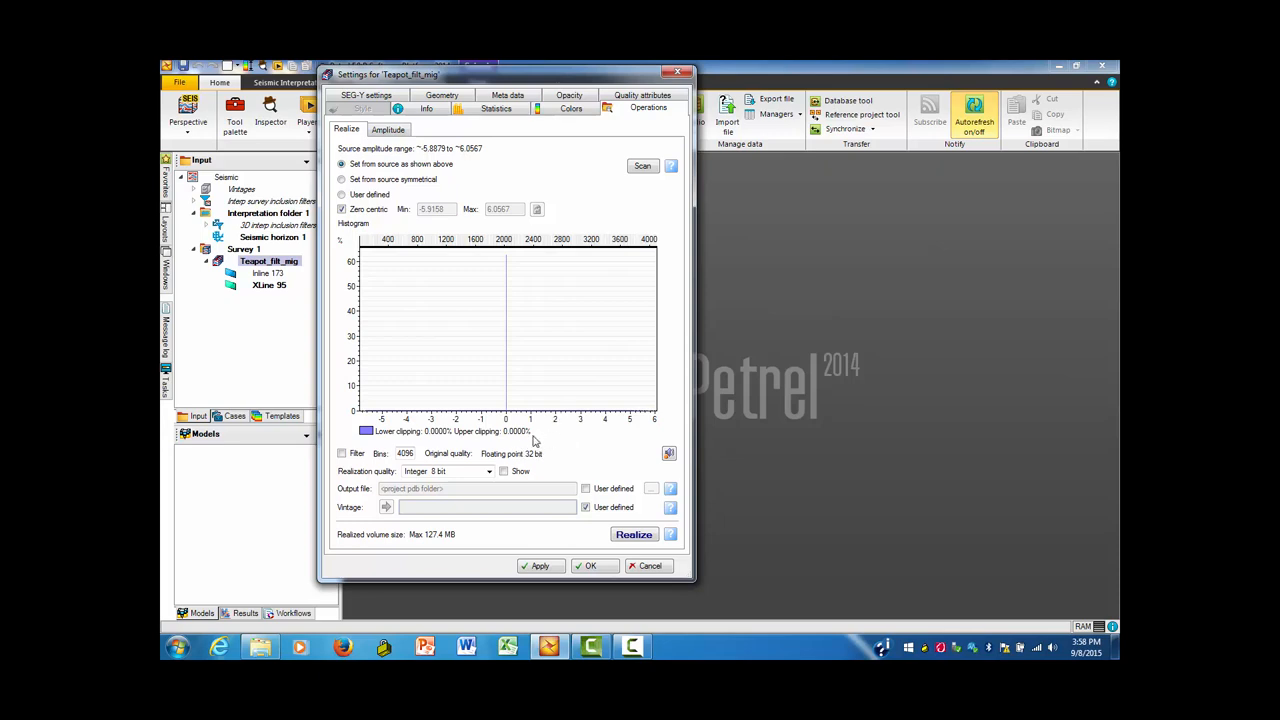
{"action": "mouse_move", "coordinate": [540, 536]}
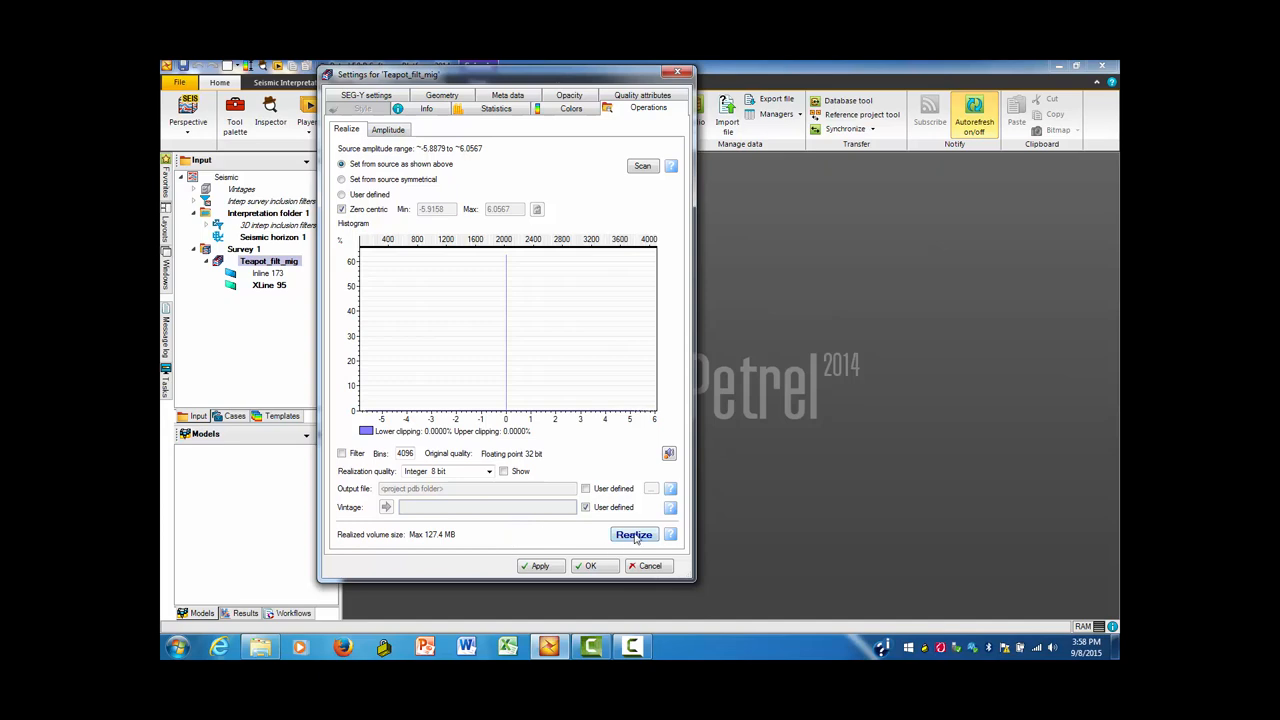
{"action": "left_click", "coordinate": [636, 536]}
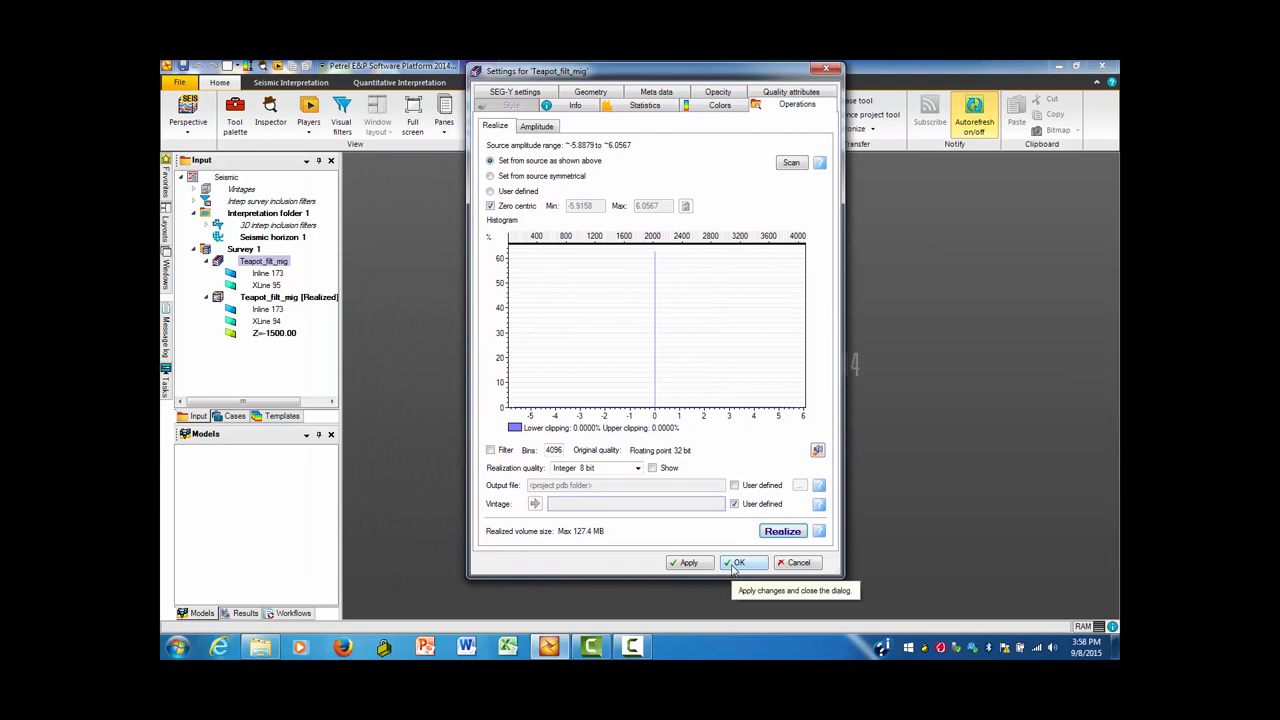
{"action": "left_click", "coordinate": [736, 562]}
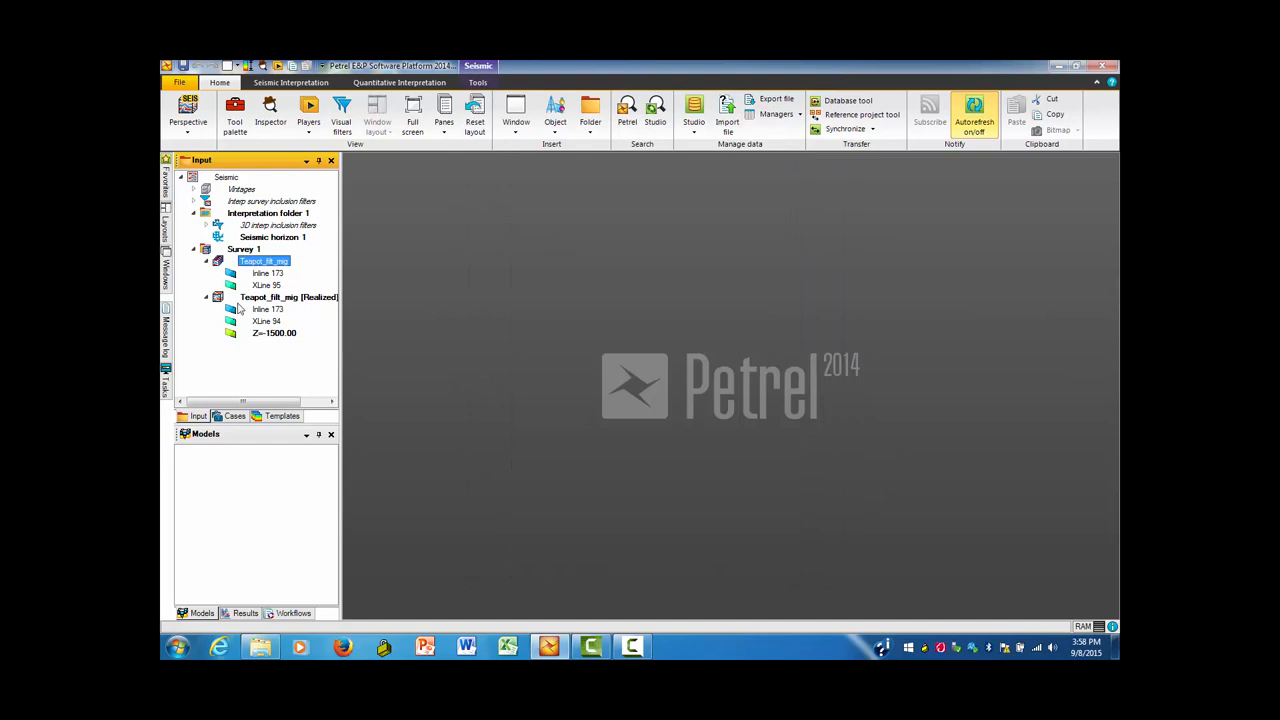
{"action": "mouse_move", "coordinate": [266, 316]}
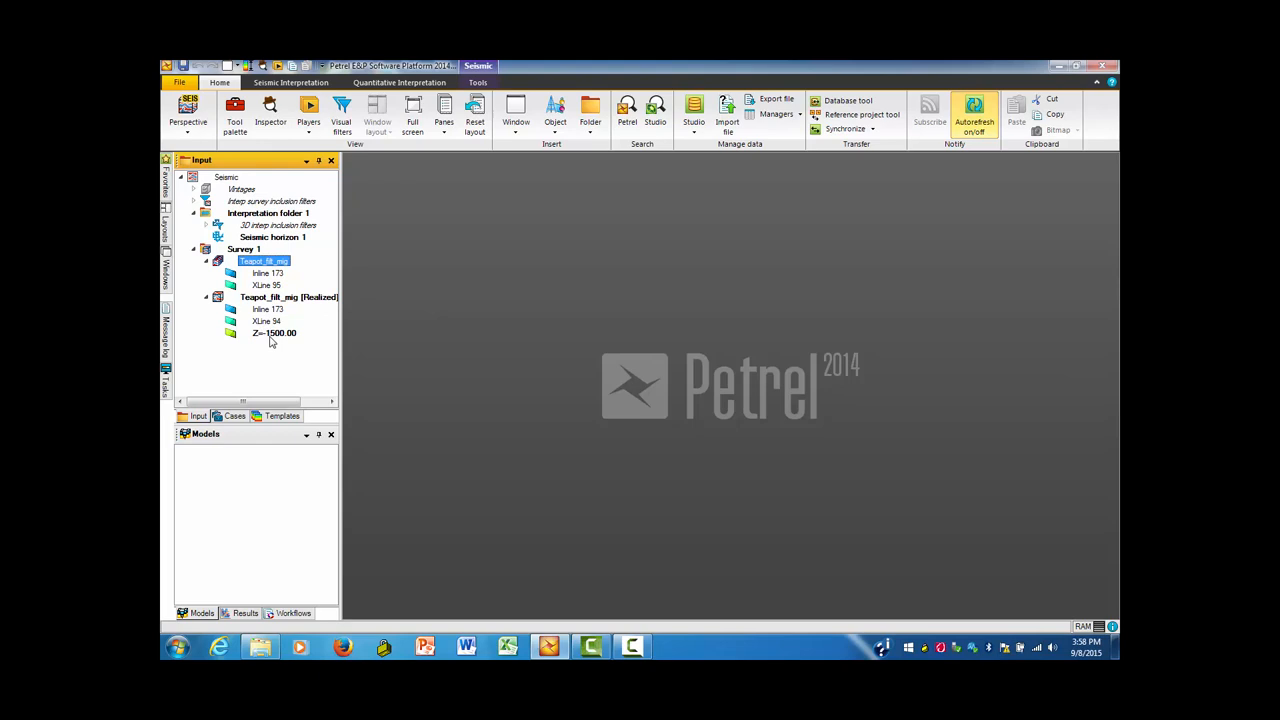
{"action": "mouse_move", "coordinate": [272, 340]}
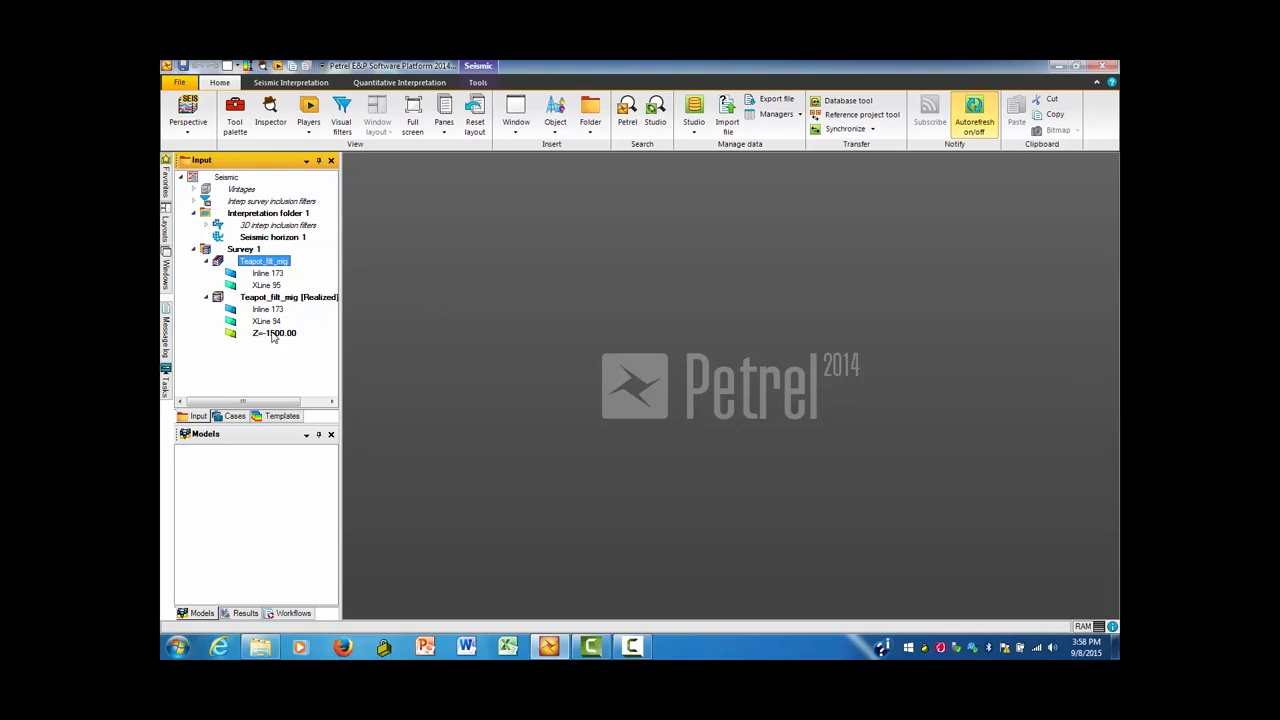
{"action": "mouse_move", "coordinate": [516, 224]}
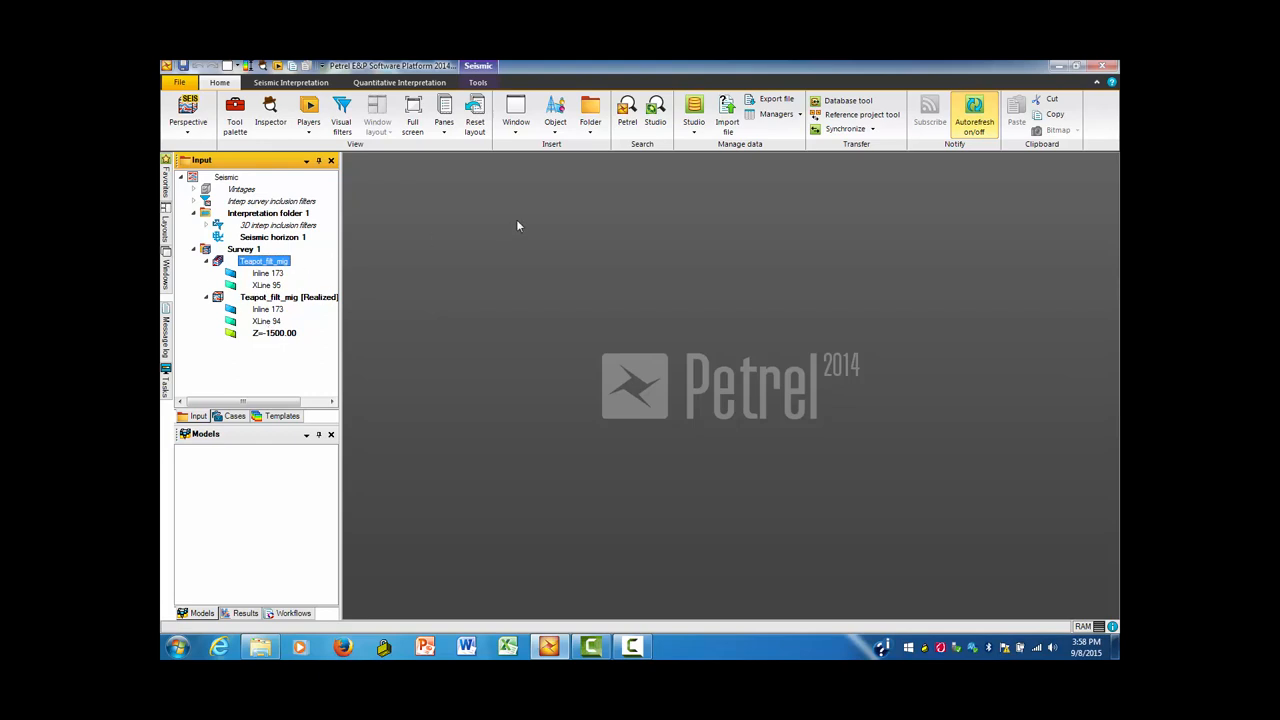
{"action": "mouse_move", "coordinate": [754, 300]}
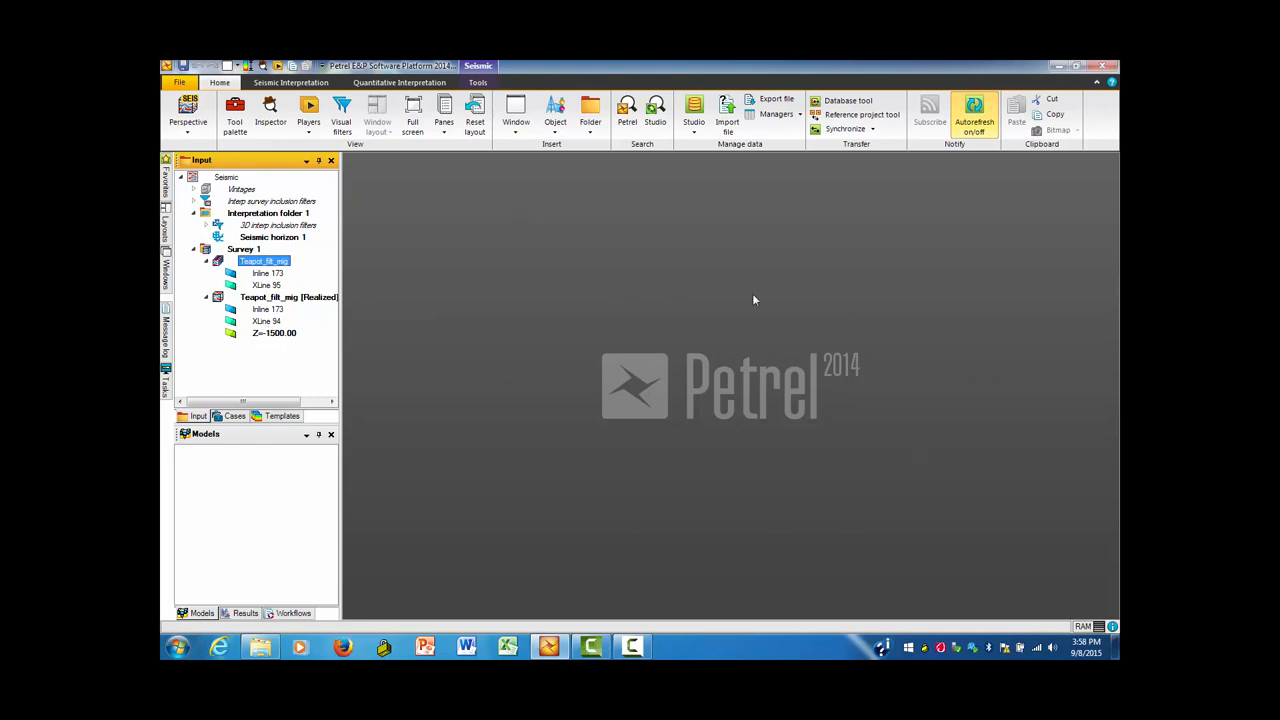
{"action": "mouse_move", "coordinate": [516, 162]}
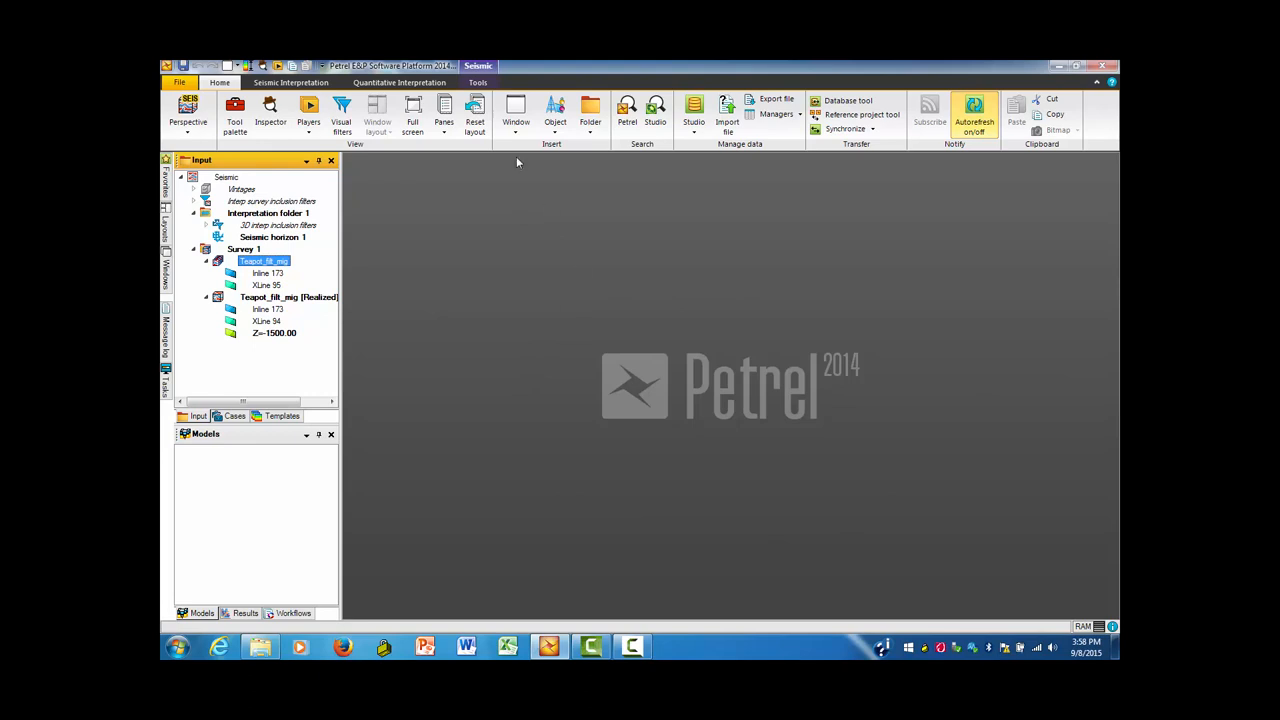
{"action": "mouse_move", "coordinate": [544, 212]}
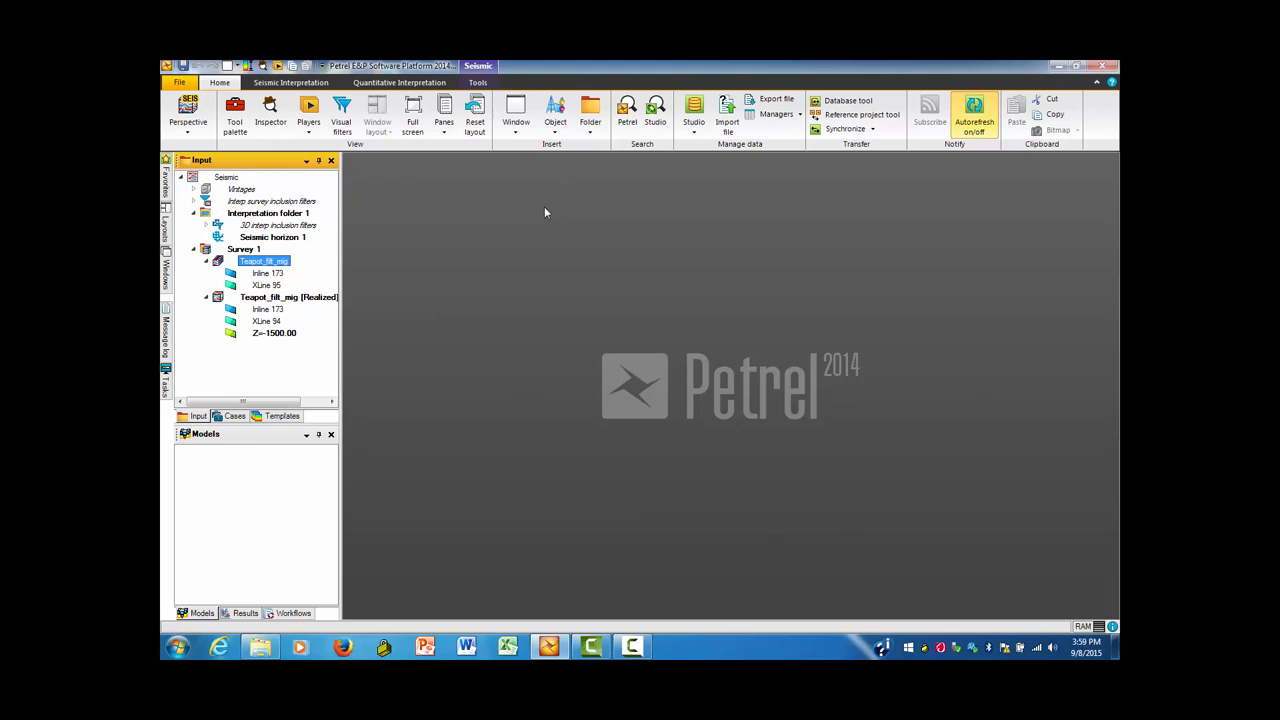
{"action": "mouse_move", "coordinate": [556, 212]}
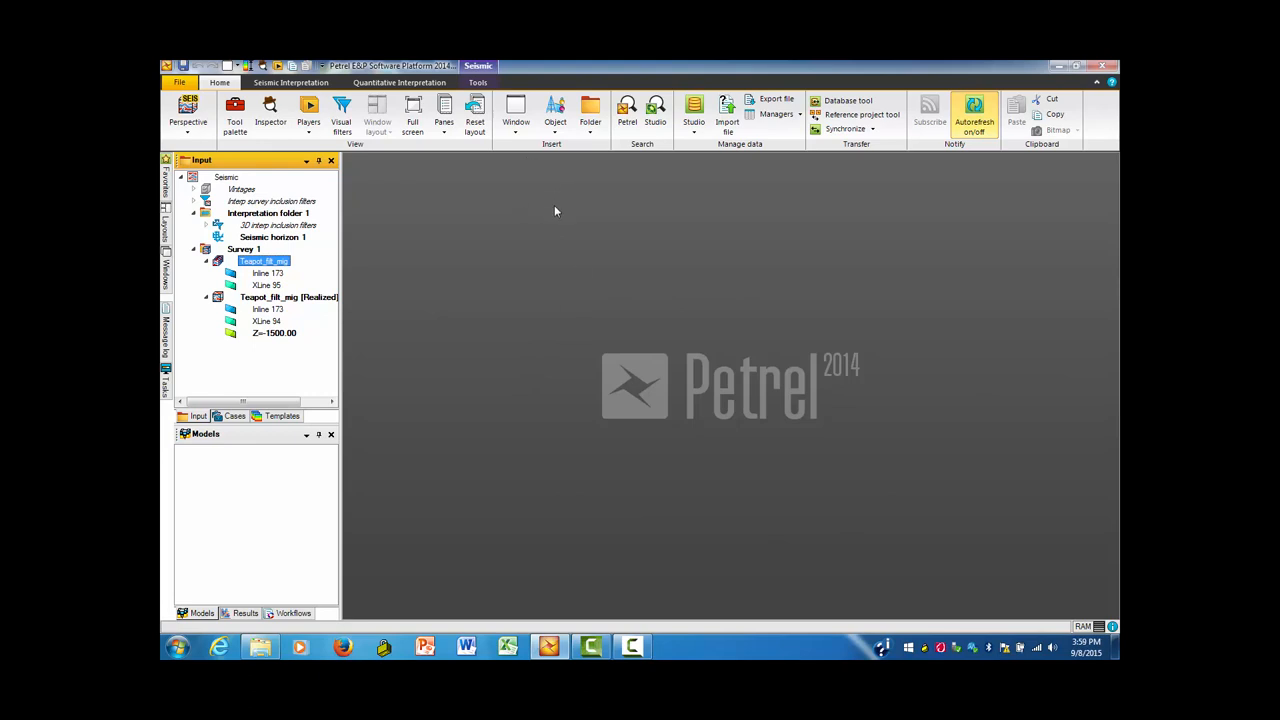
{"action": "mouse_move", "coordinate": [516, 110]}
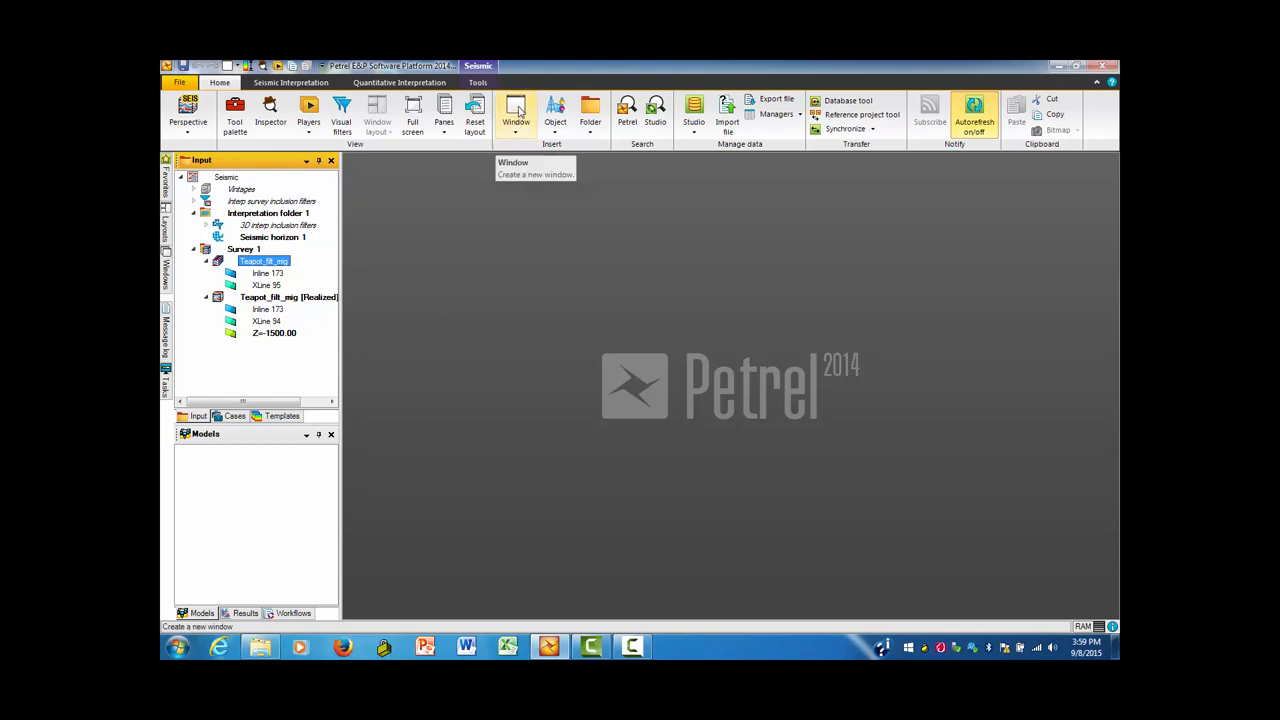
Step: Create a 3D window, an Interpretation window and a 2D window from Home > Window
{"action": "left_click", "coordinate": [516, 110]}
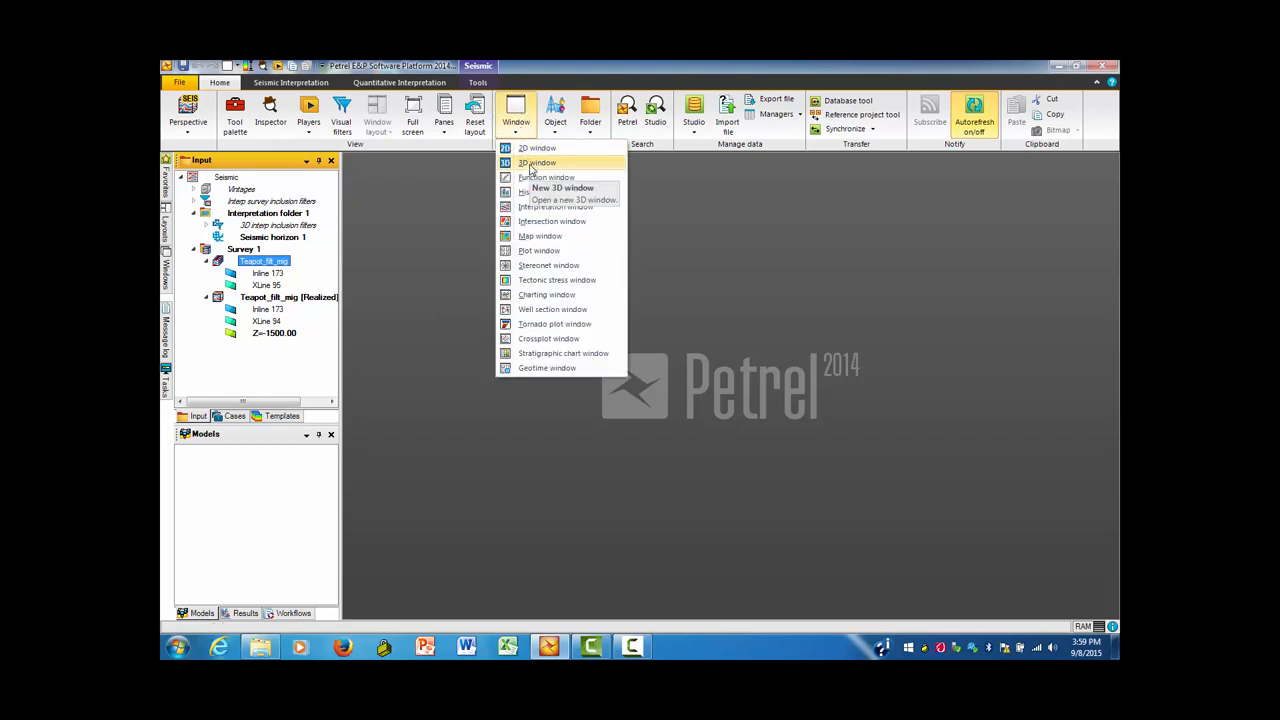
{"action": "left_click", "coordinate": [536, 162]}
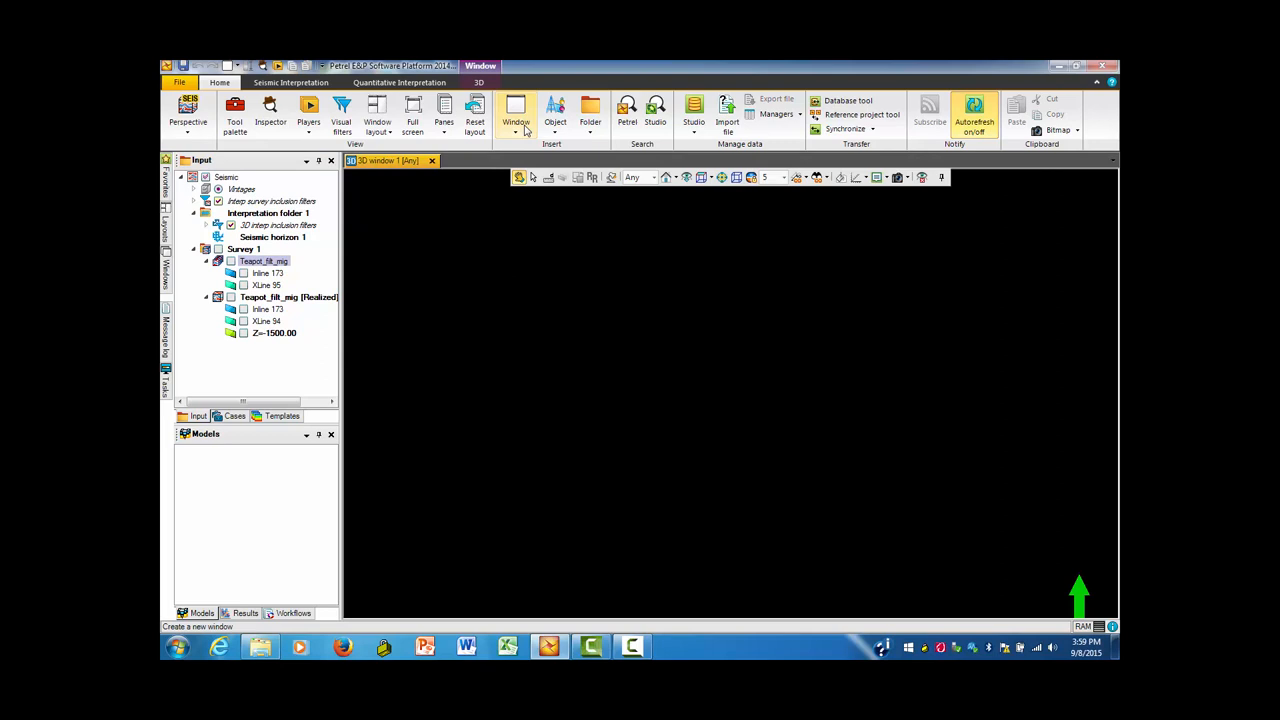
{"action": "left_click", "coordinate": [516, 112]}
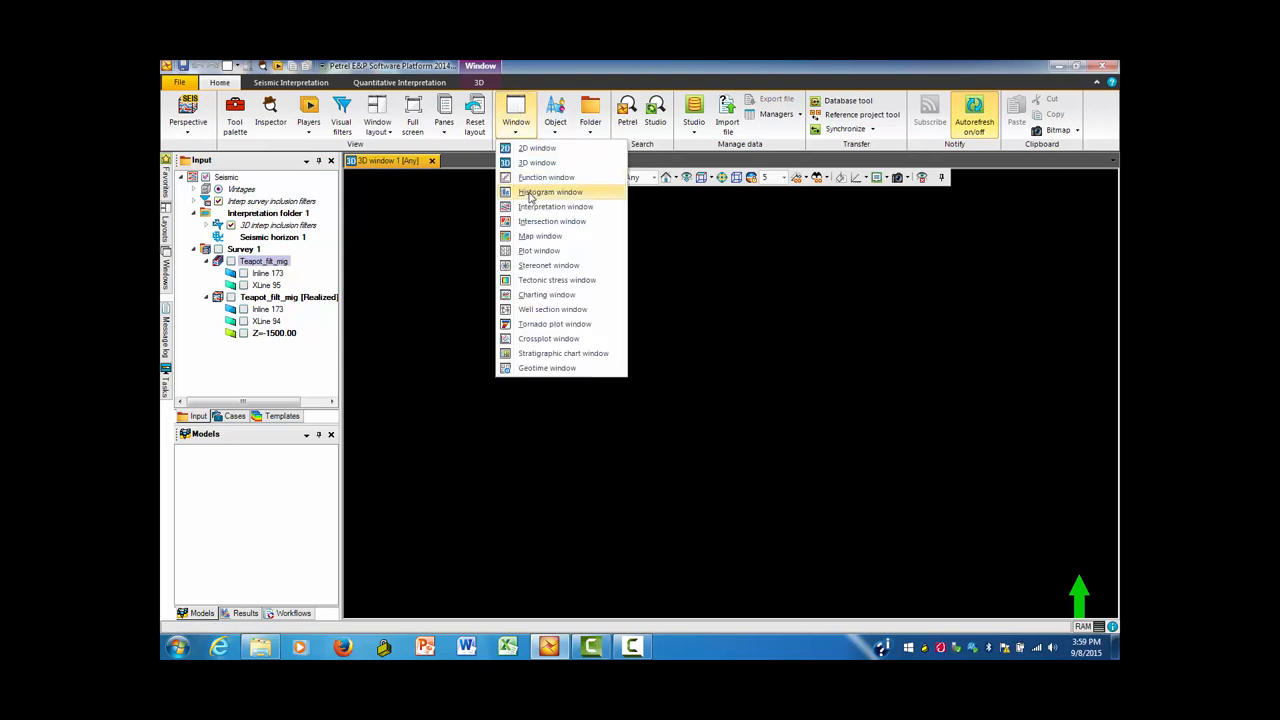
{"action": "left_click", "coordinate": [556, 206]}
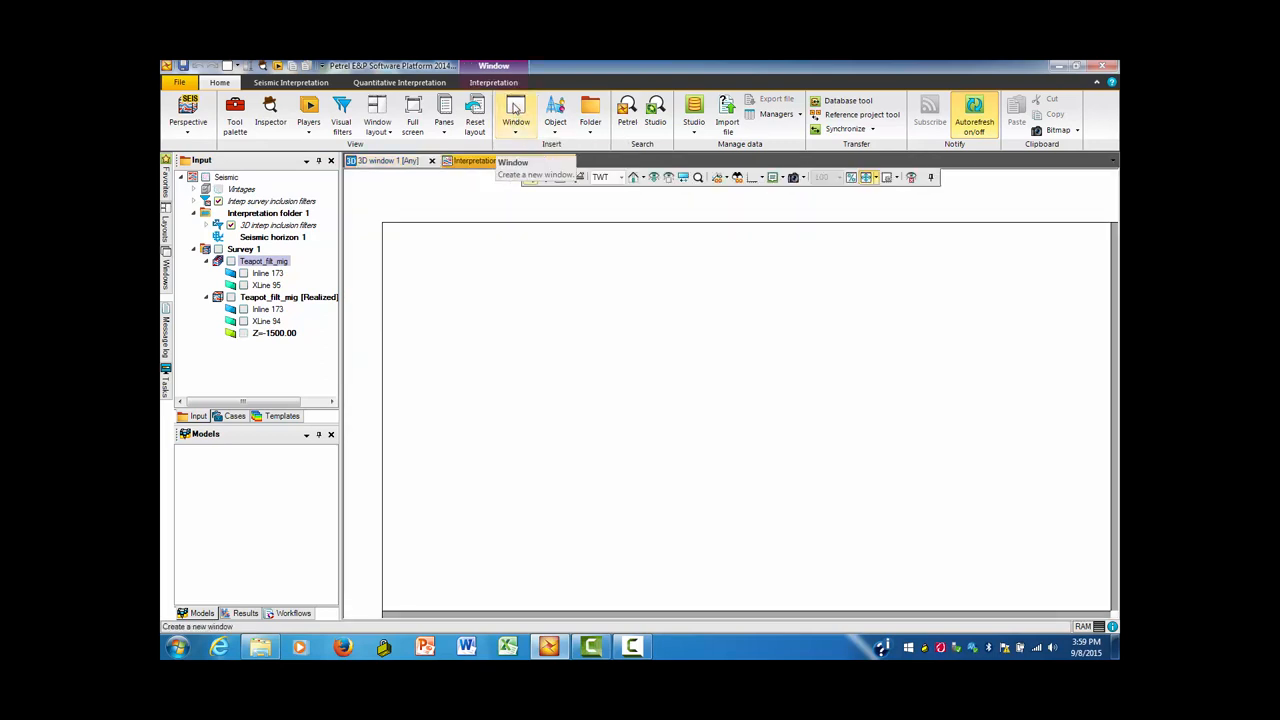
{"action": "left_click", "coordinate": [516, 110]}
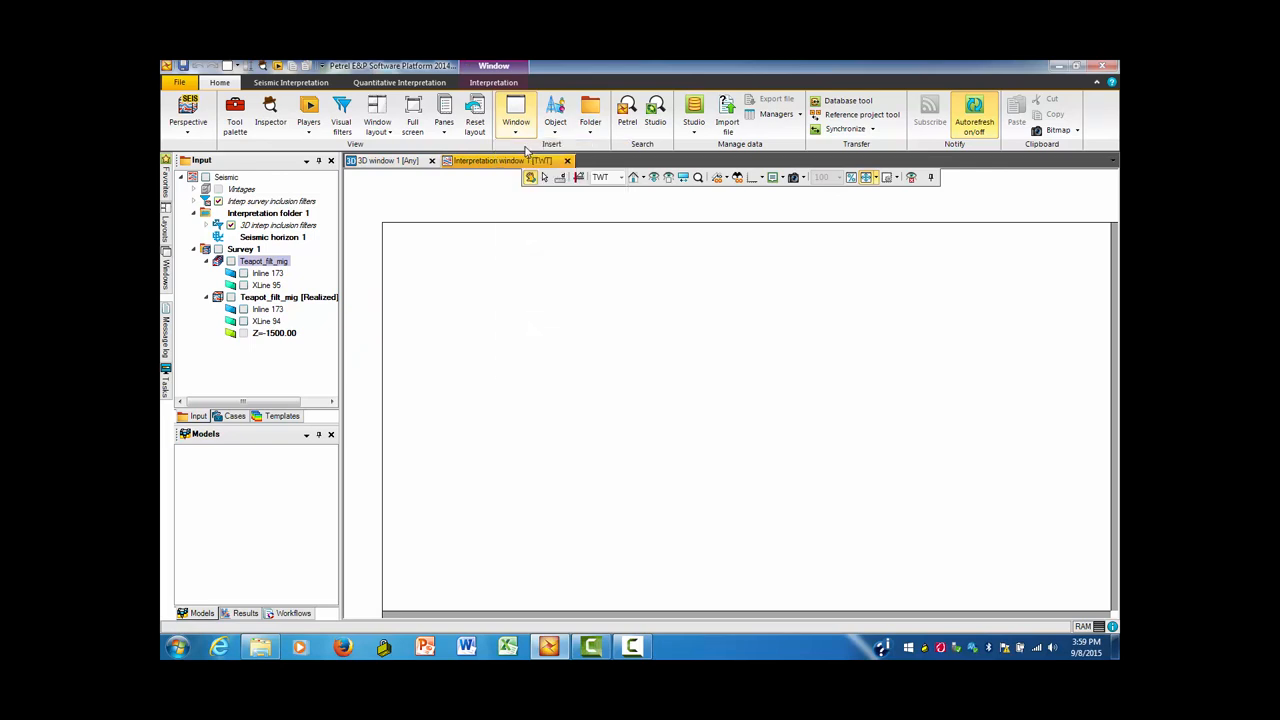
{"action": "left_click", "coordinate": [516, 110]}
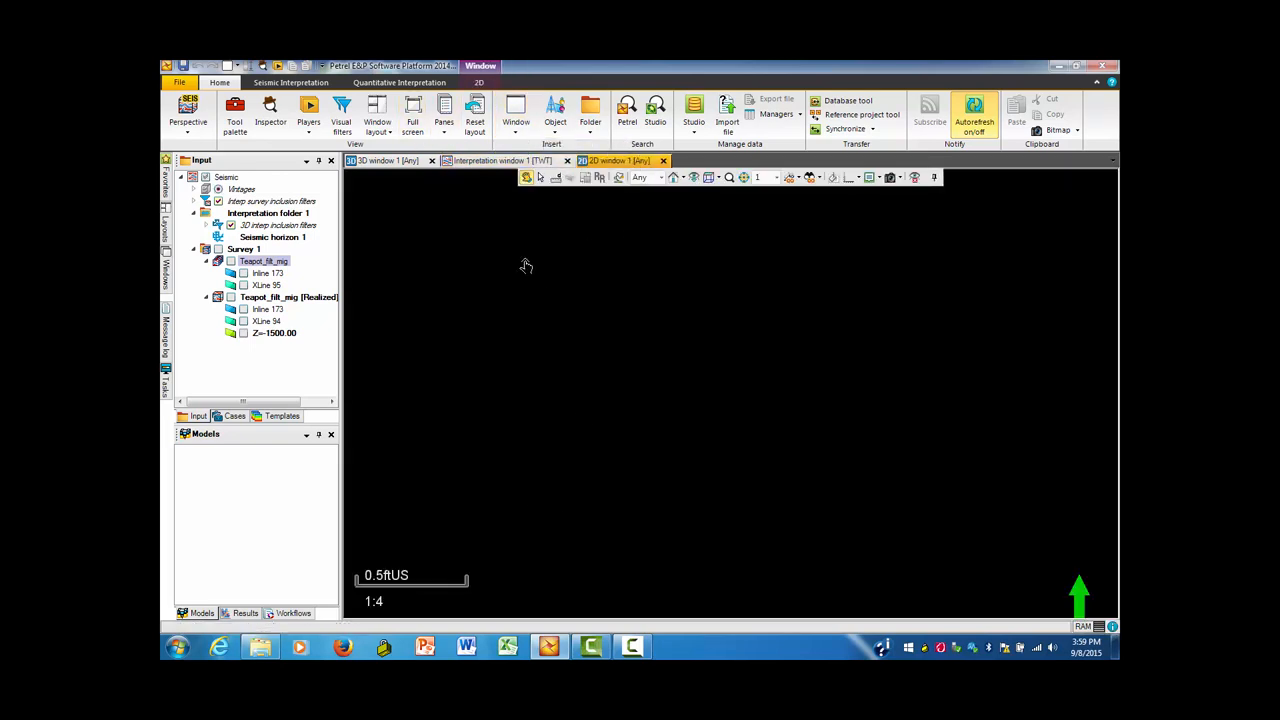
{"action": "mouse_move", "coordinate": [384, 308]}
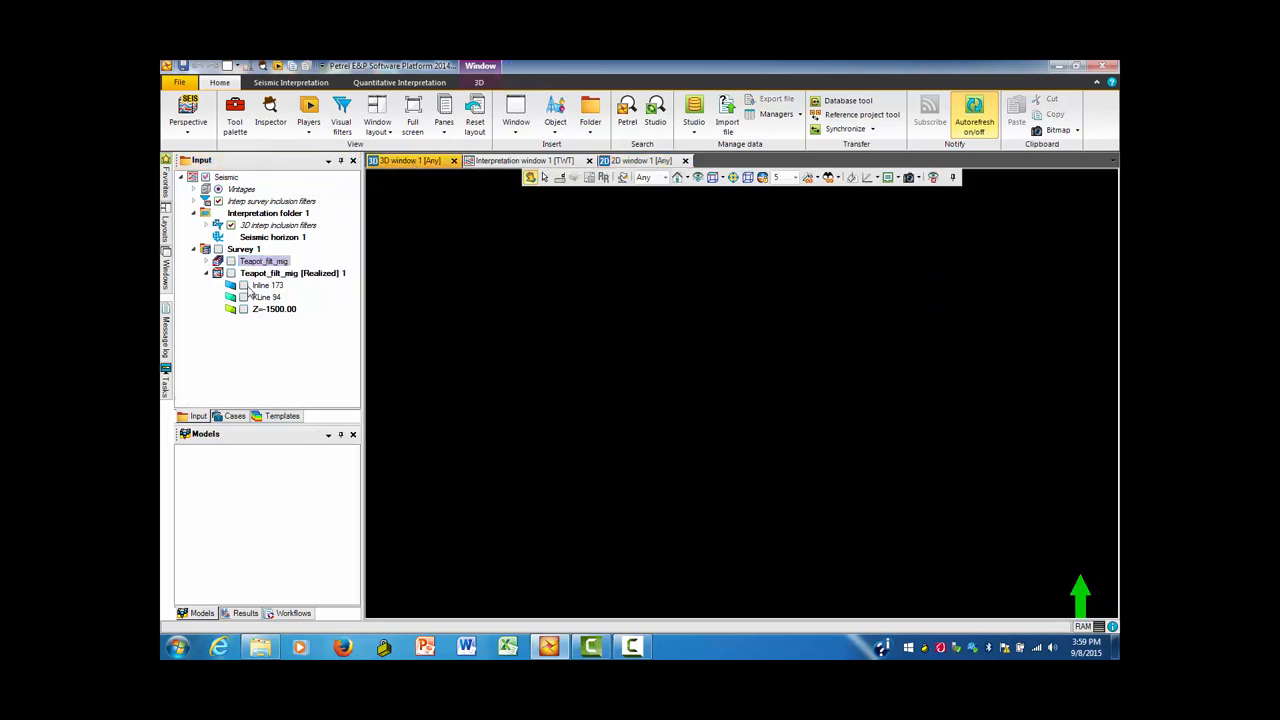
Step: Show the realized volume's inline, crossline 120 and Z=-924 time slice in the 3D window and orbit to inspect them
{"action": "left_click", "coordinate": [264, 260]}
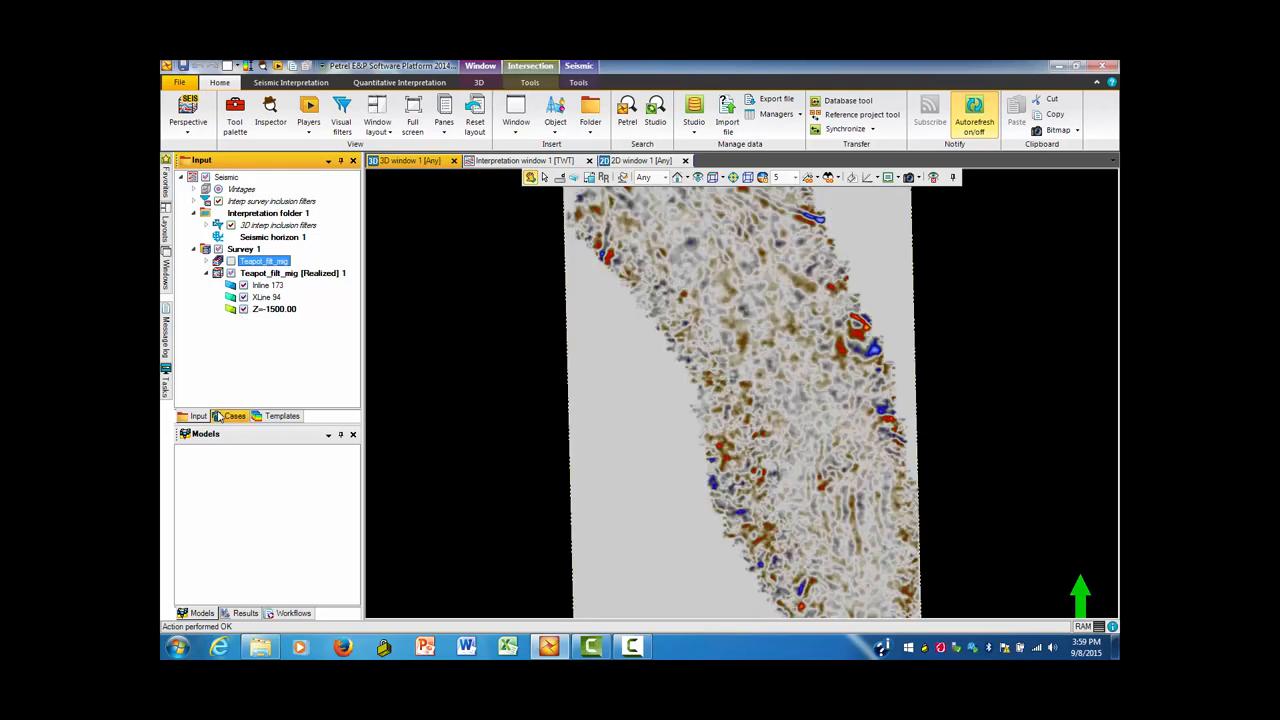
{"action": "left_click", "coordinate": [234, 414]}
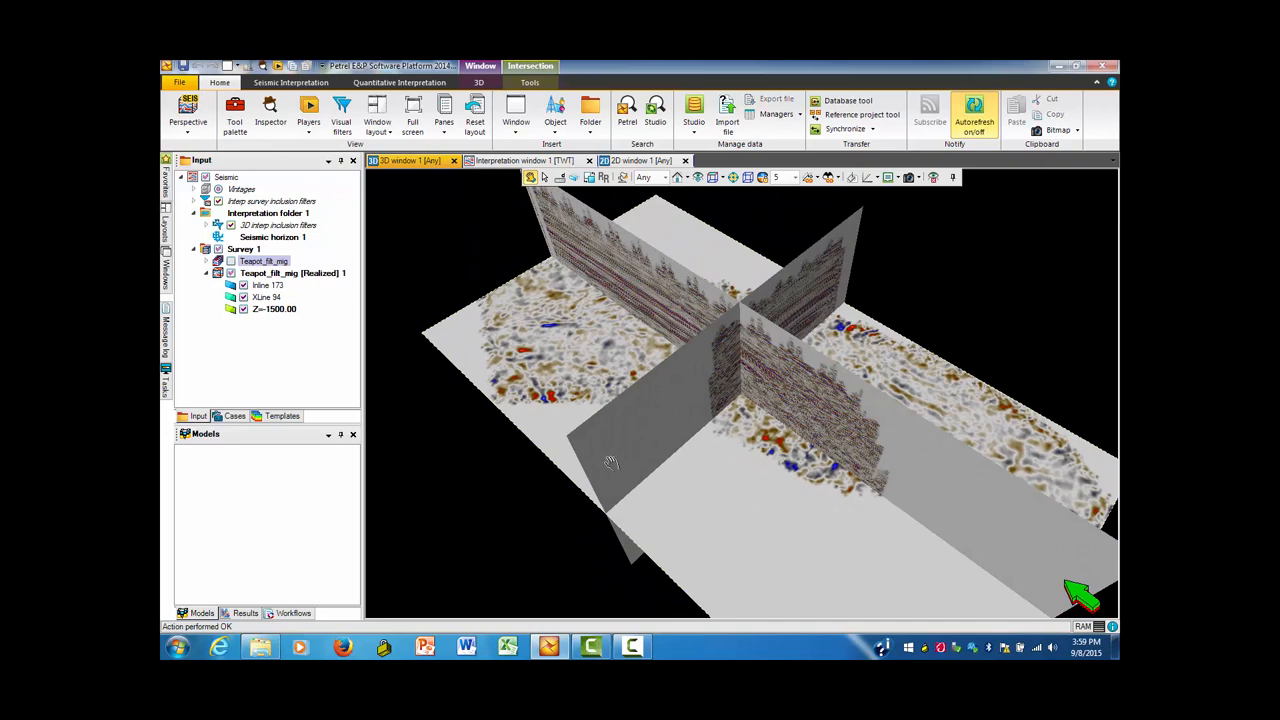
{"action": "left_click_drag", "start_coordinate": [610, 460], "coordinate": [436, 340]}
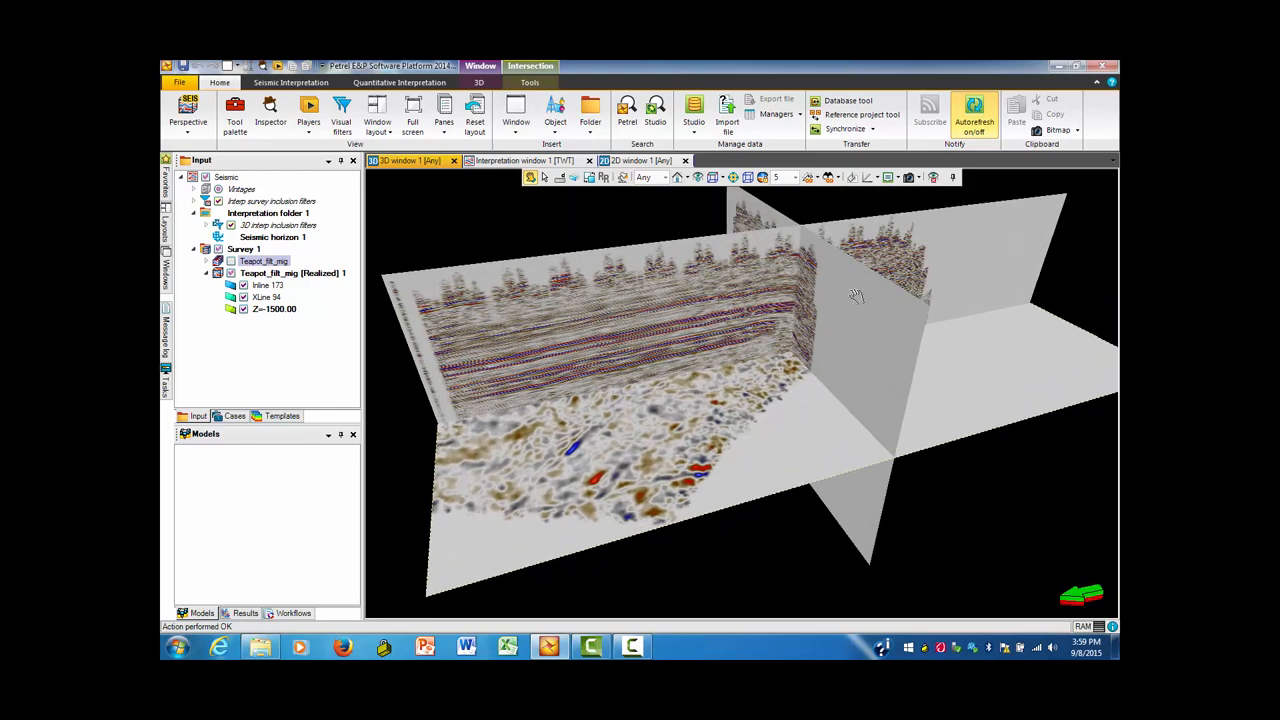
{"action": "left_click_drag", "start_coordinate": [856, 296], "coordinate": [876, 320]}
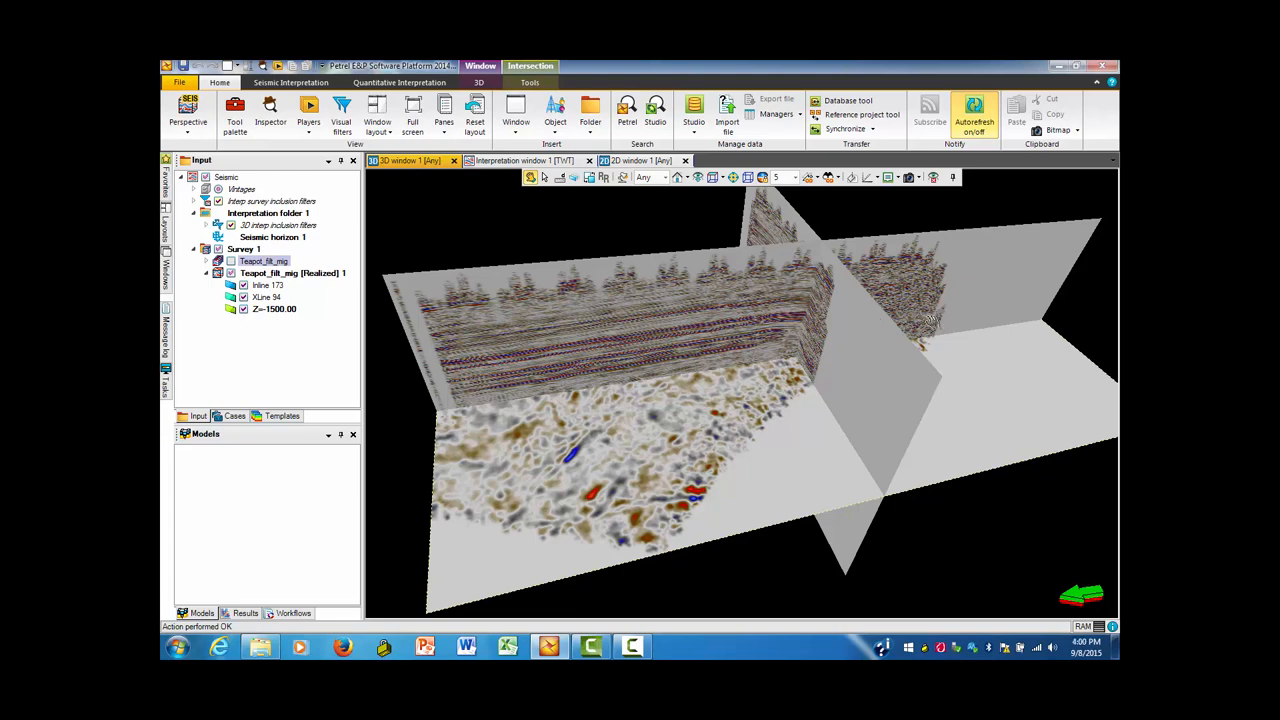
{"action": "mouse_move", "coordinate": [528, 270]}
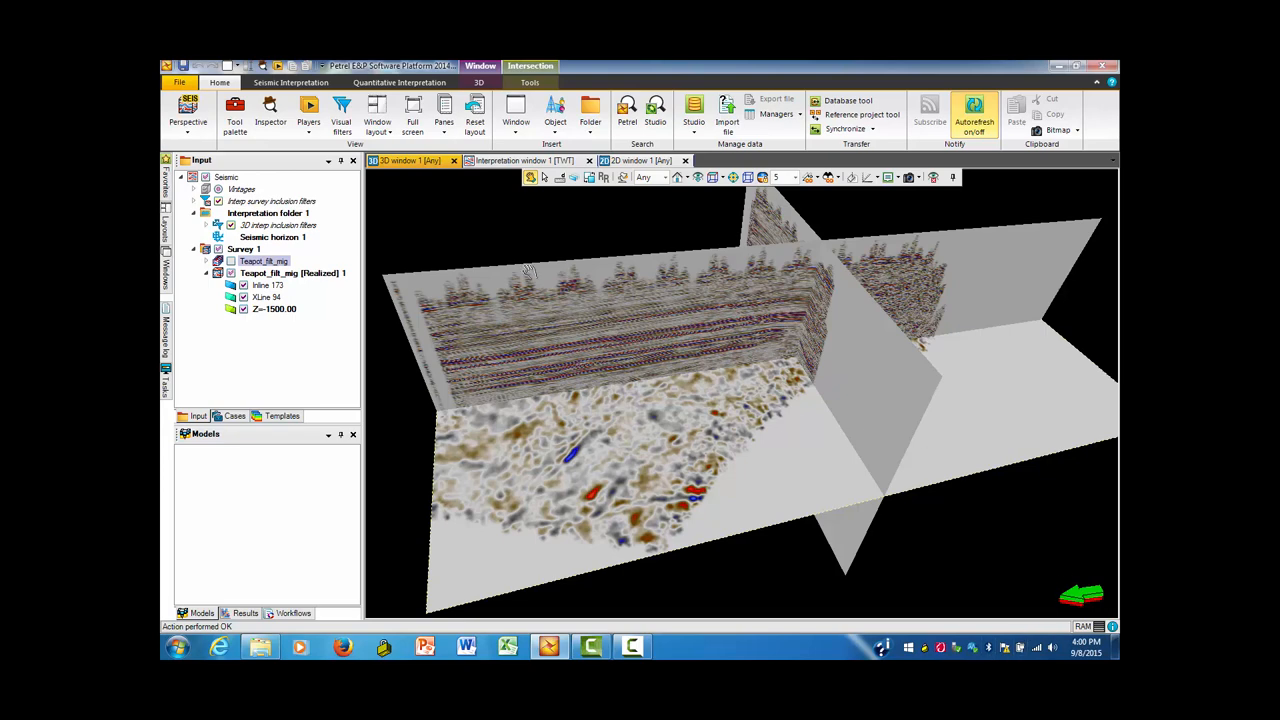
{"action": "mouse_move", "coordinate": [532, 176]}
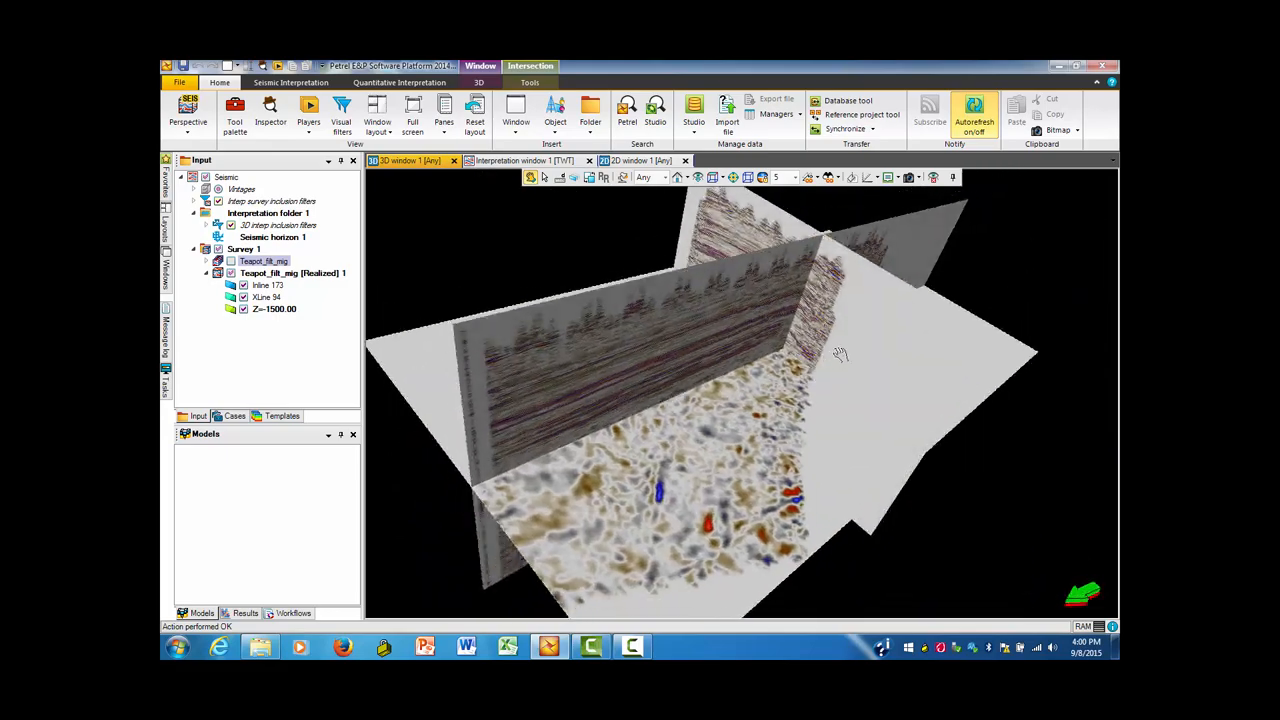
{"action": "left_click_drag", "start_coordinate": [840, 352], "coordinate": [588, 220]}
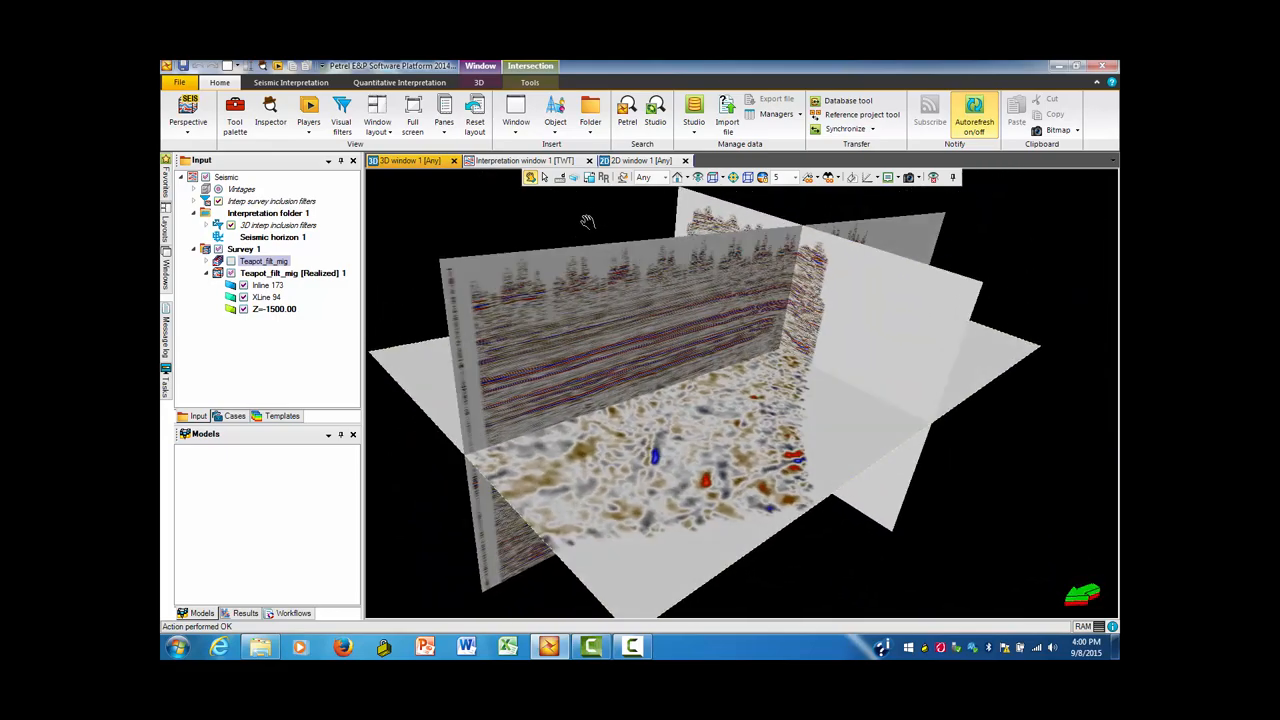
{"action": "mouse_move", "coordinate": [572, 178]}
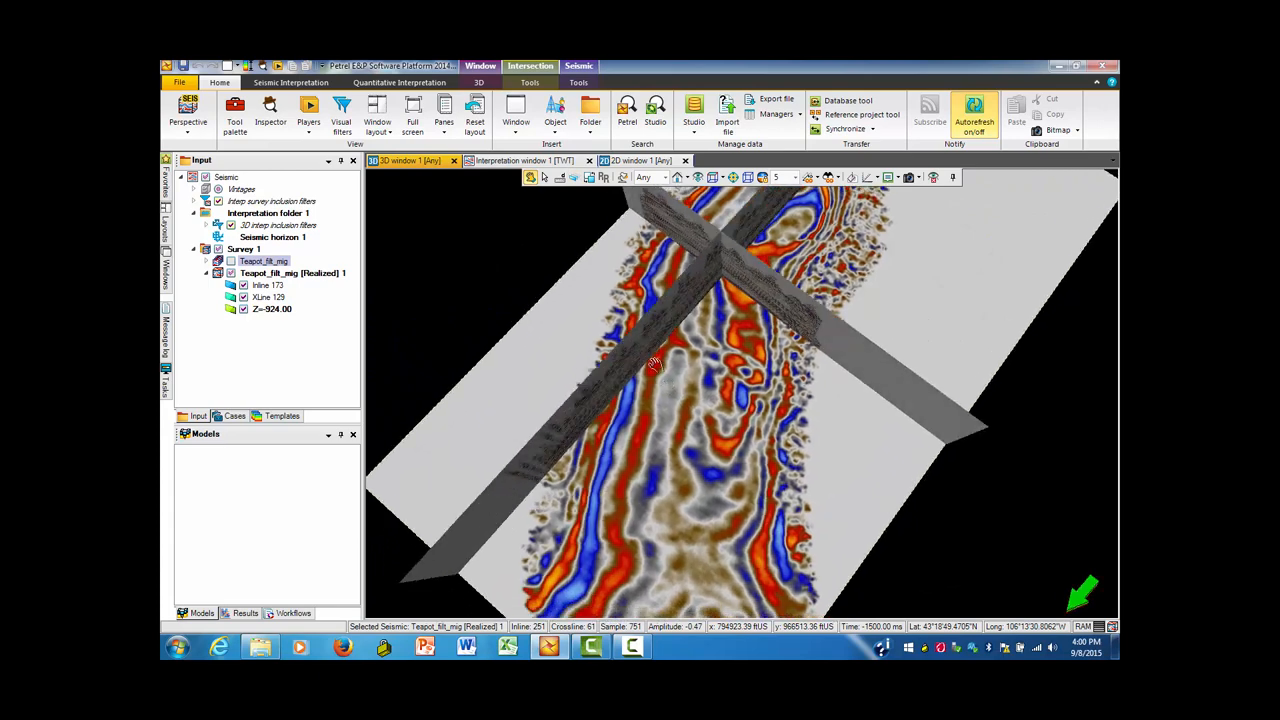
{"action": "left_click_drag", "start_coordinate": [650, 360], "coordinate": [756, 376]}
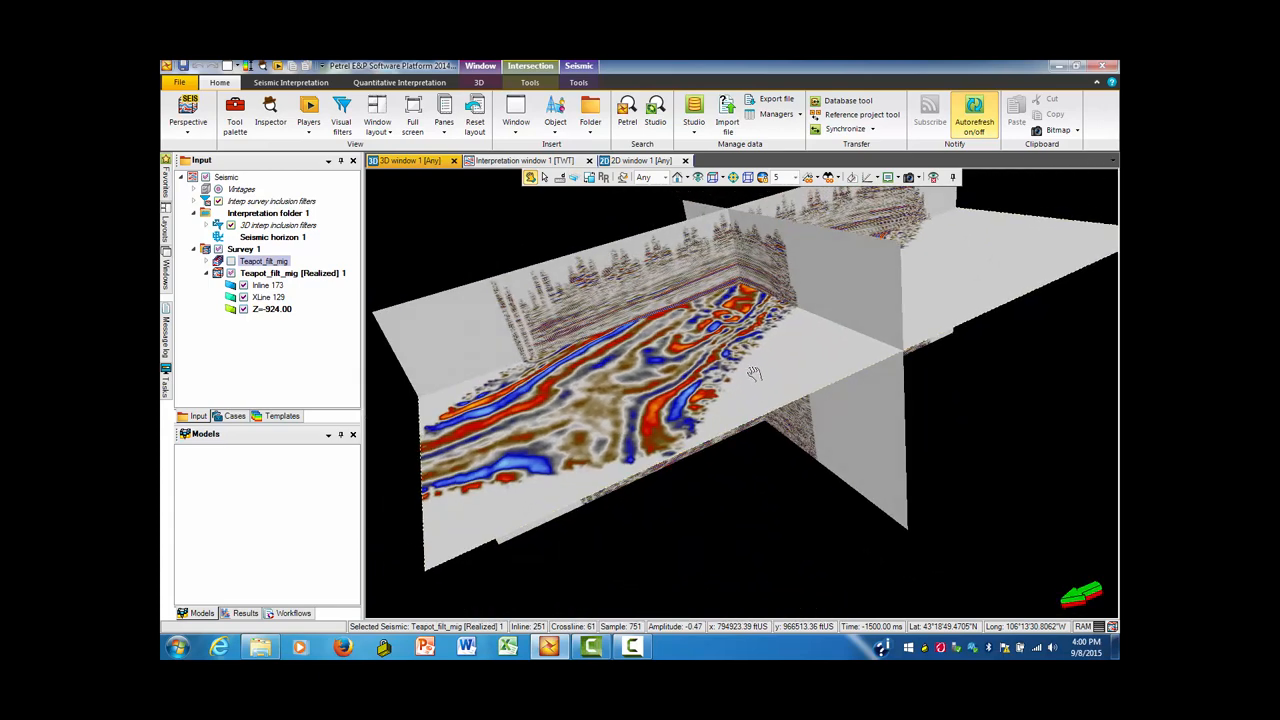
{"action": "mouse_move", "coordinate": [758, 298]}
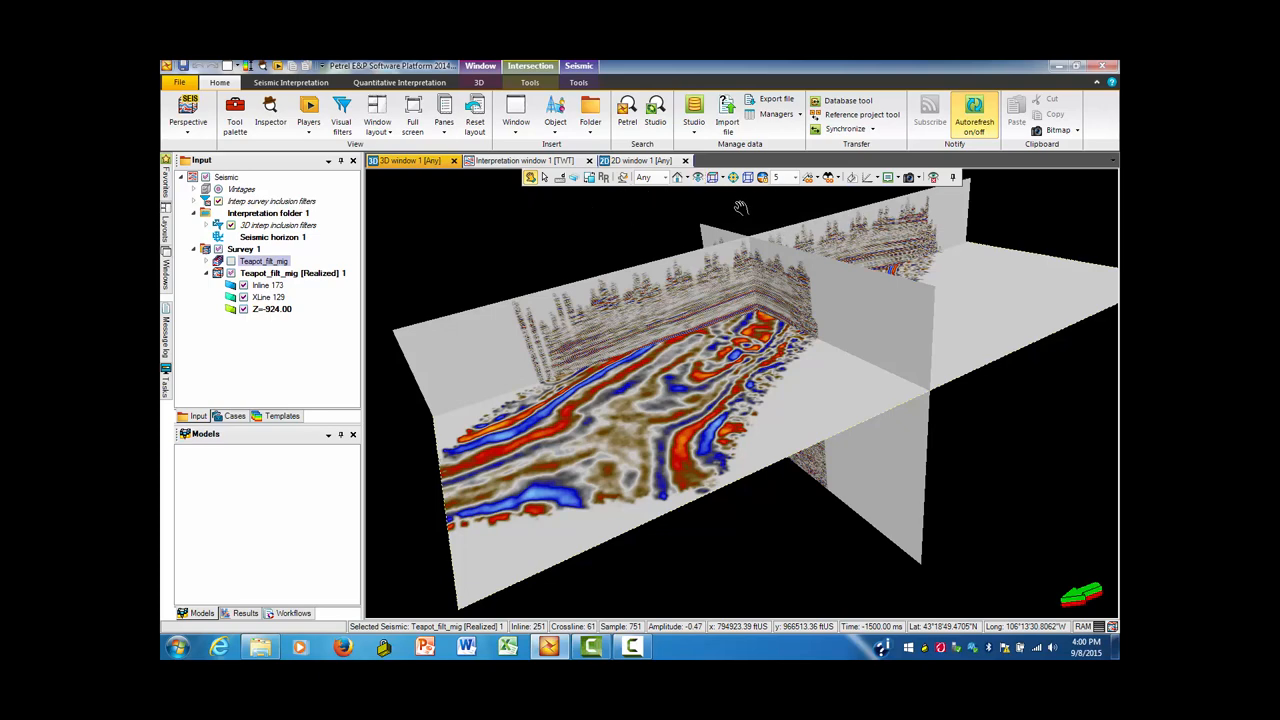
{"action": "mouse_move", "coordinate": [814, 204]}
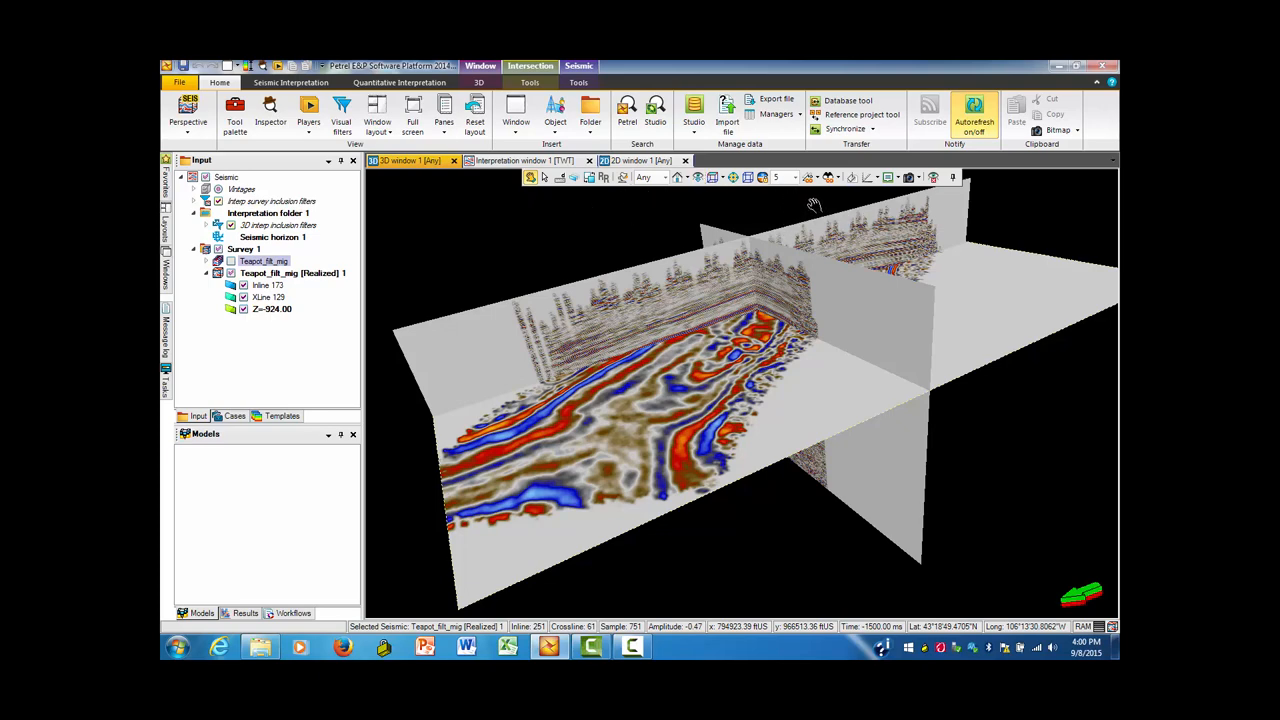
{"action": "mouse_move", "coordinate": [552, 198]}
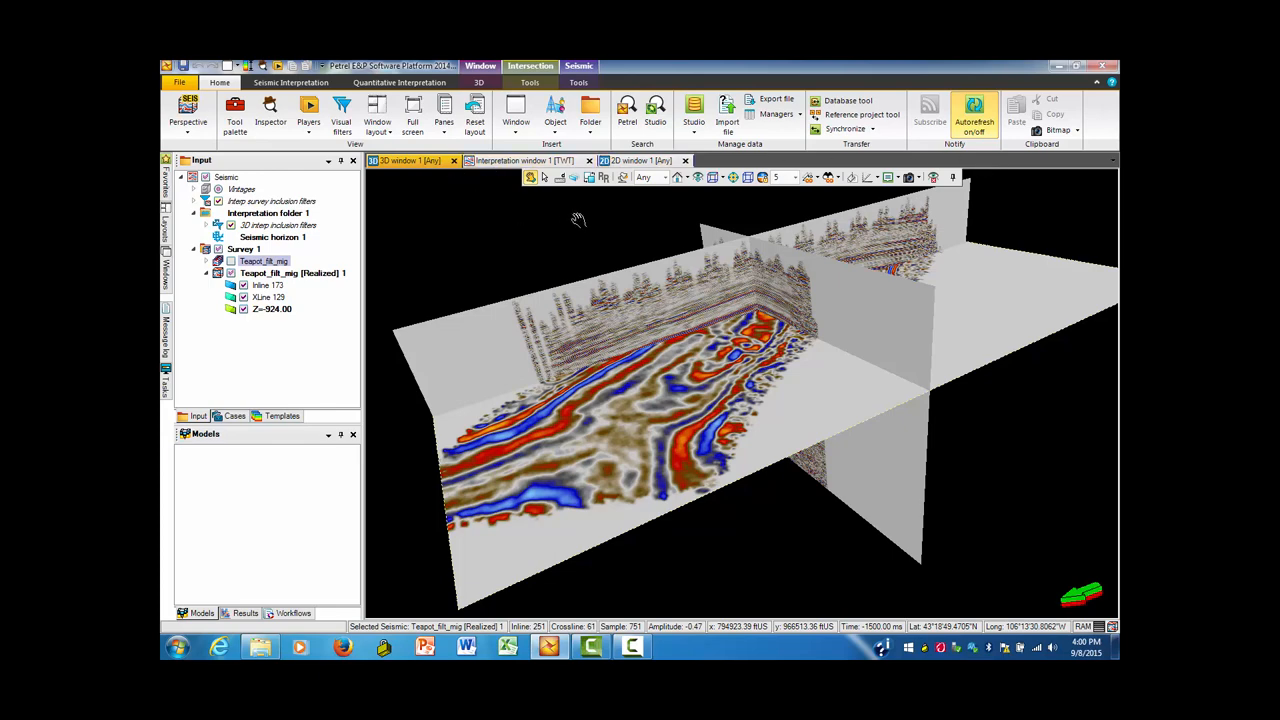
{"action": "mouse_move", "coordinate": [452, 220]}
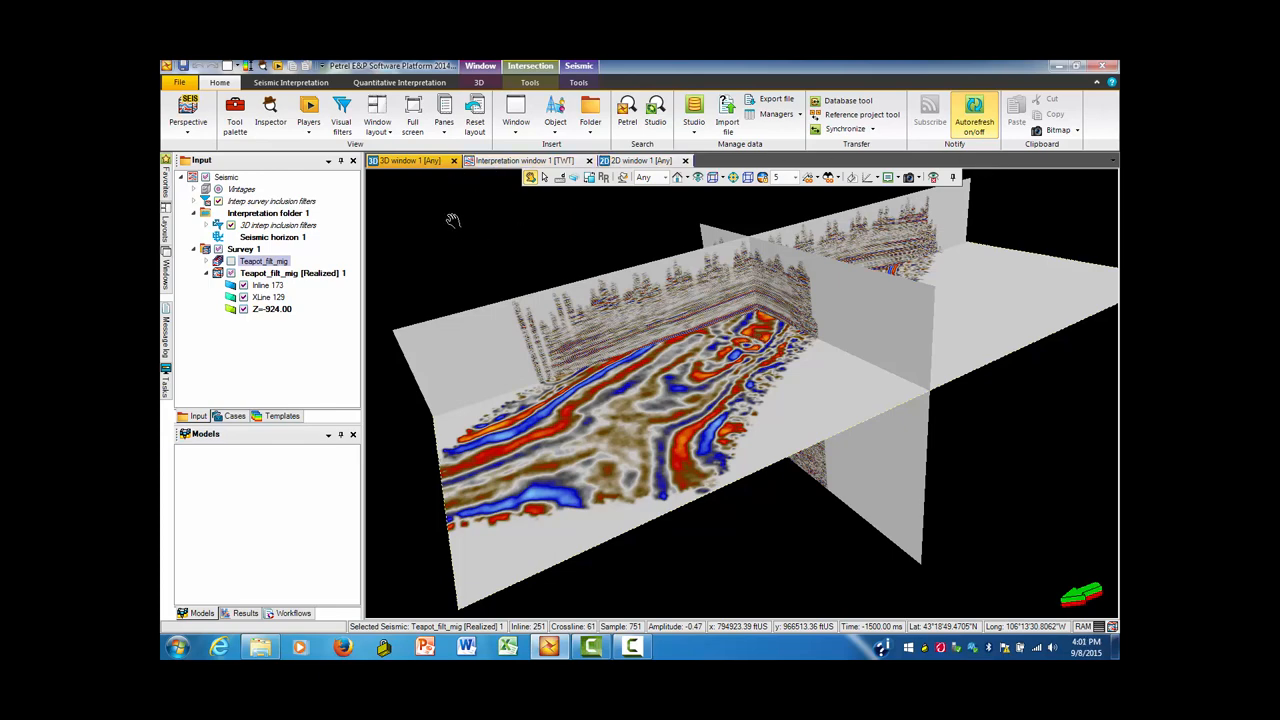
Step: Switch to the 2D window to show the realized time slice with inline 173 marked
{"action": "left_click", "coordinate": [520, 160]}
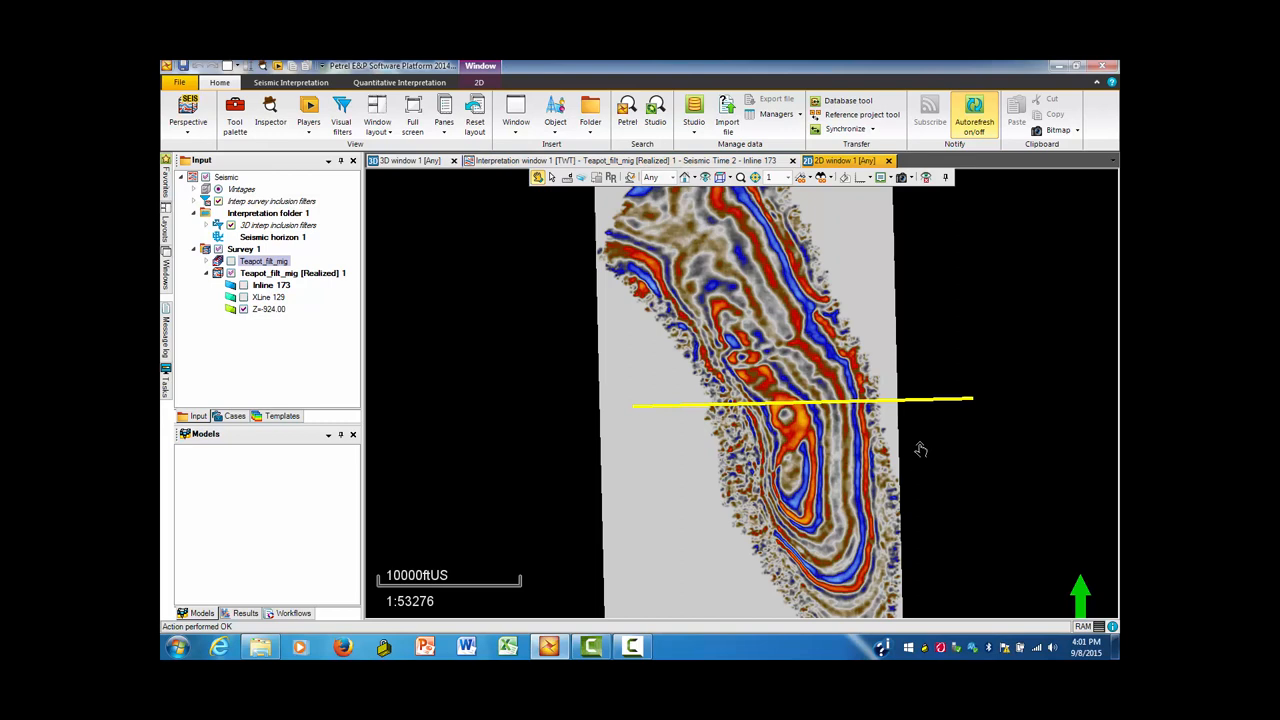
{"action": "mouse_move", "coordinate": [824, 444]}
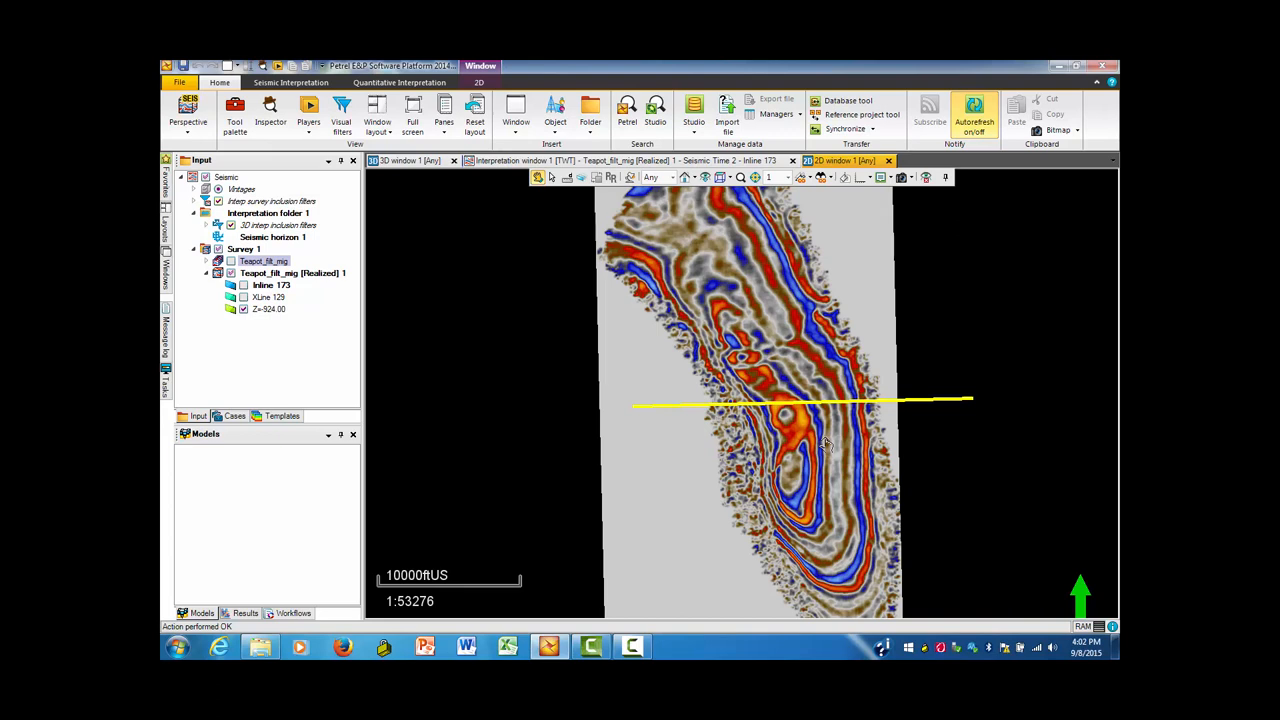
{"action": "mouse_move", "coordinate": [870, 352]}
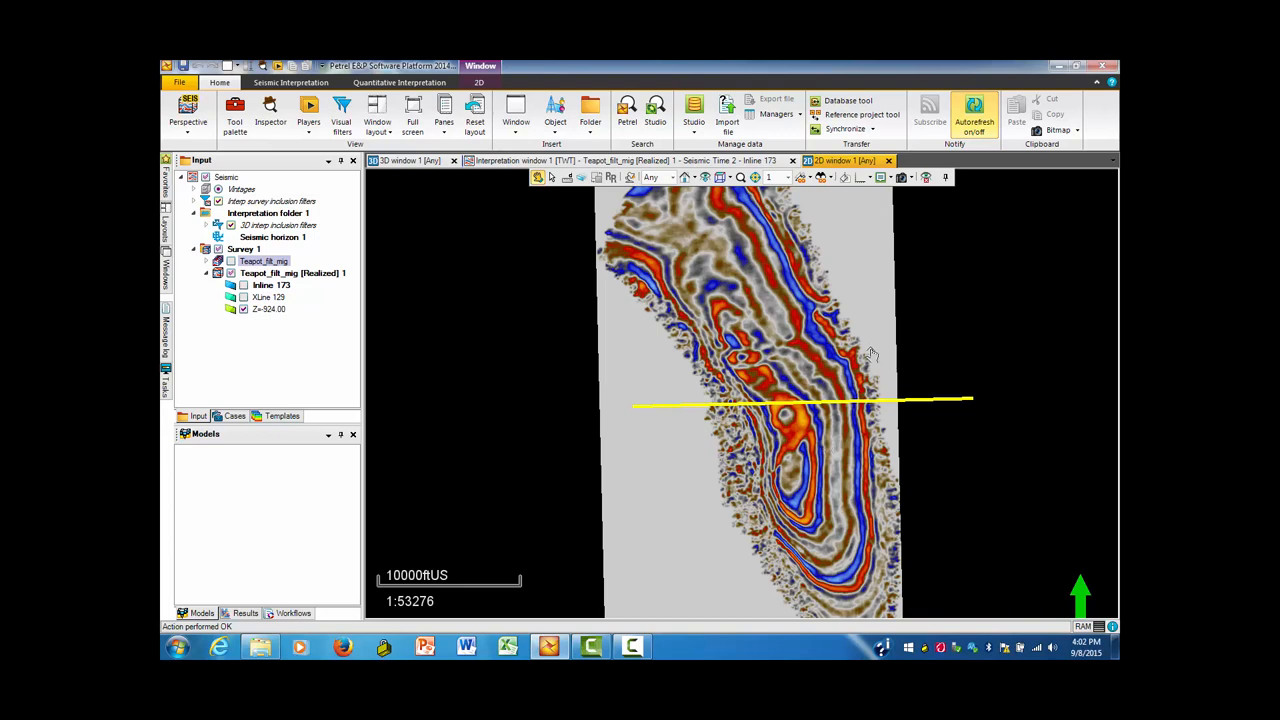
{"action": "mouse_move", "coordinate": [906, 306]}
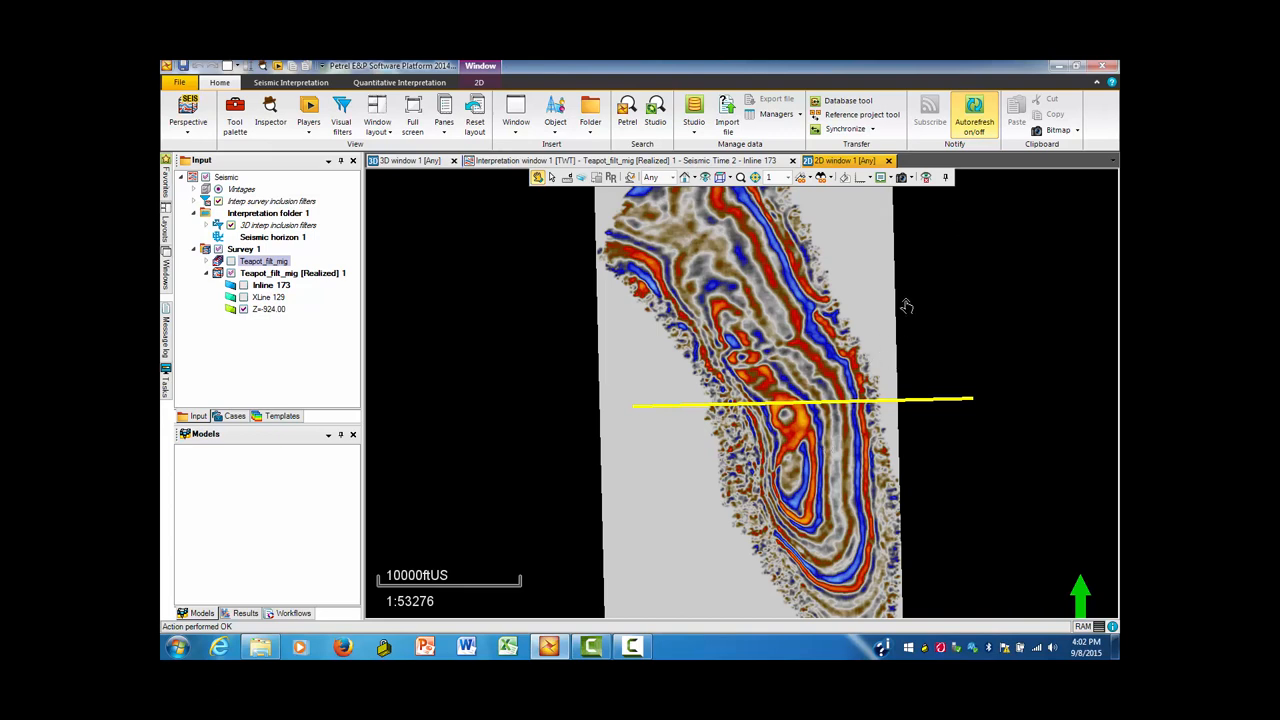